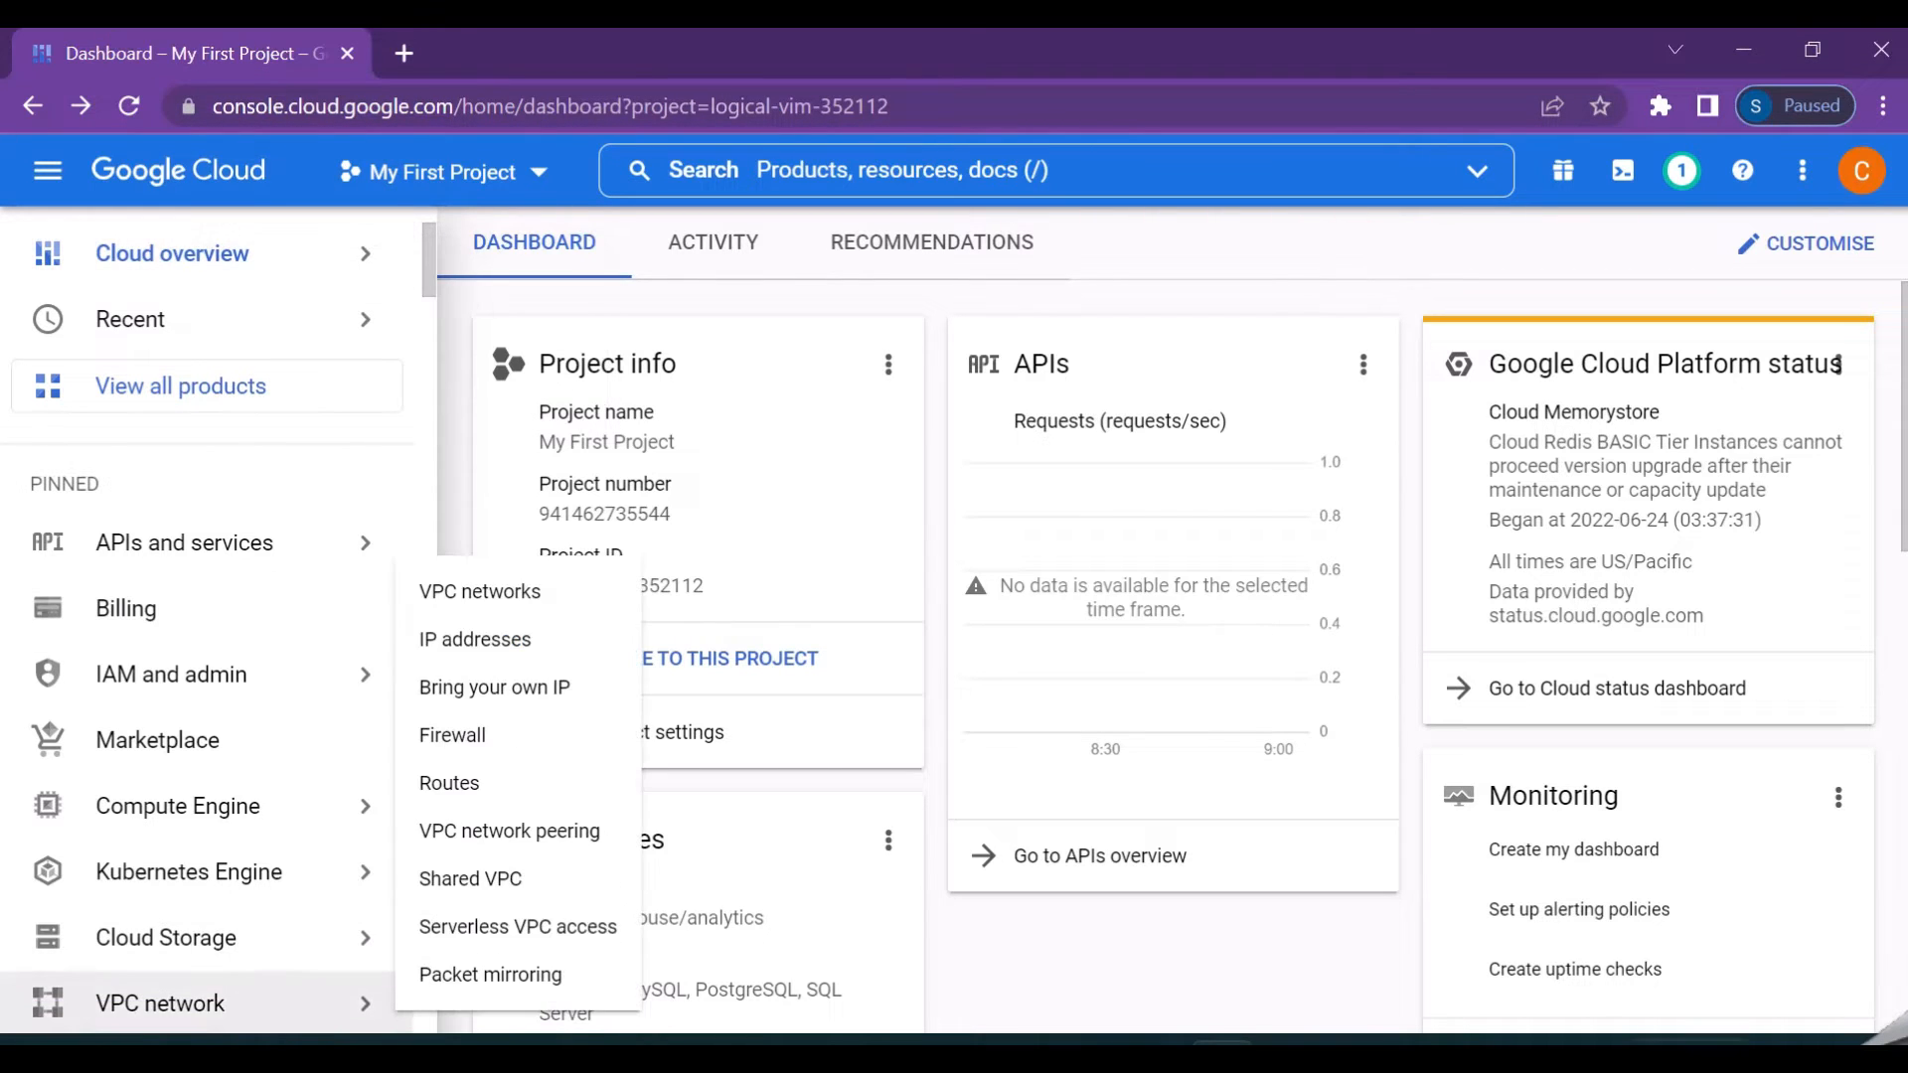
# - Search the console for 'big query' and bring up link options on the BigQuery product result
pyautogui.click(1289, 974)
pyautogui.write('big query')
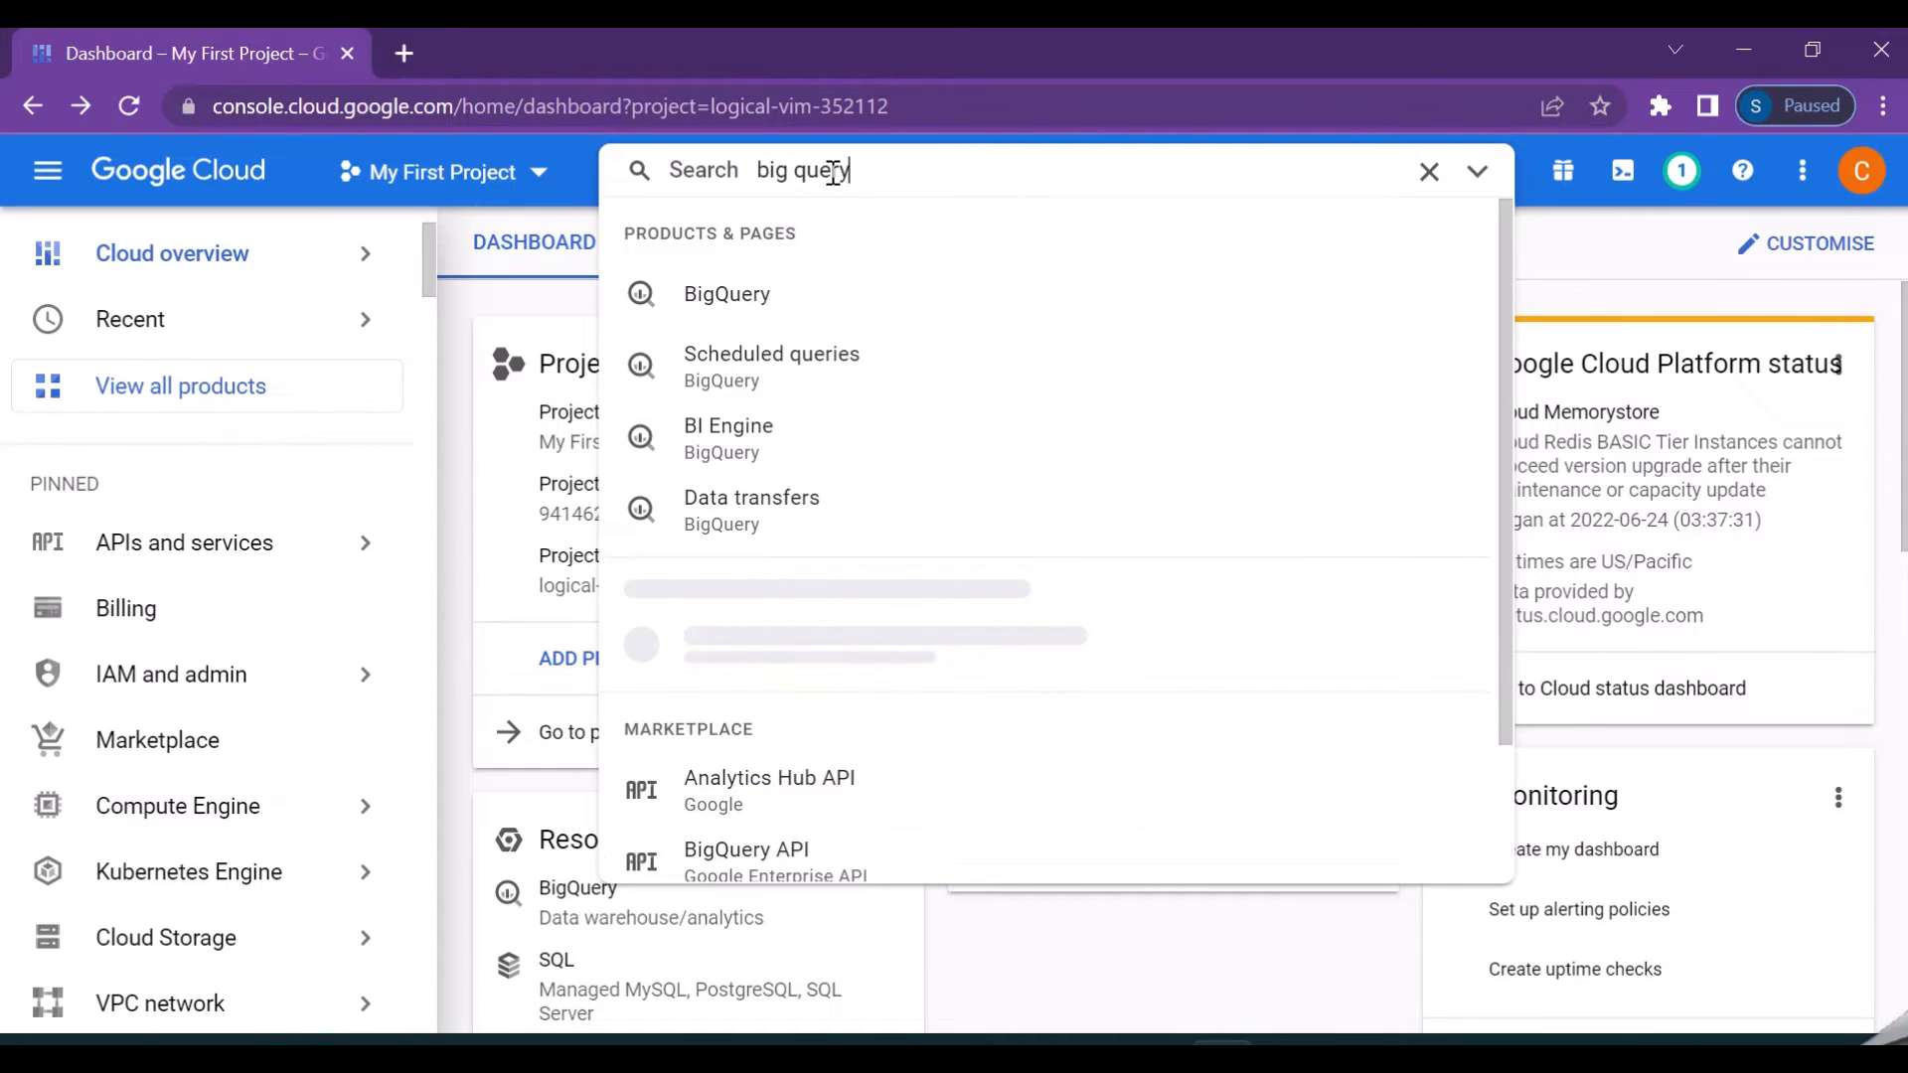
pyautogui.rightClick(728, 295)
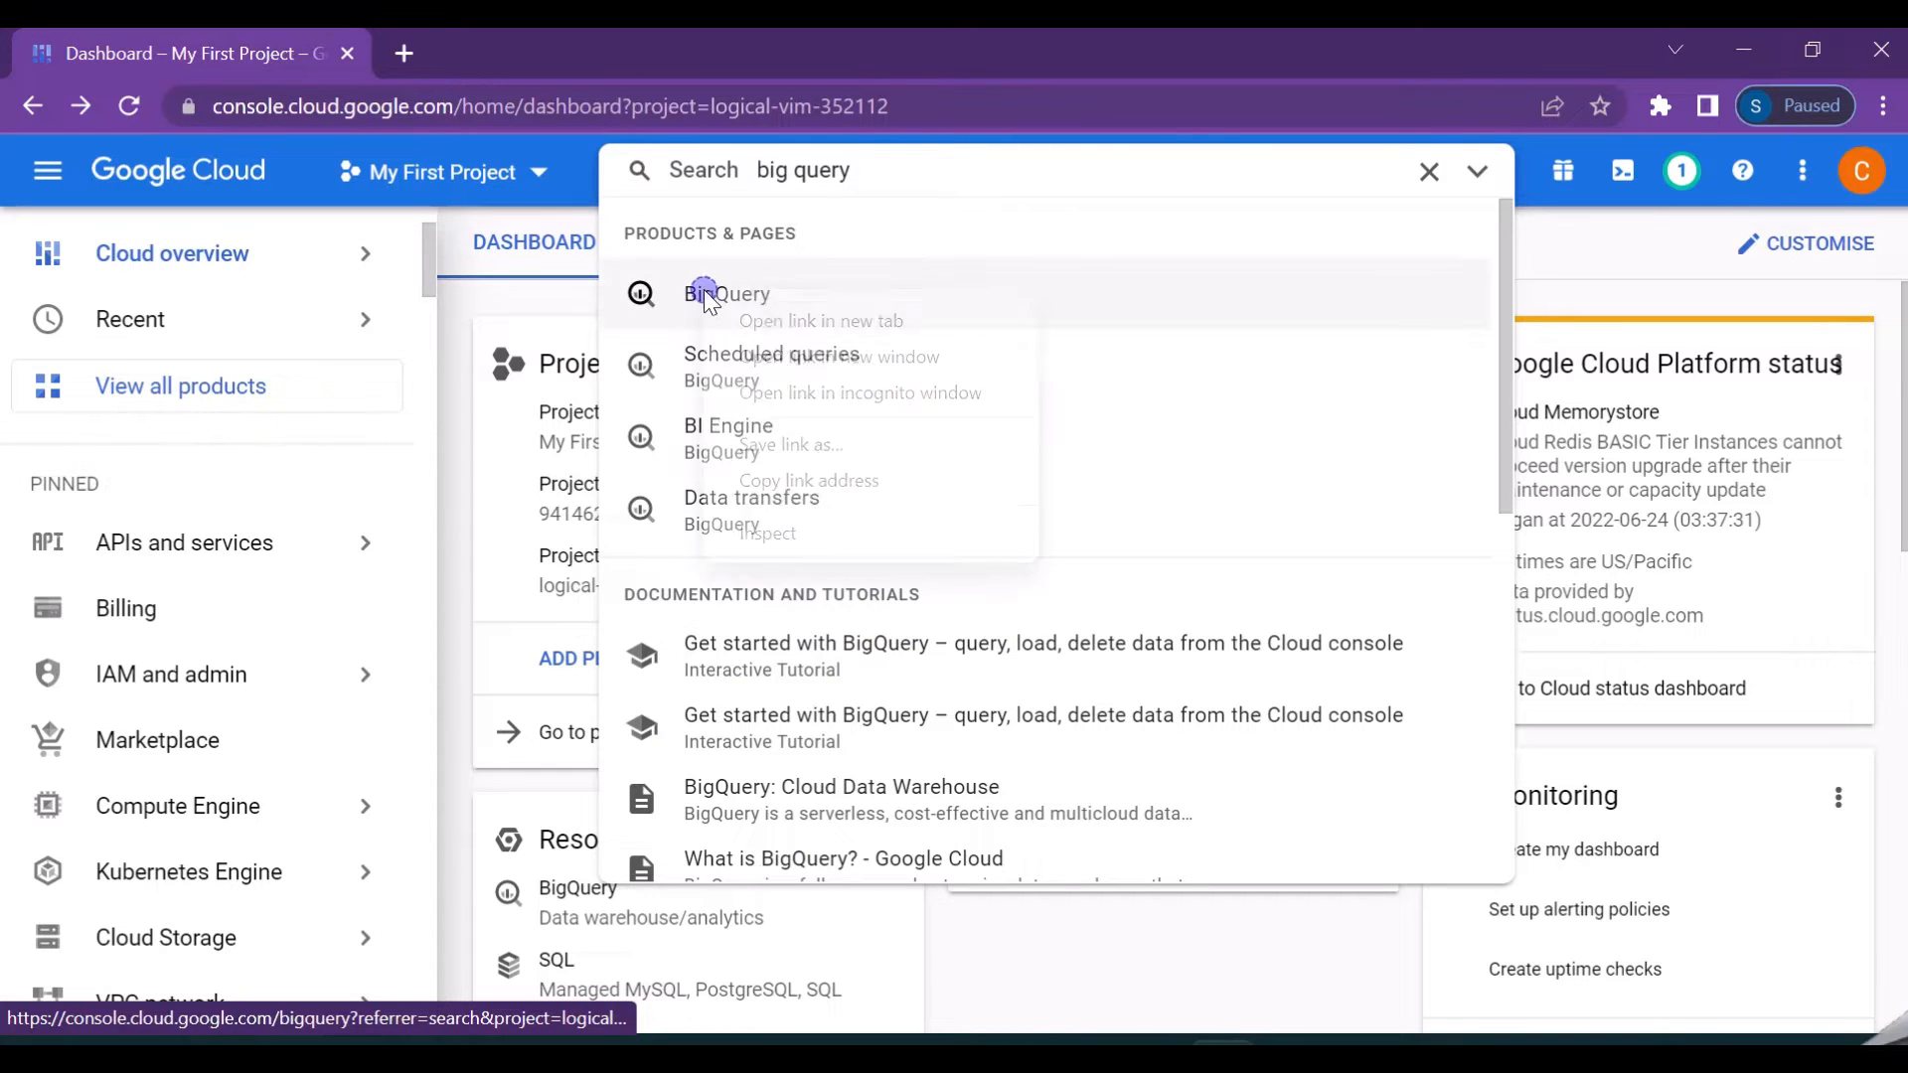
# - Open the BigQuery SQL workspace in a new tab and pin BigQuery in the navigation menu
pyautogui.click(728, 294)
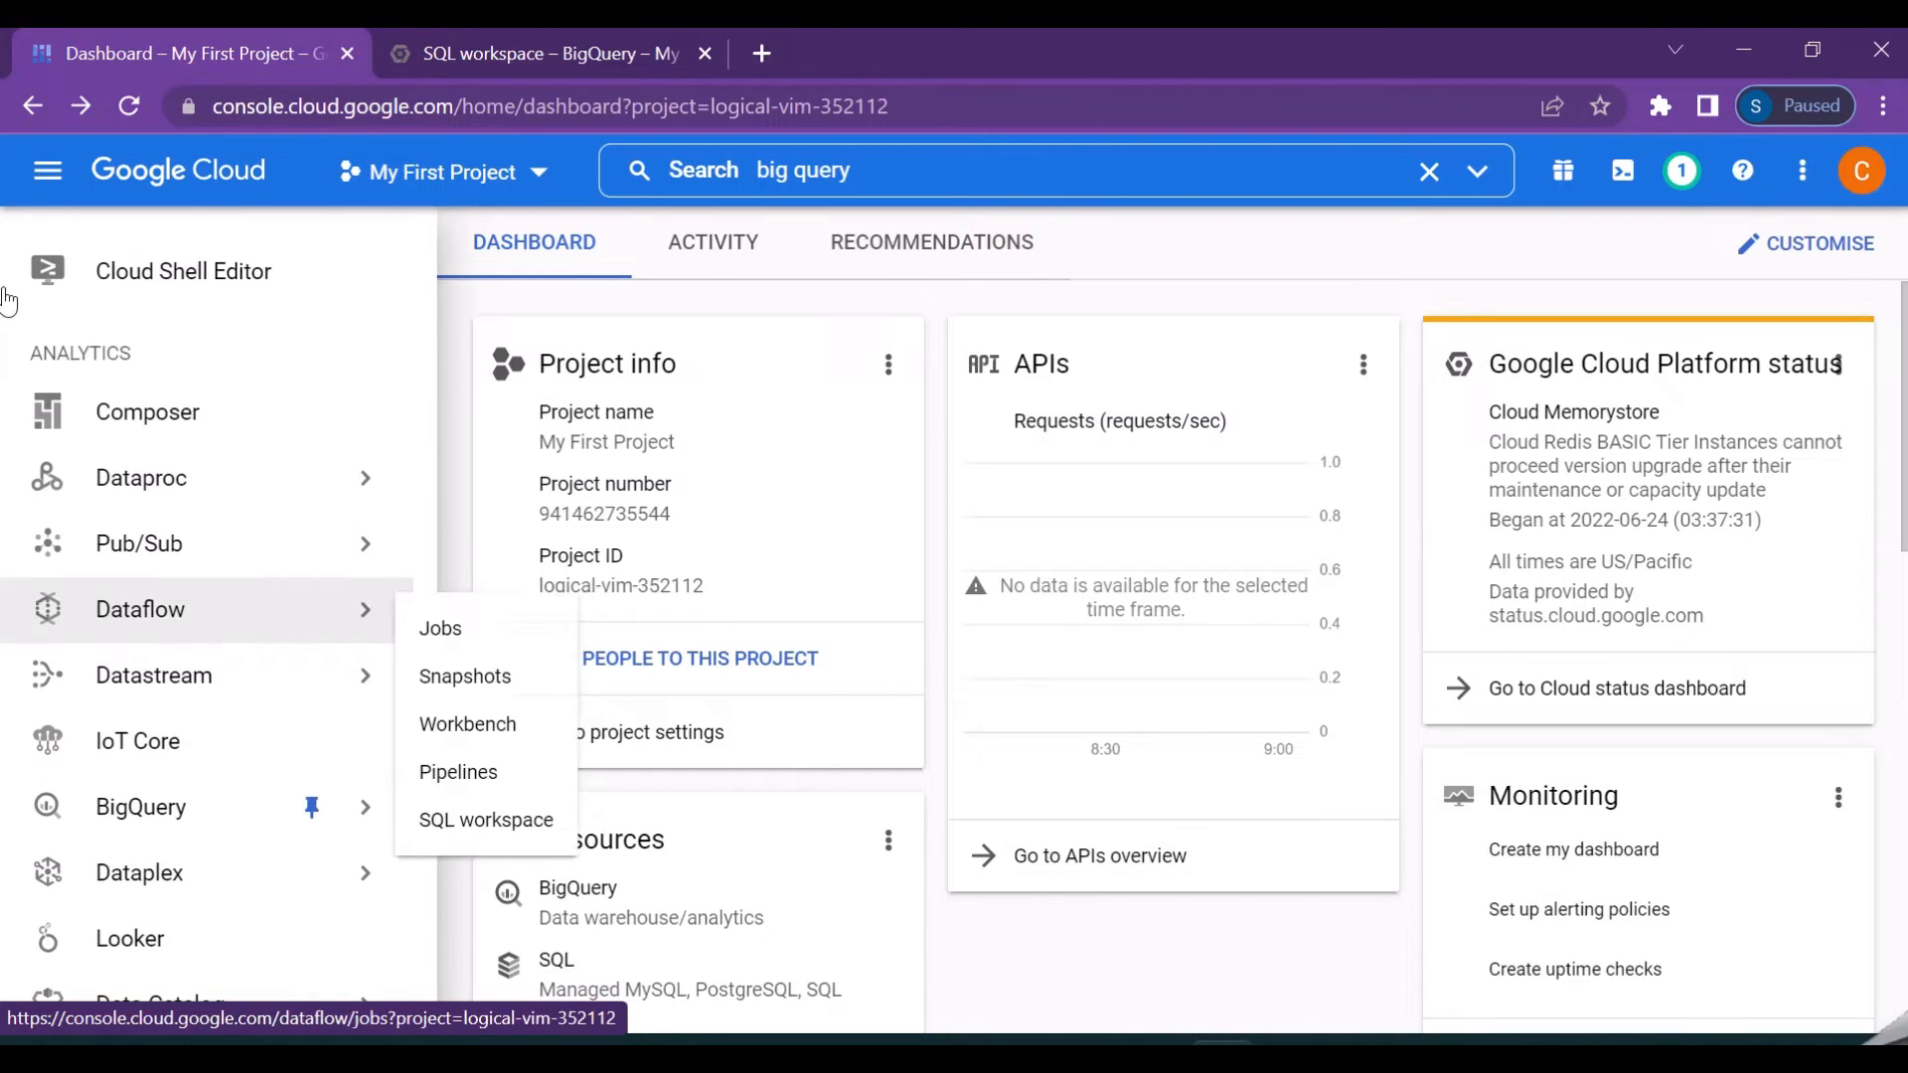
pyautogui.moveTo(139, 807)
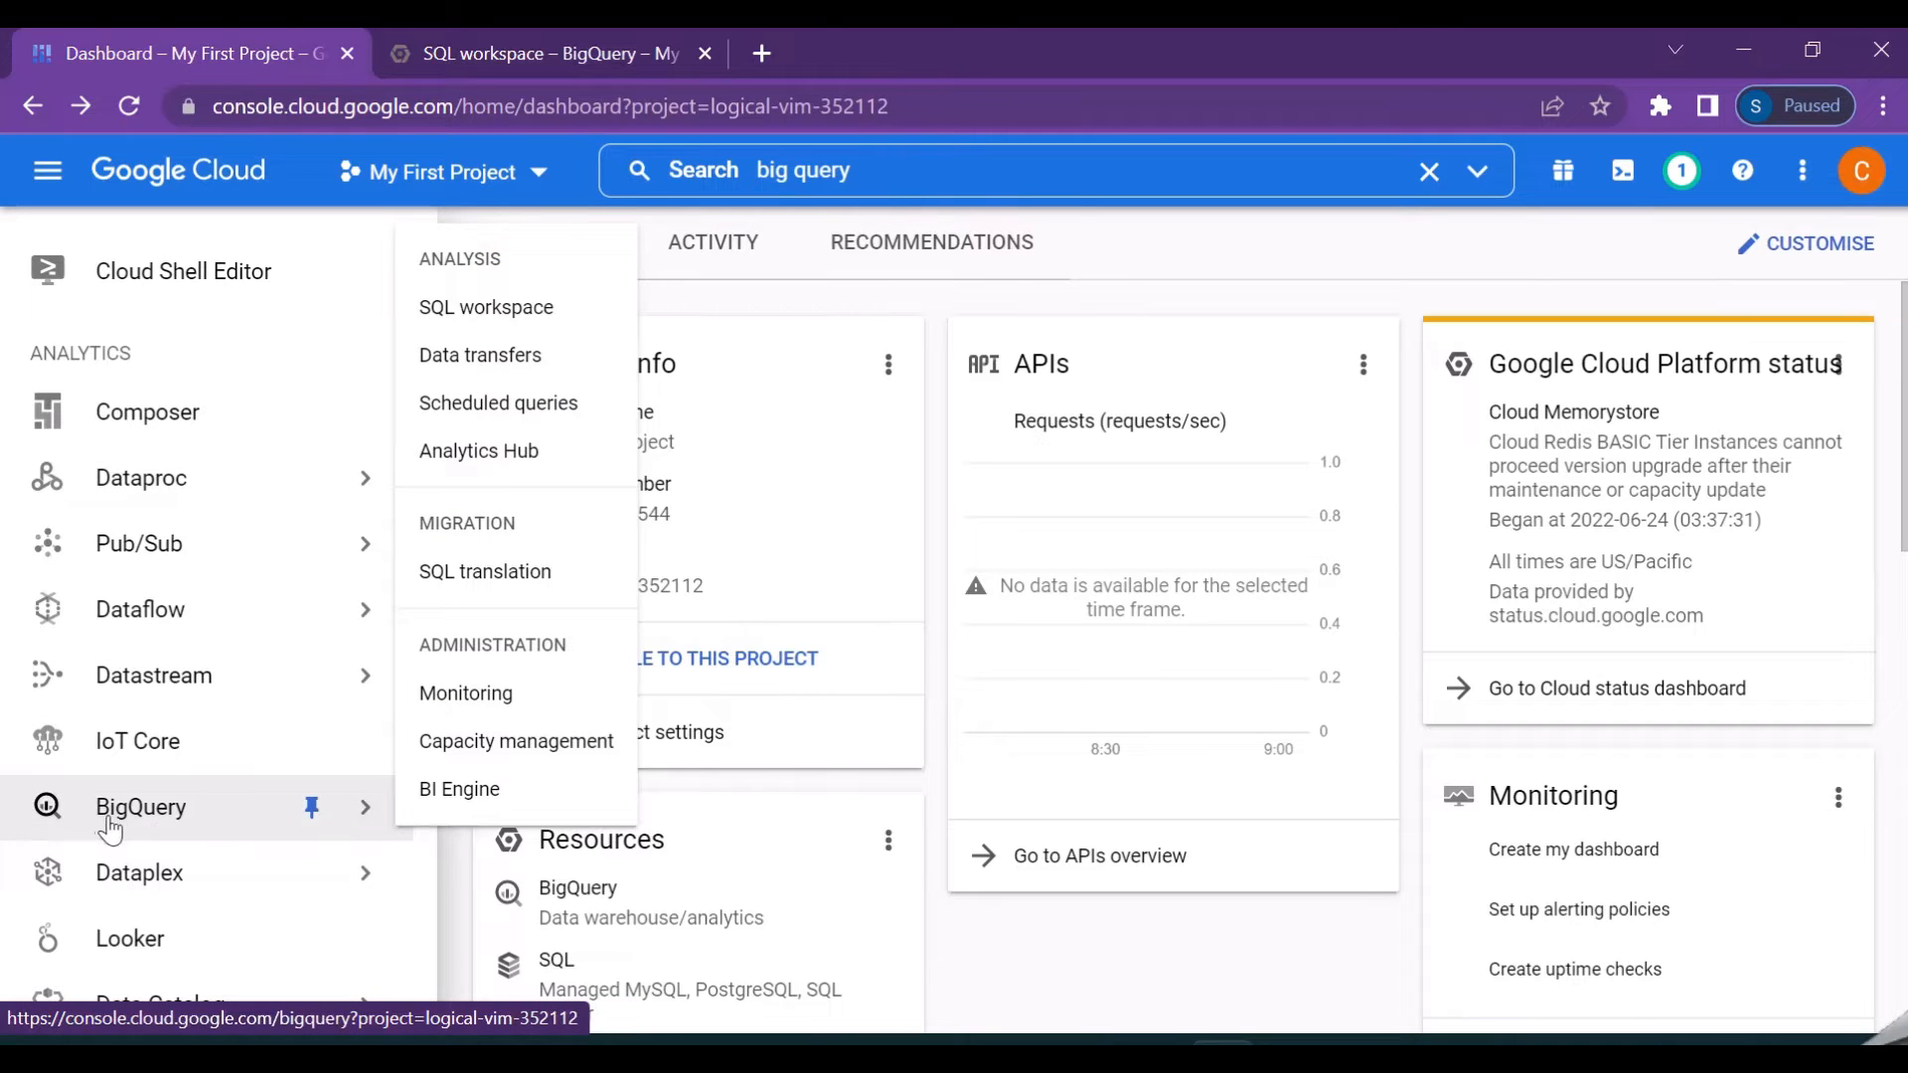
pyautogui.moveTo(311, 807)
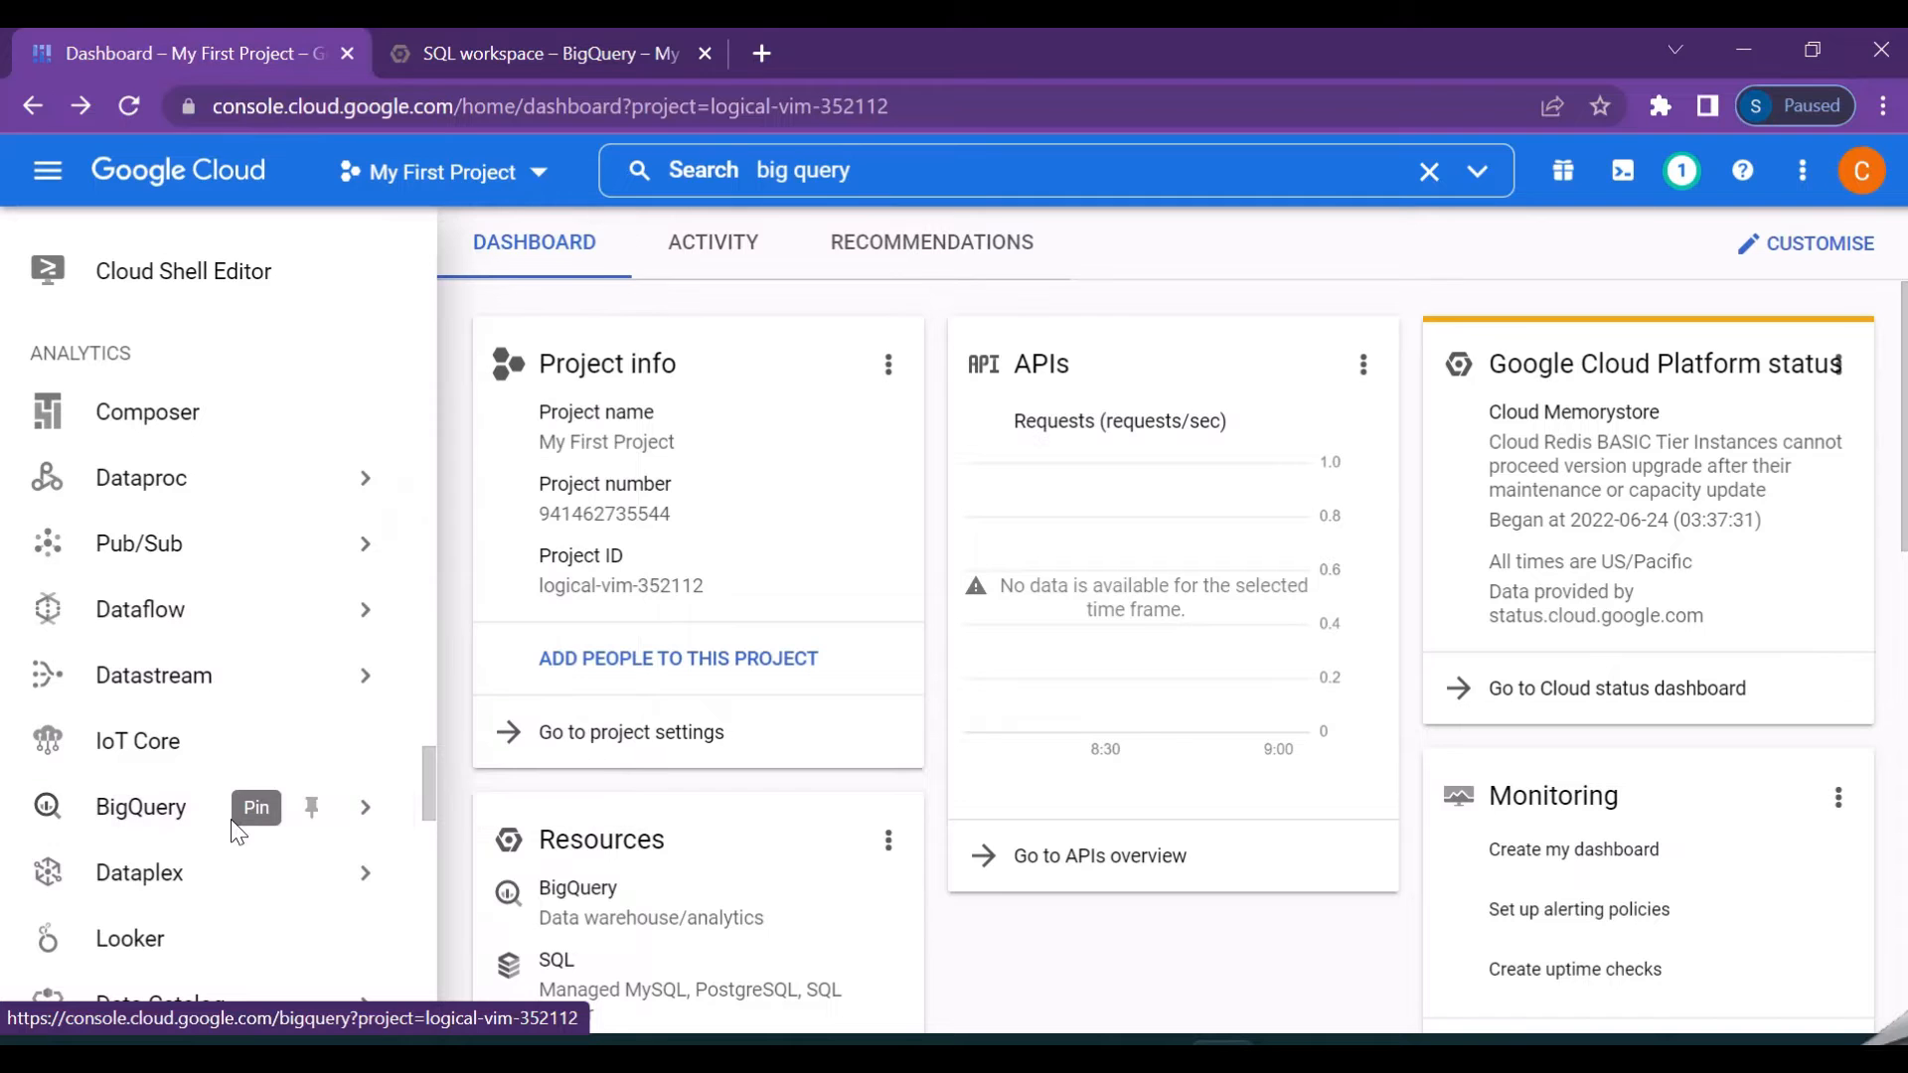
pyautogui.click(312, 809)
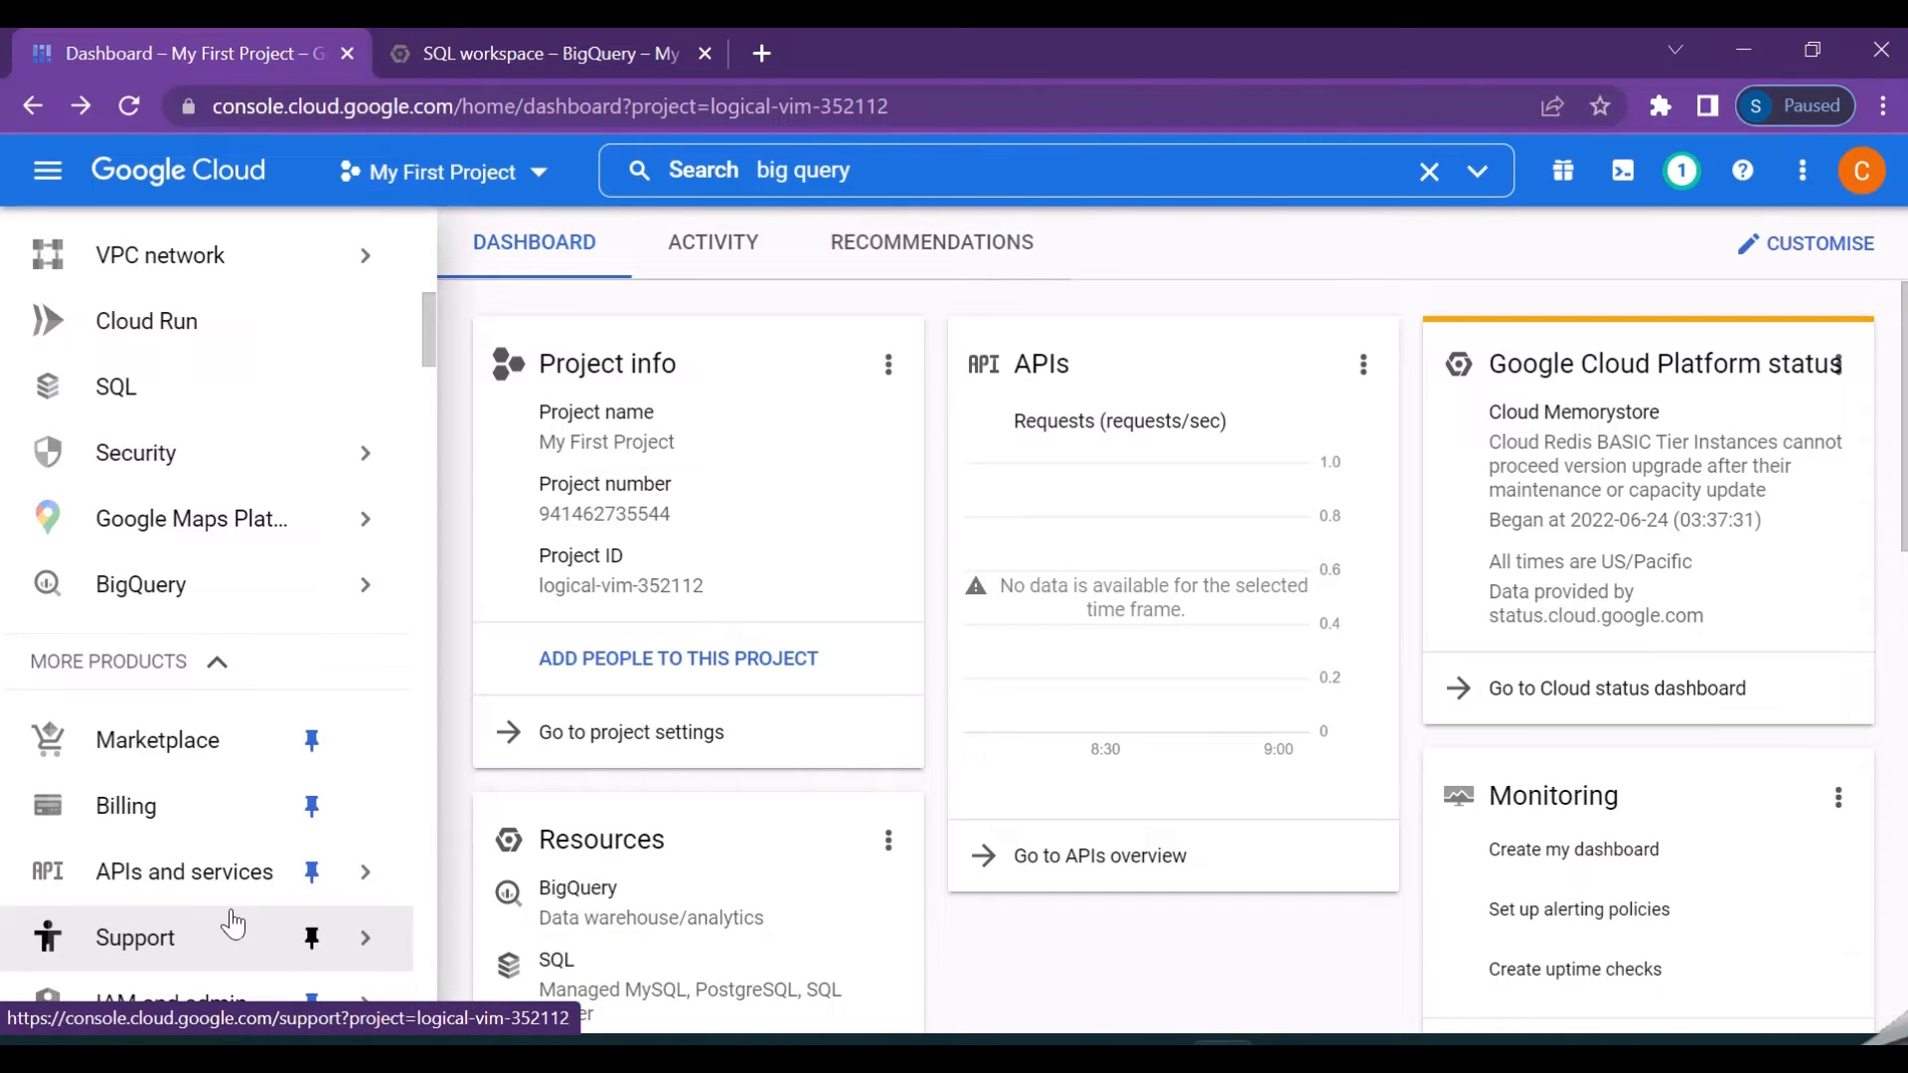
pyautogui.click(141, 584)
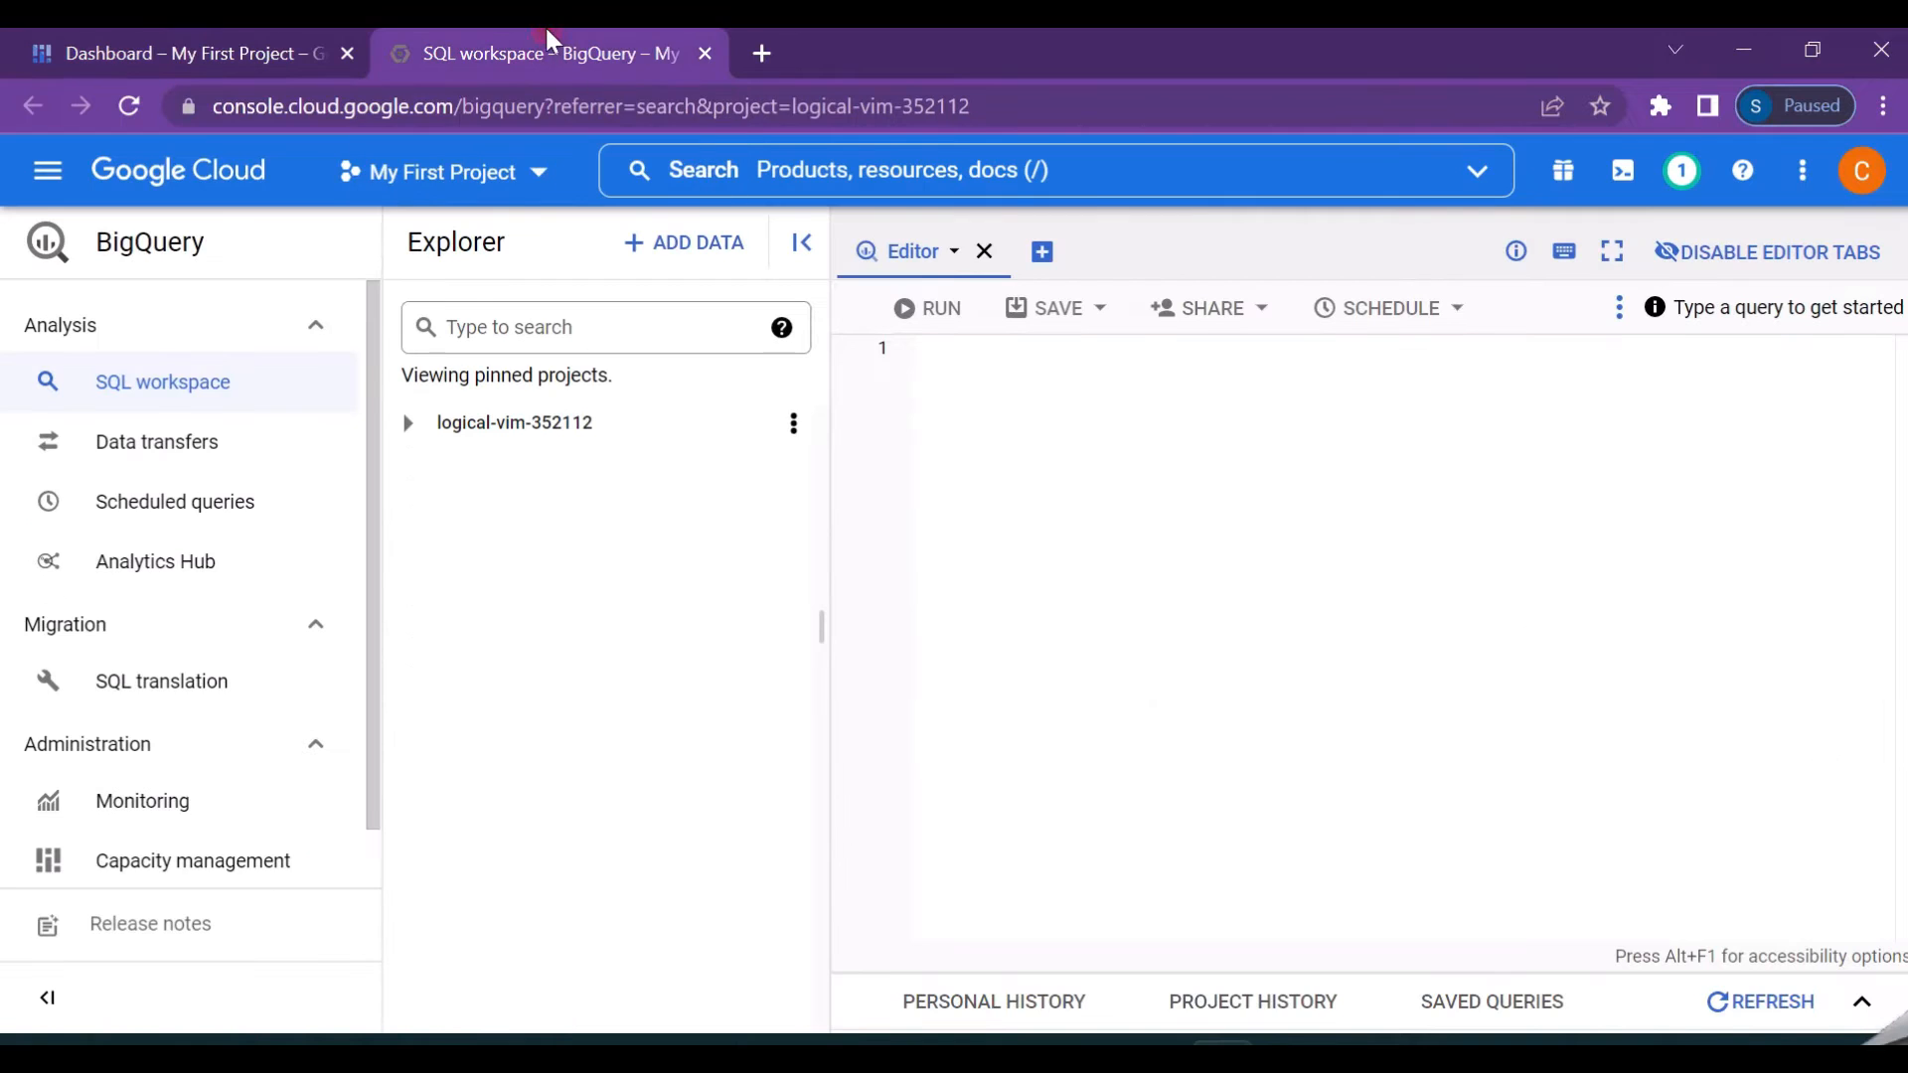
pyautogui.moveTo(777, 809)
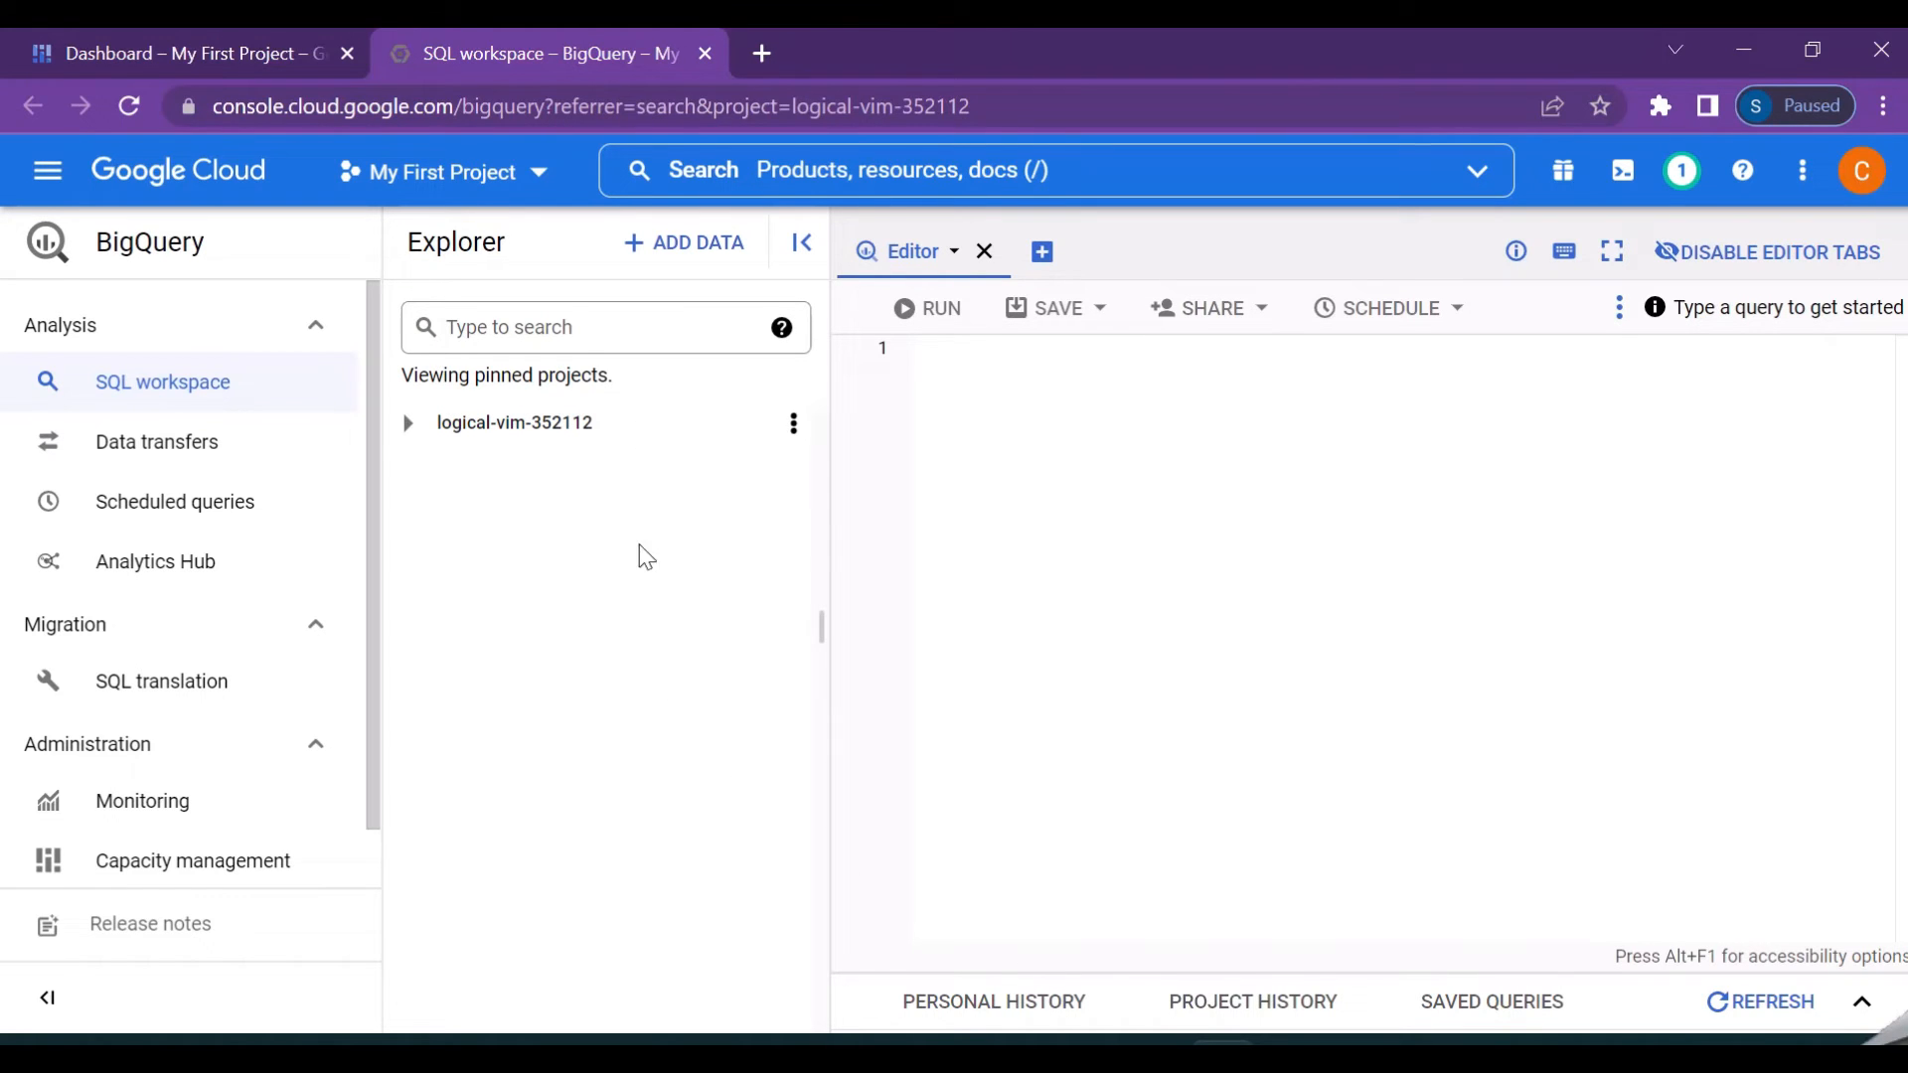
pyautogui.moveTo(541, 310)
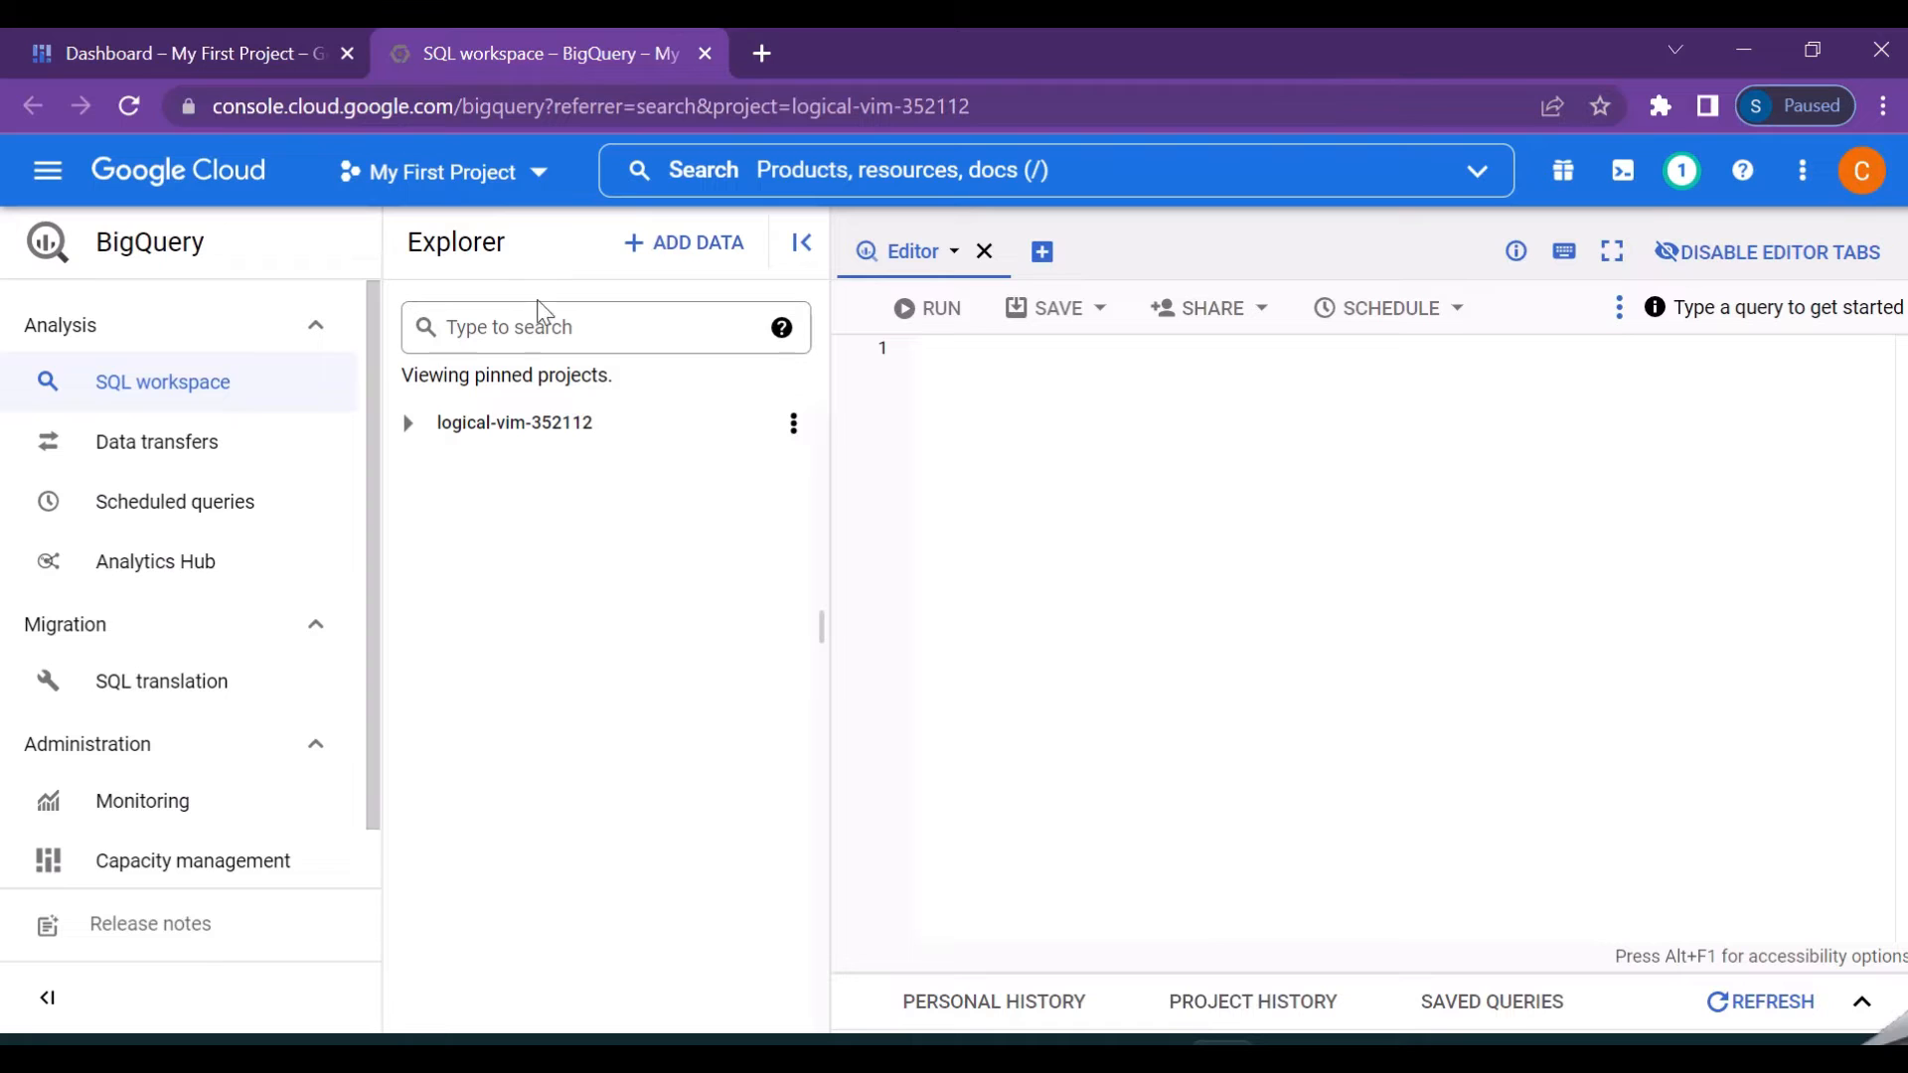
pyautogui.moveTo(491, 825)
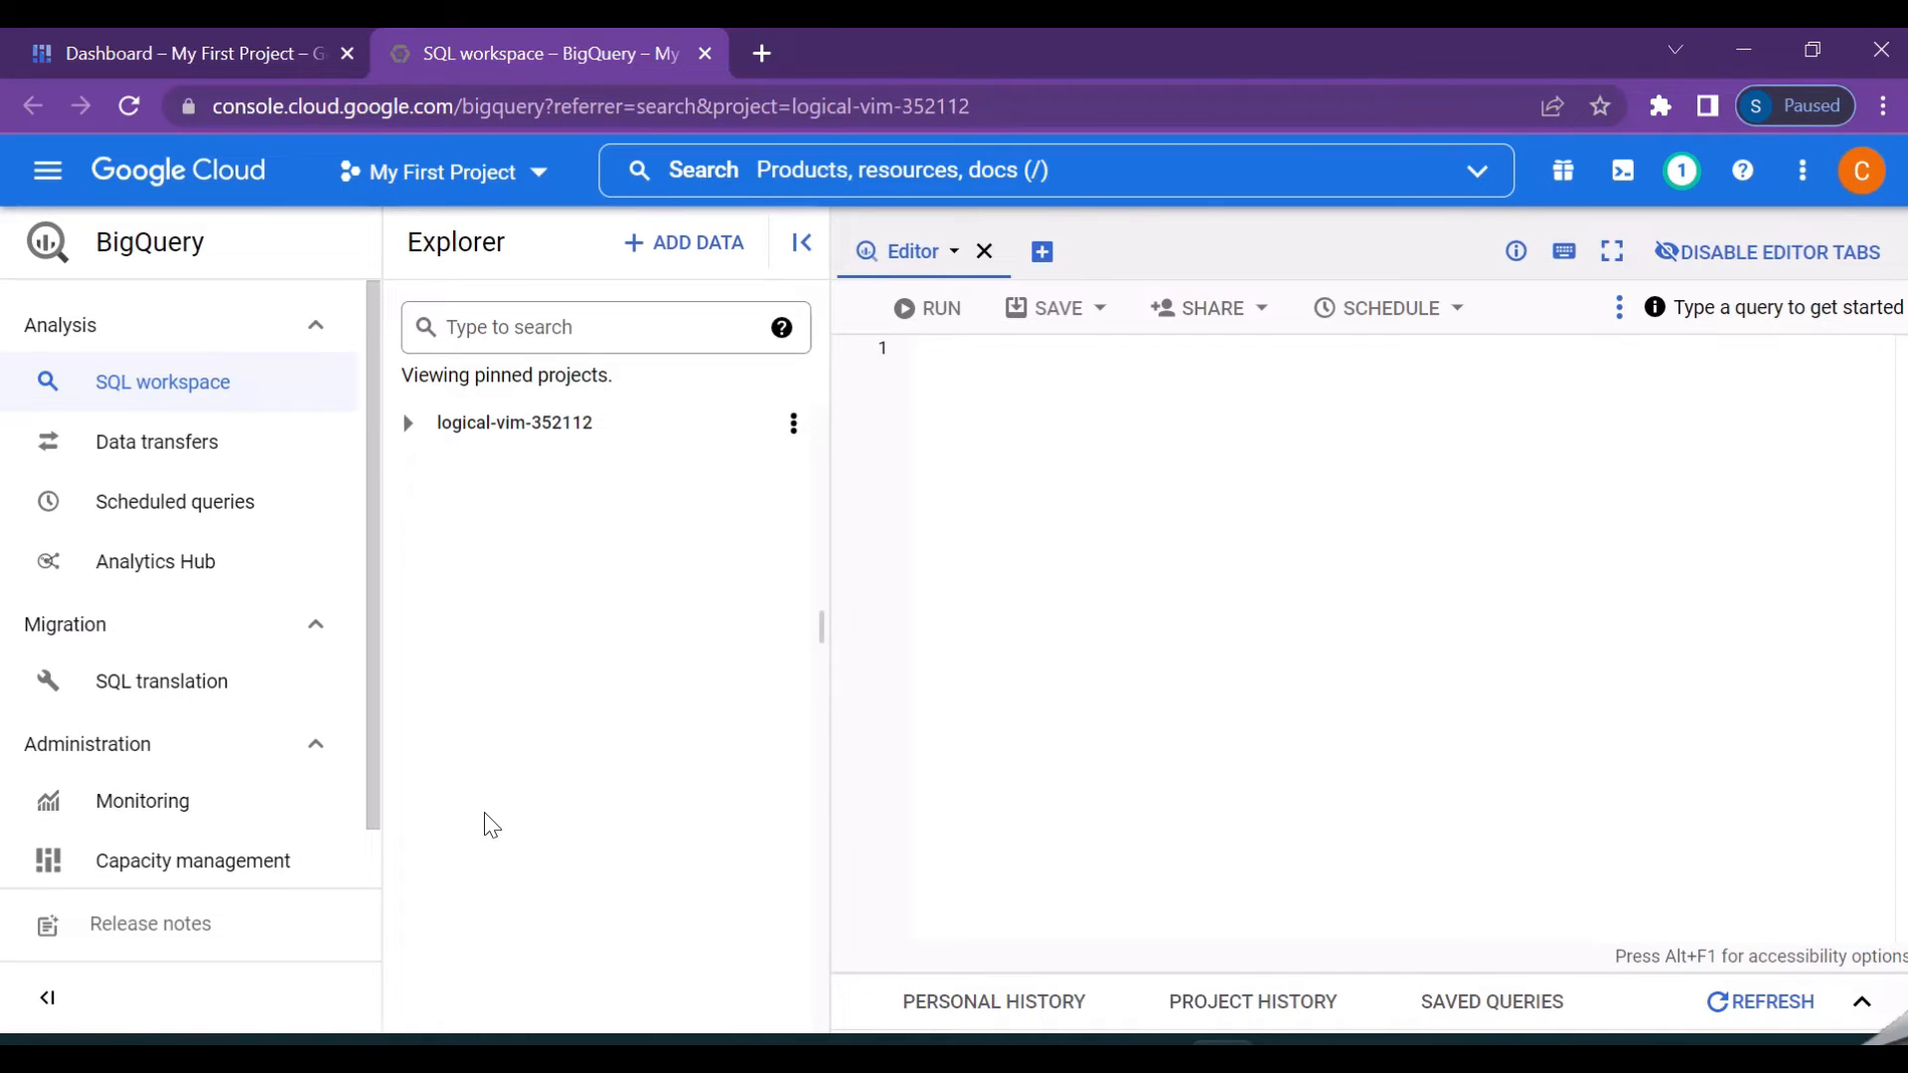
pyautogui.moveTo(537, 696)
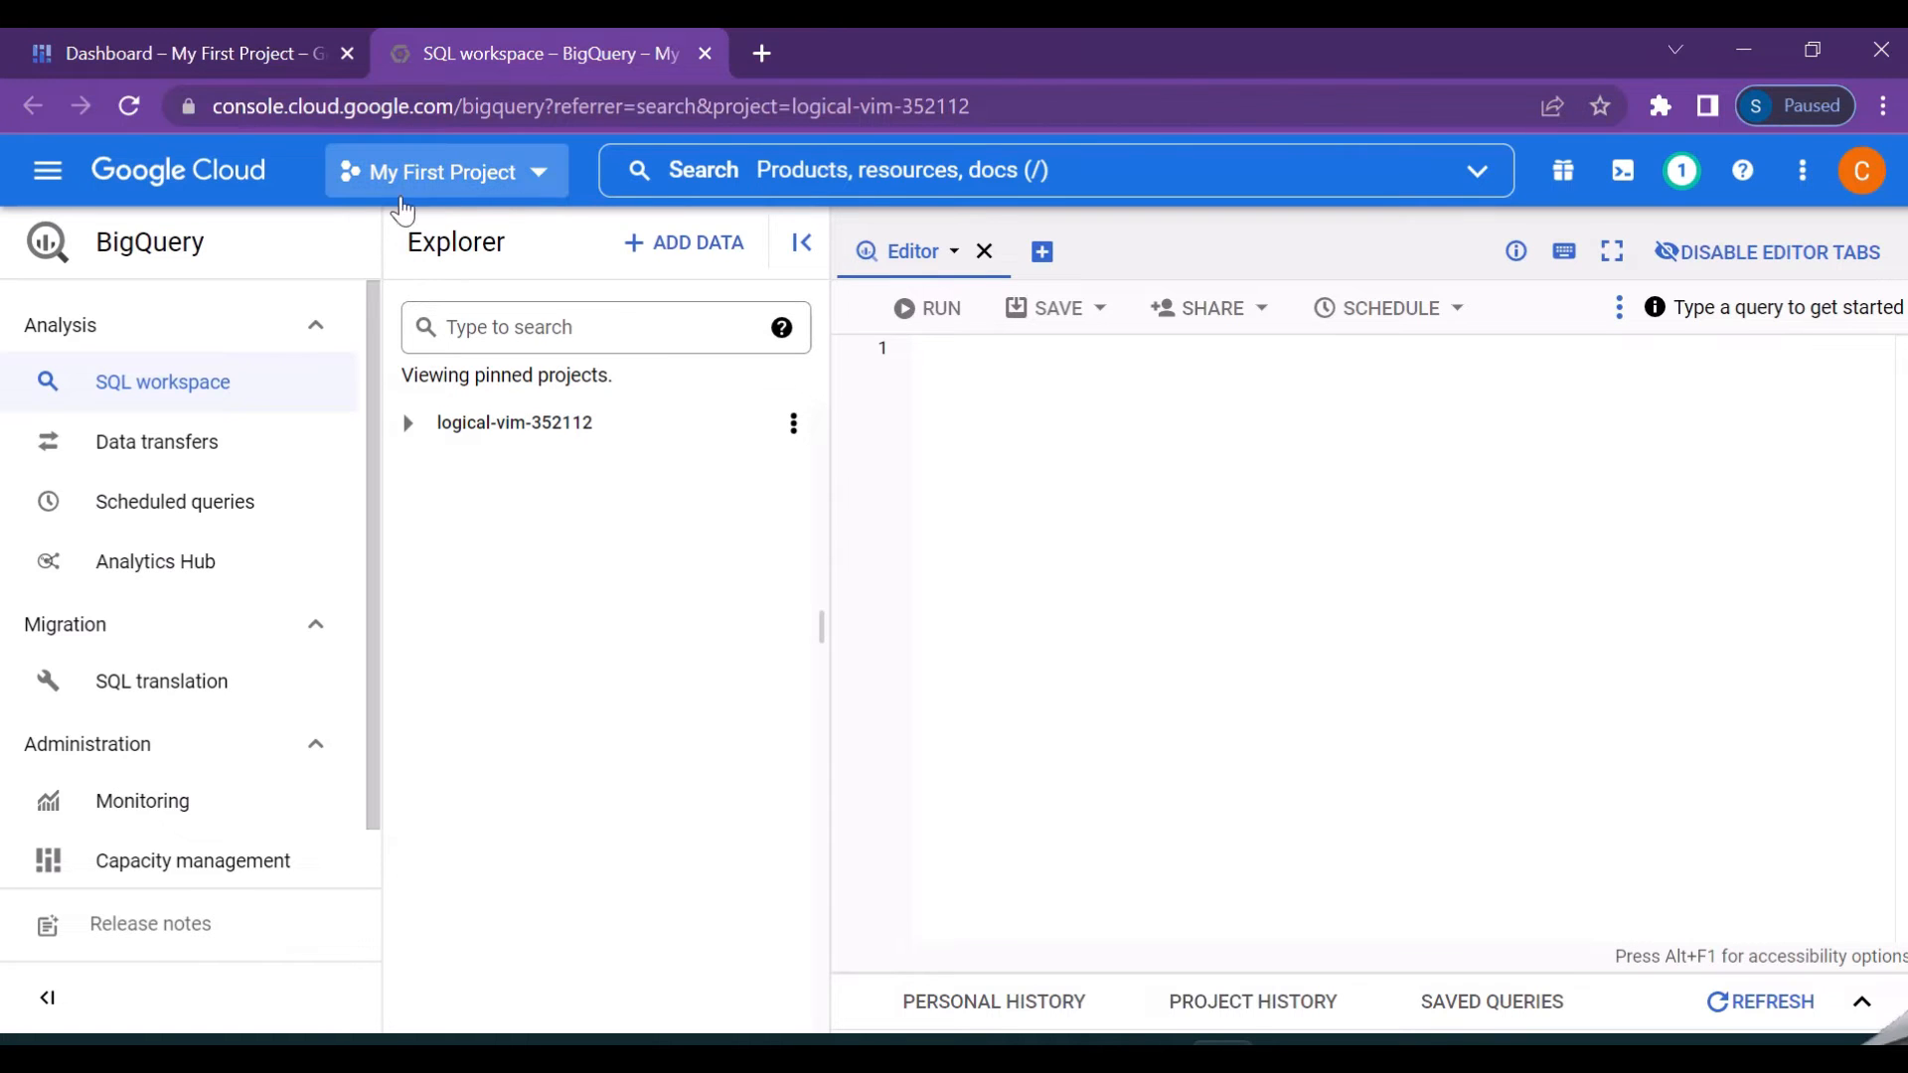
pyautogui.moveTo(459, 185)
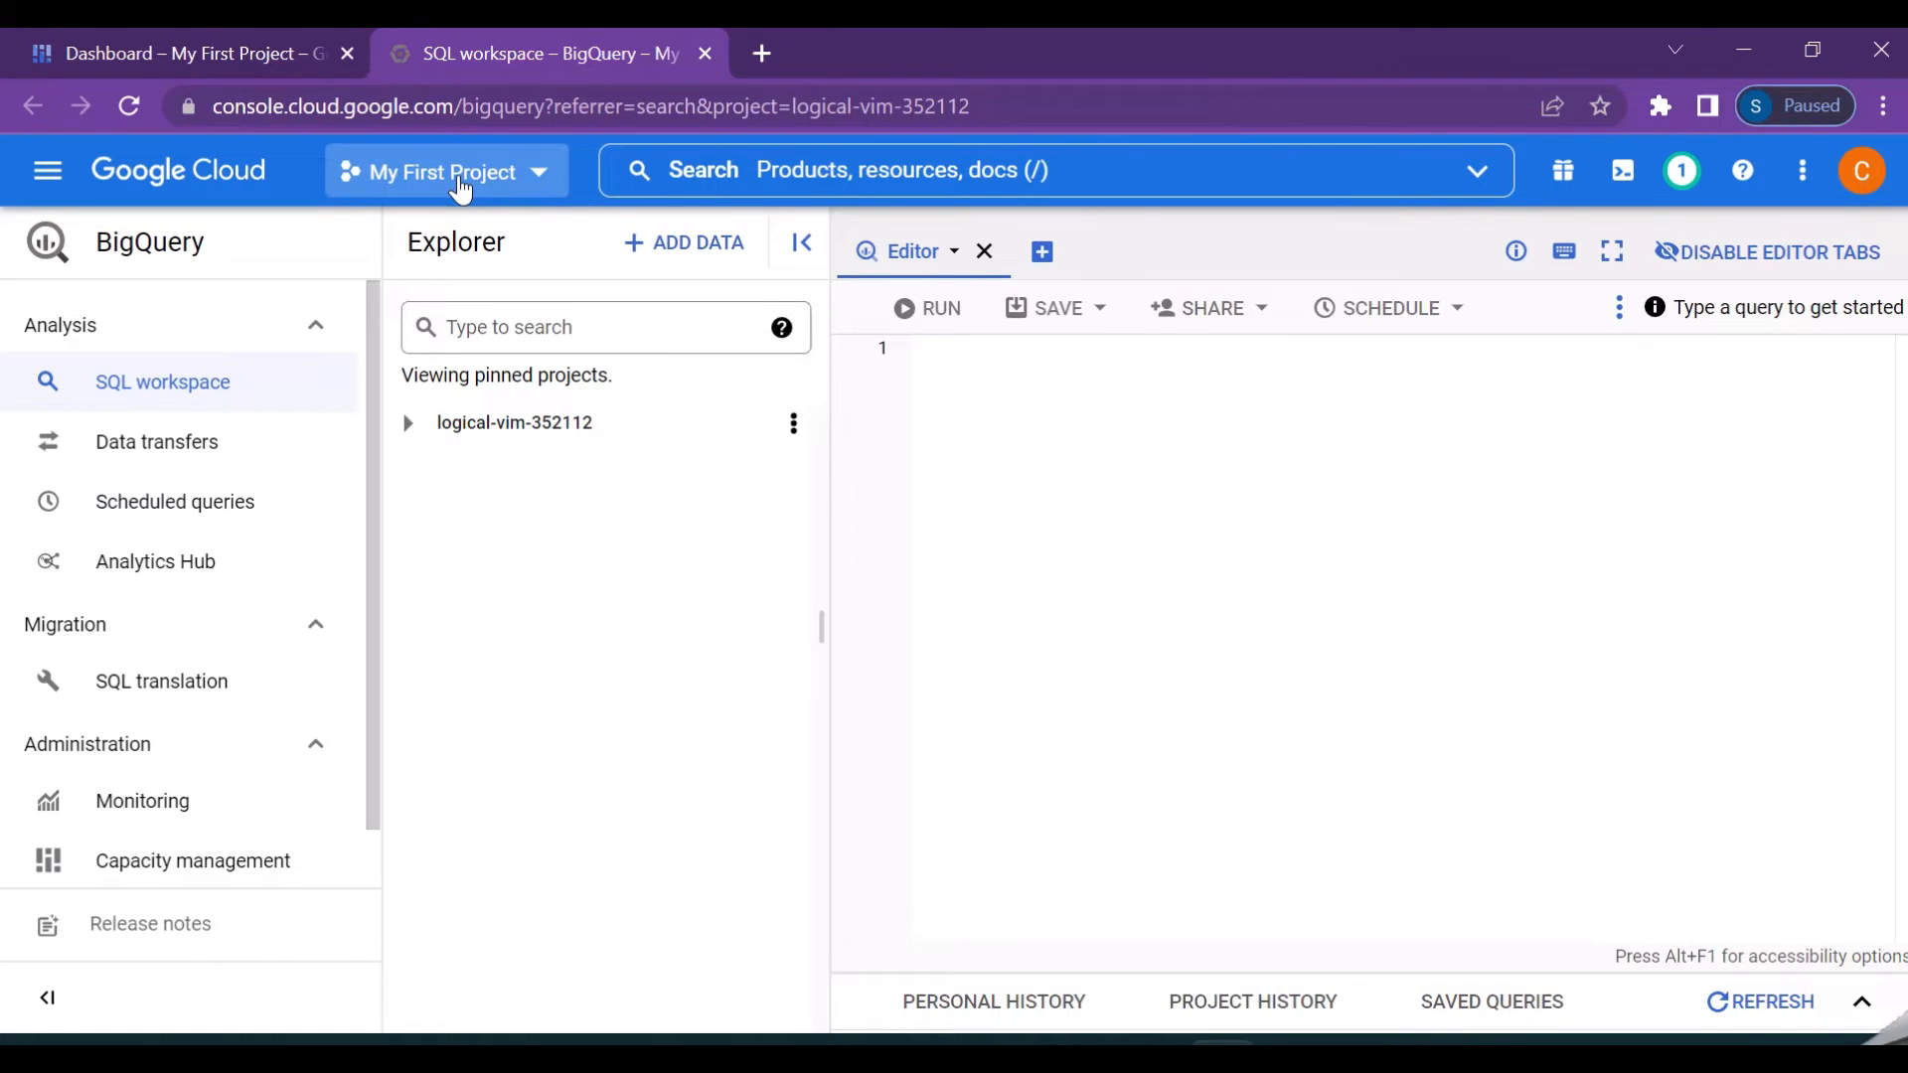
pyautogui.click(445, 171)
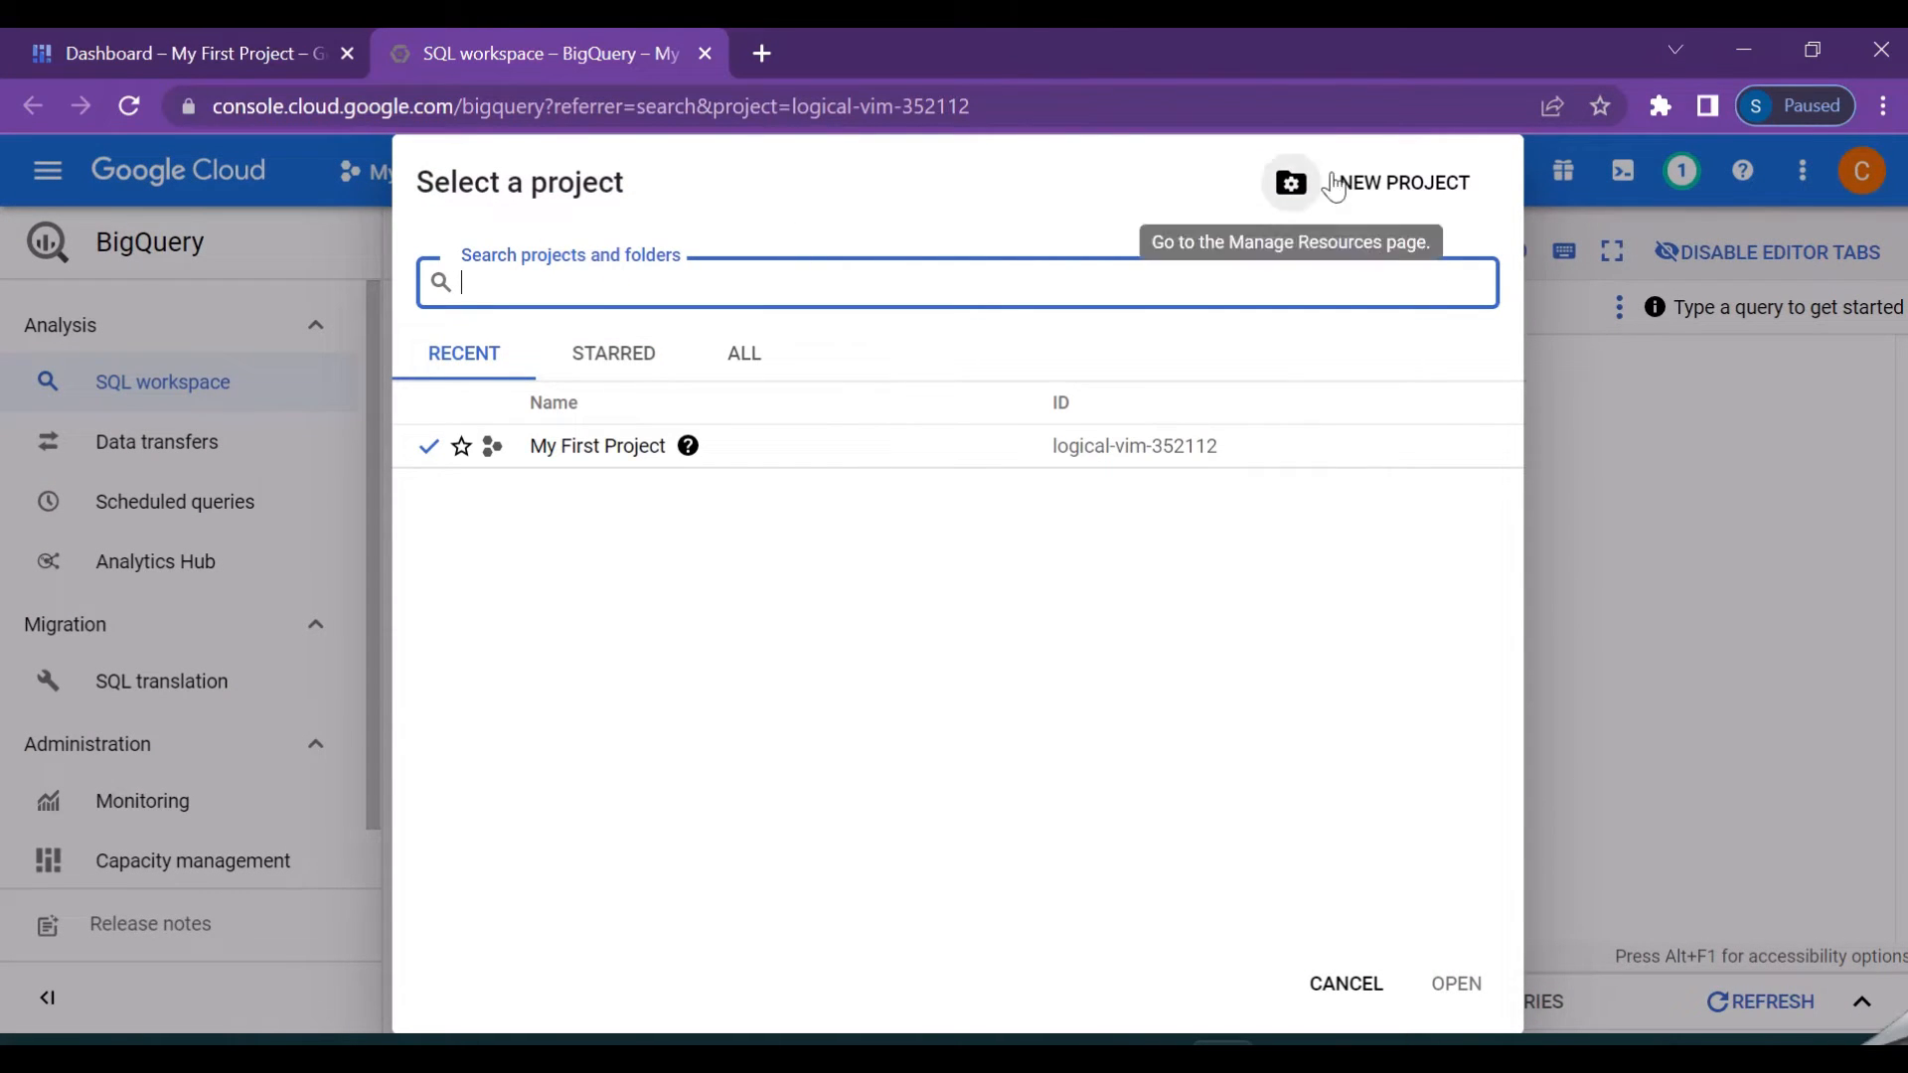
pyautogui.moveTo(1358, 956)
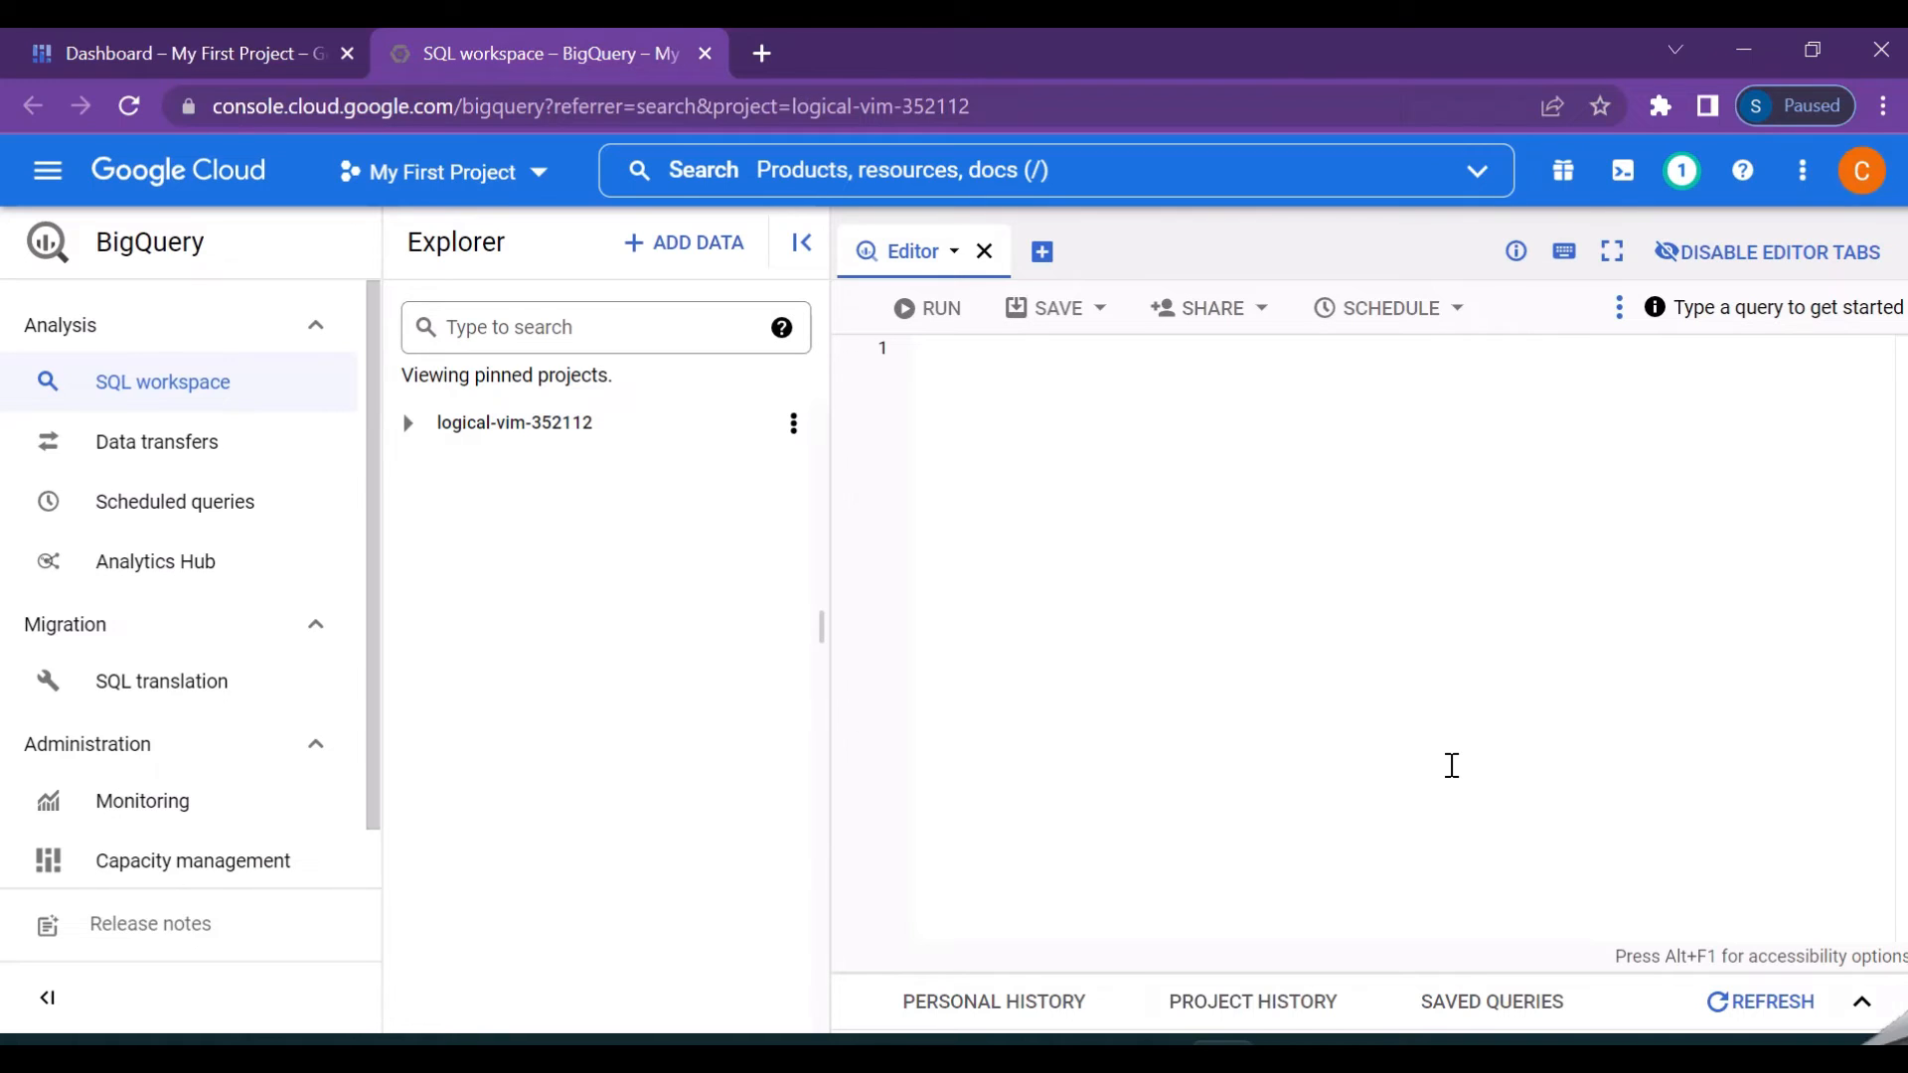
pyautogui.moveTo(443, 171)
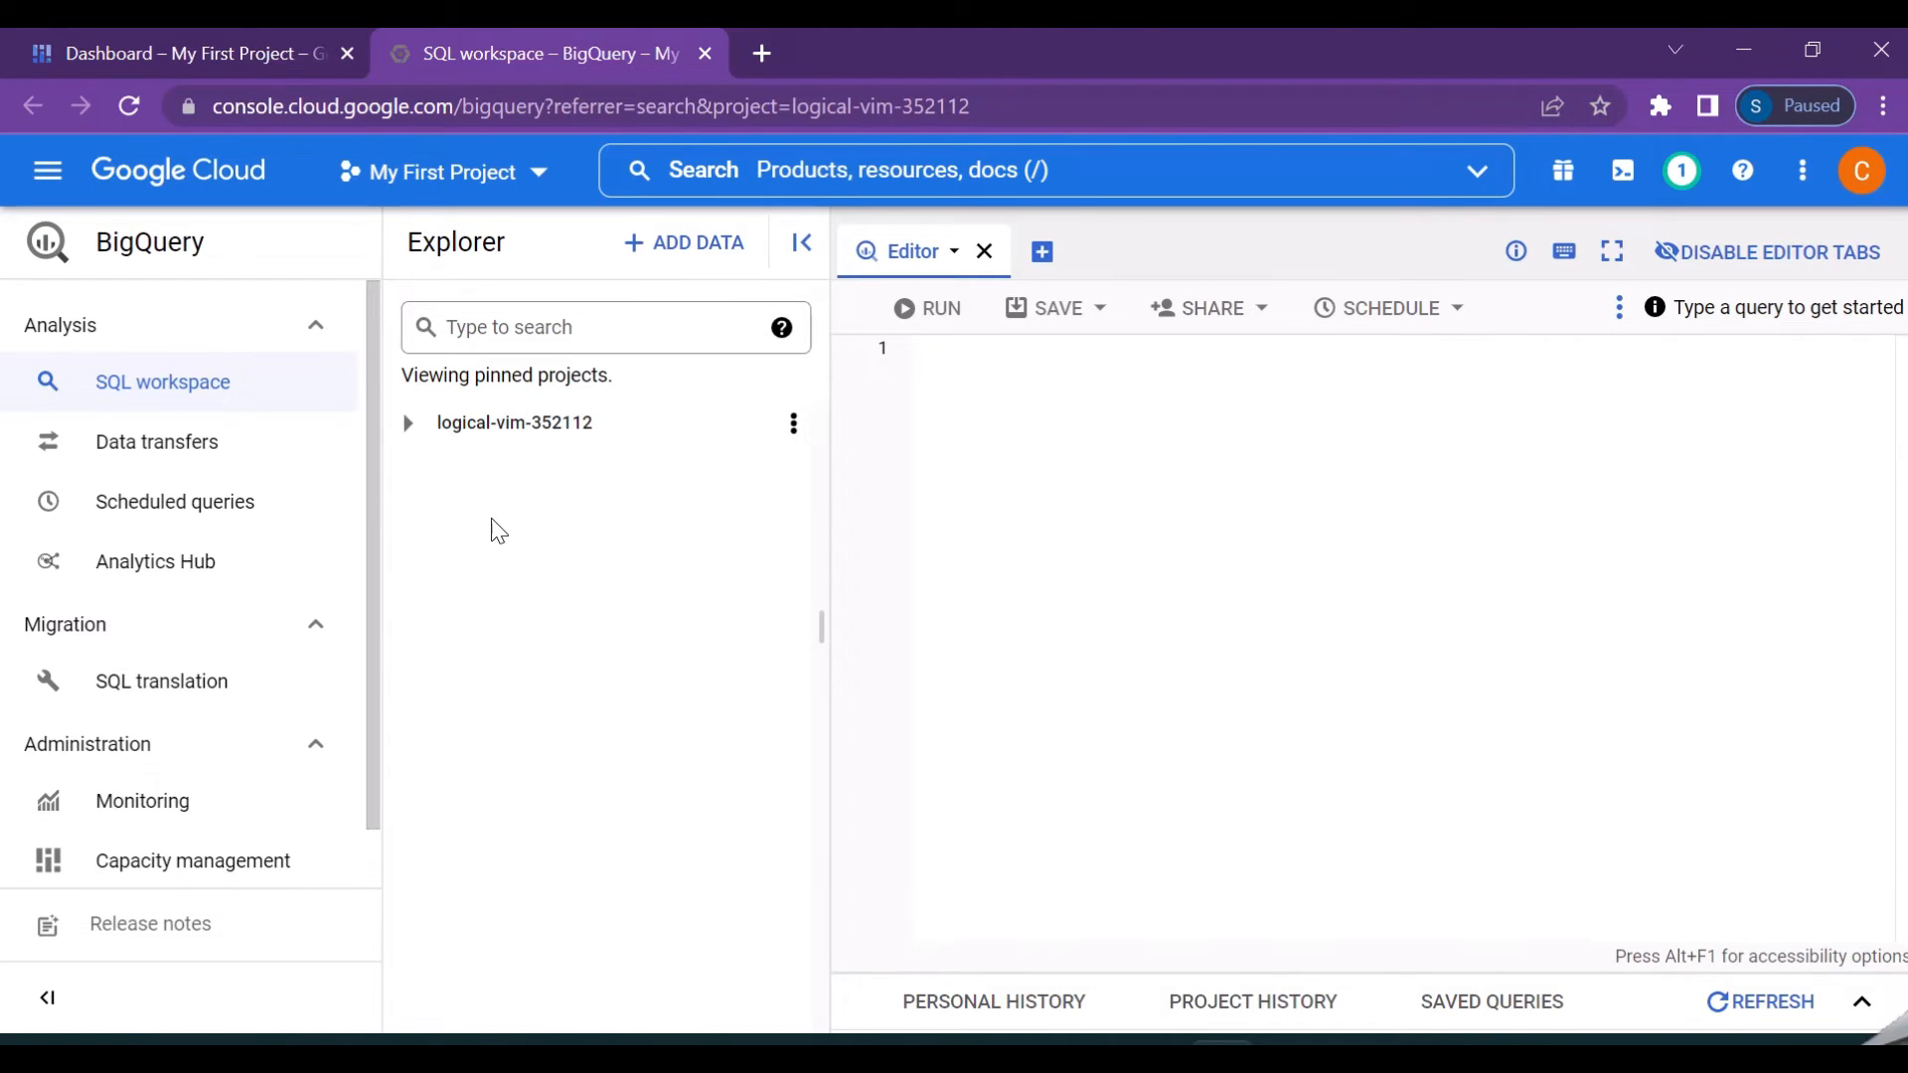
pyautogui.moveTo(522, 471)
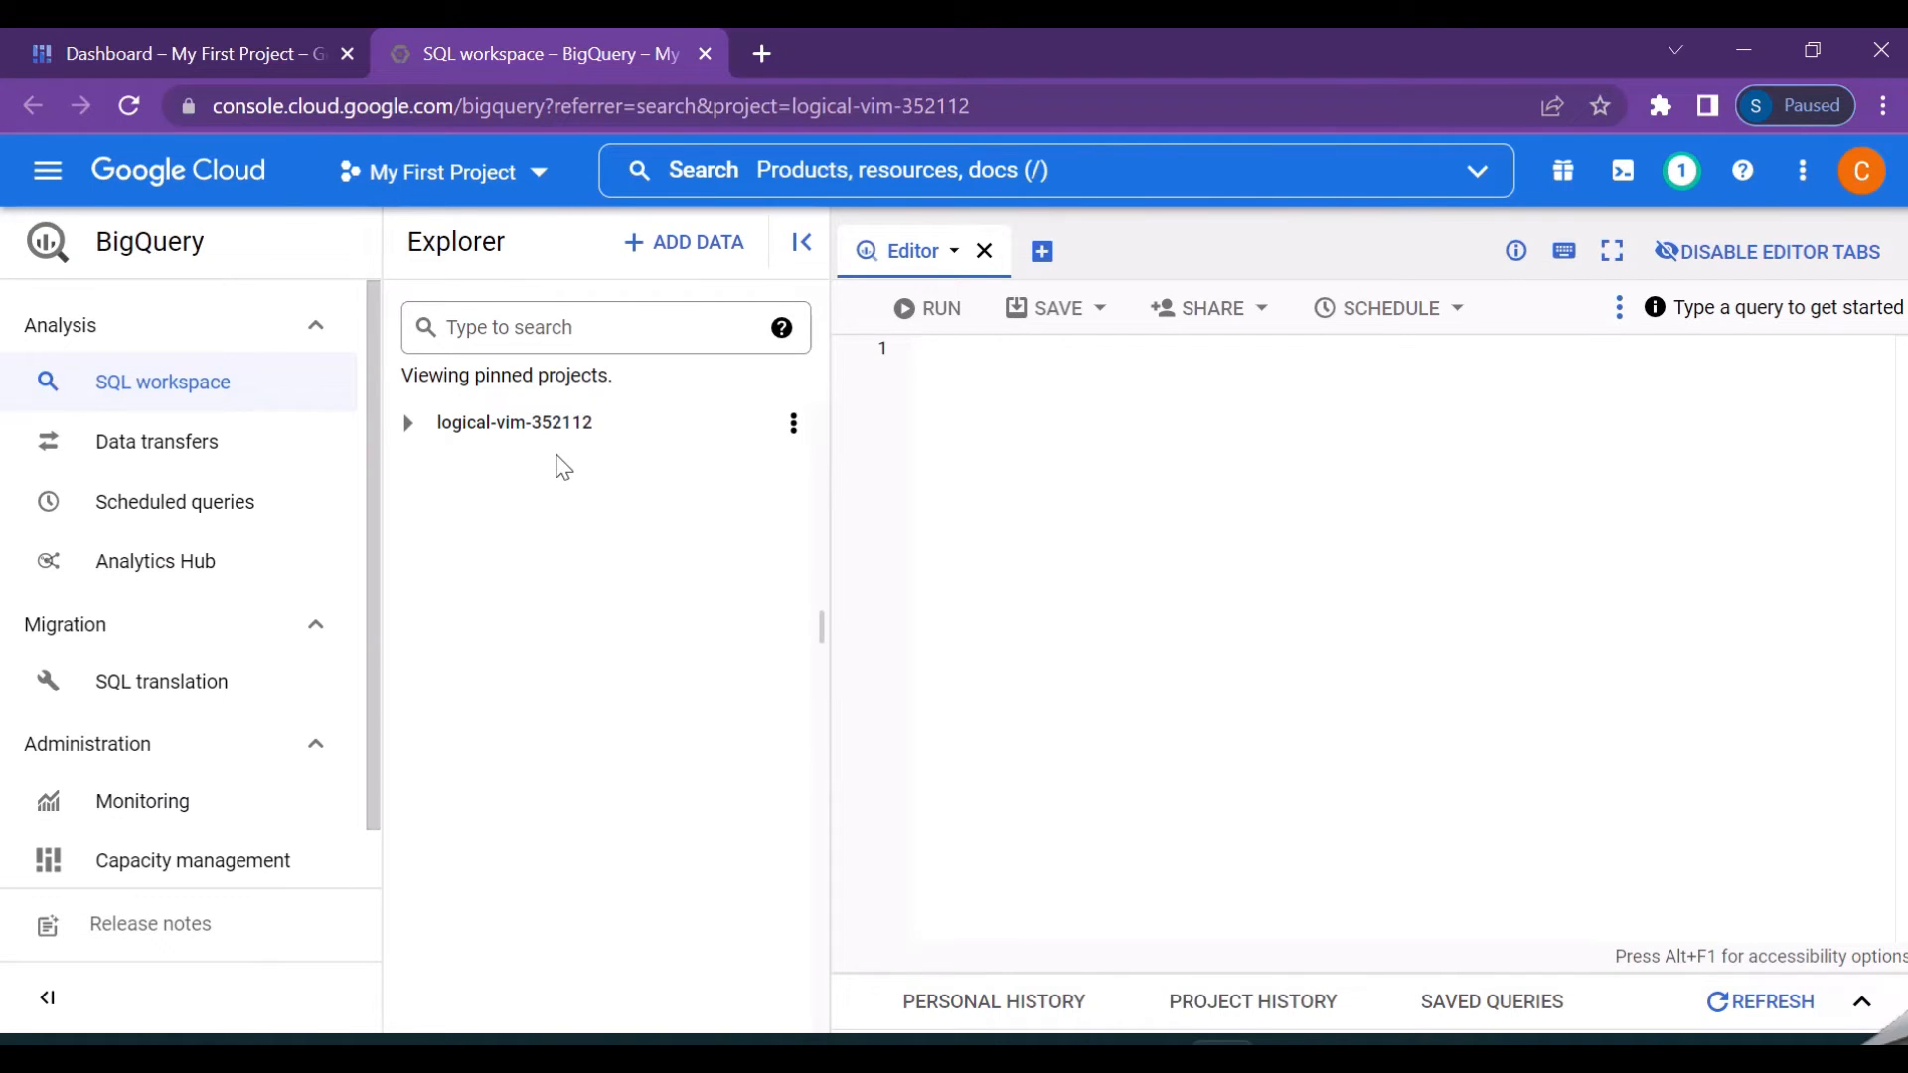
pyautogui.moveTo(405, 421)
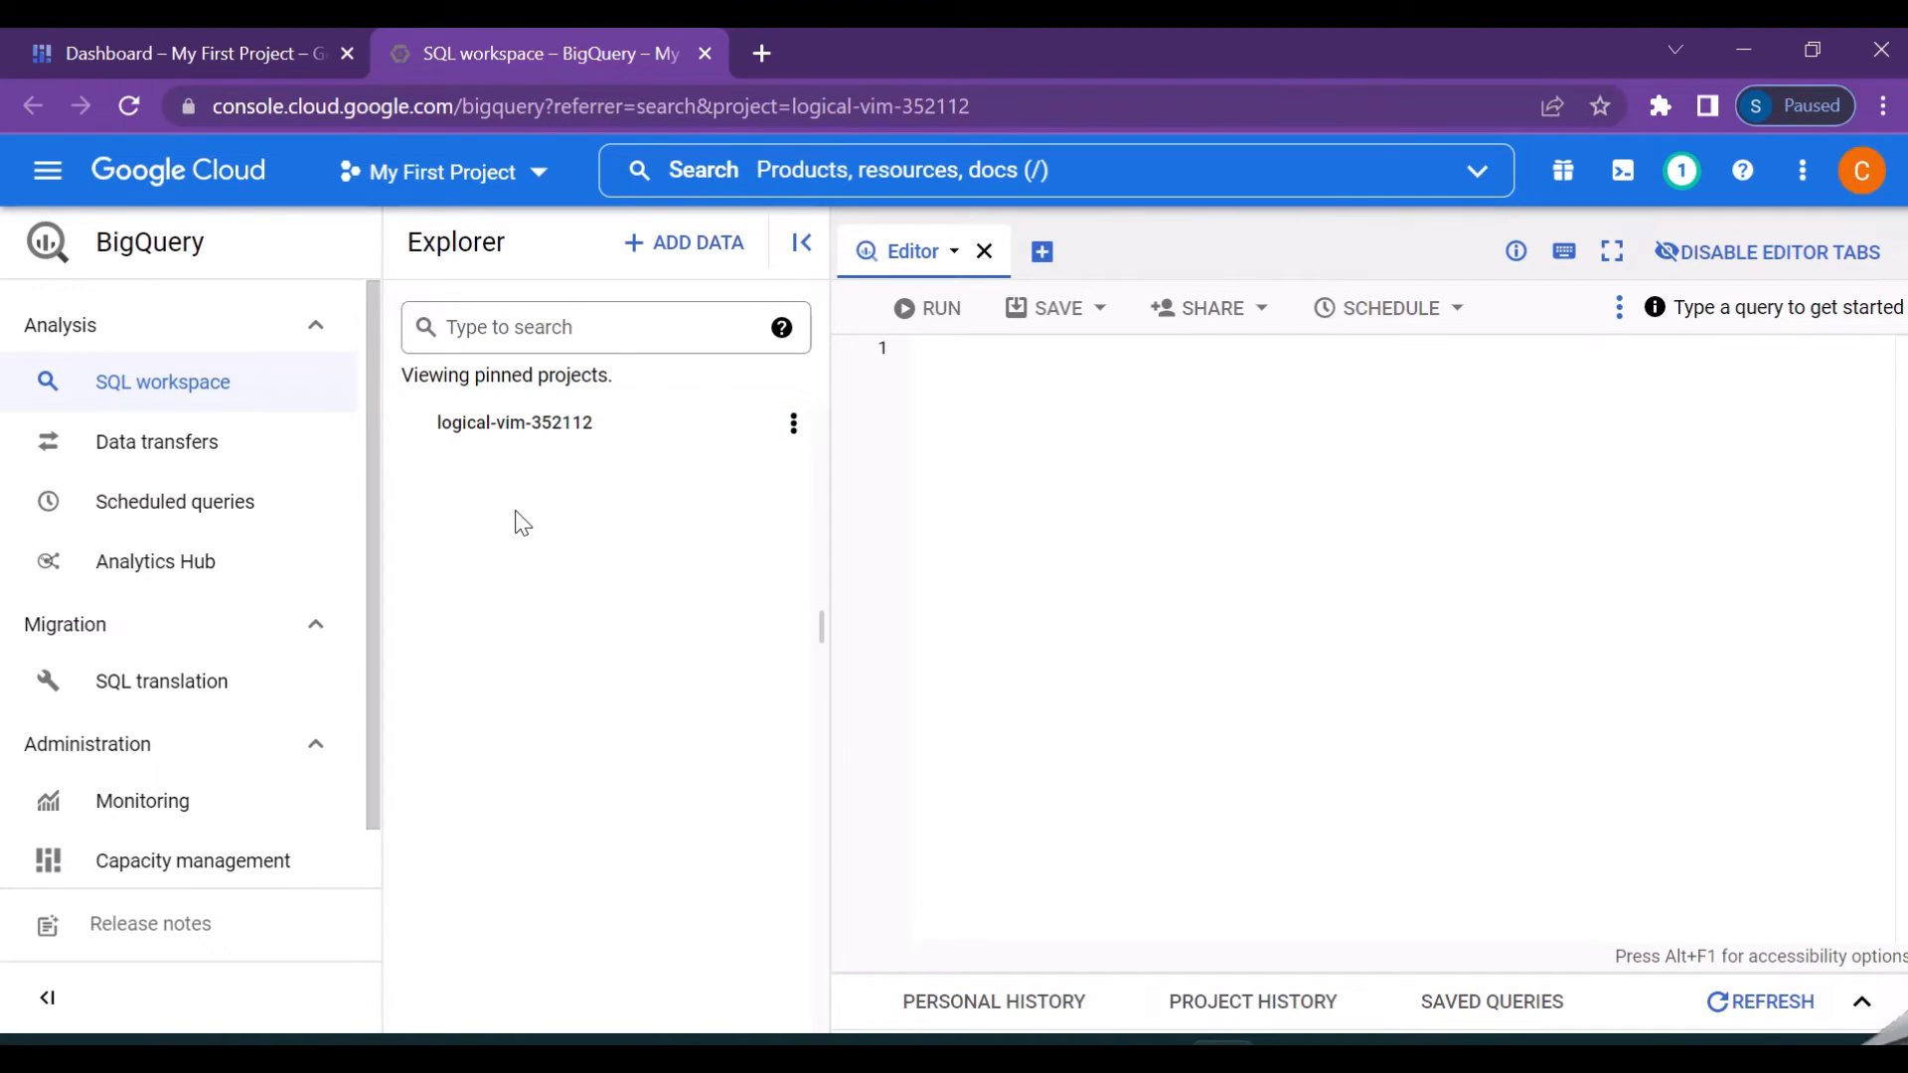
pyautogui.moveTo(596, 630)
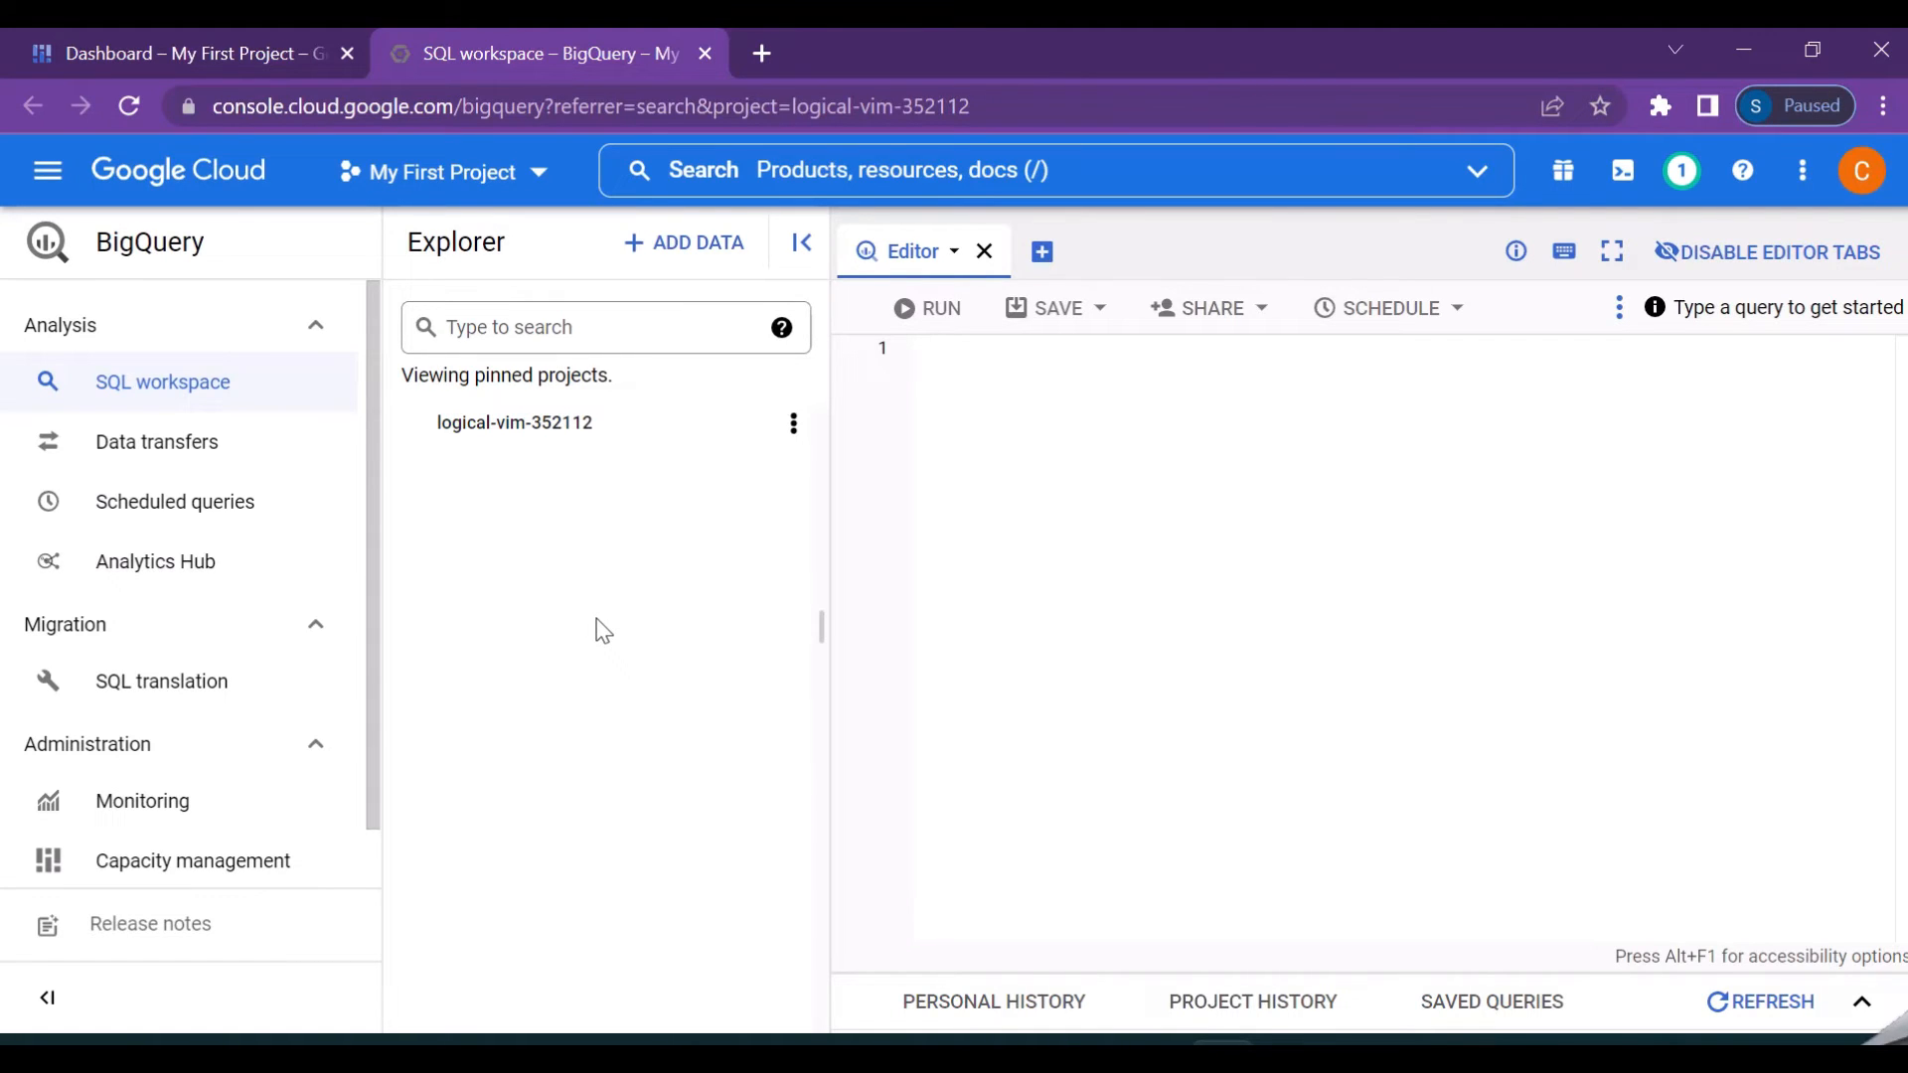
pyautogui.moveTo(775, 501)
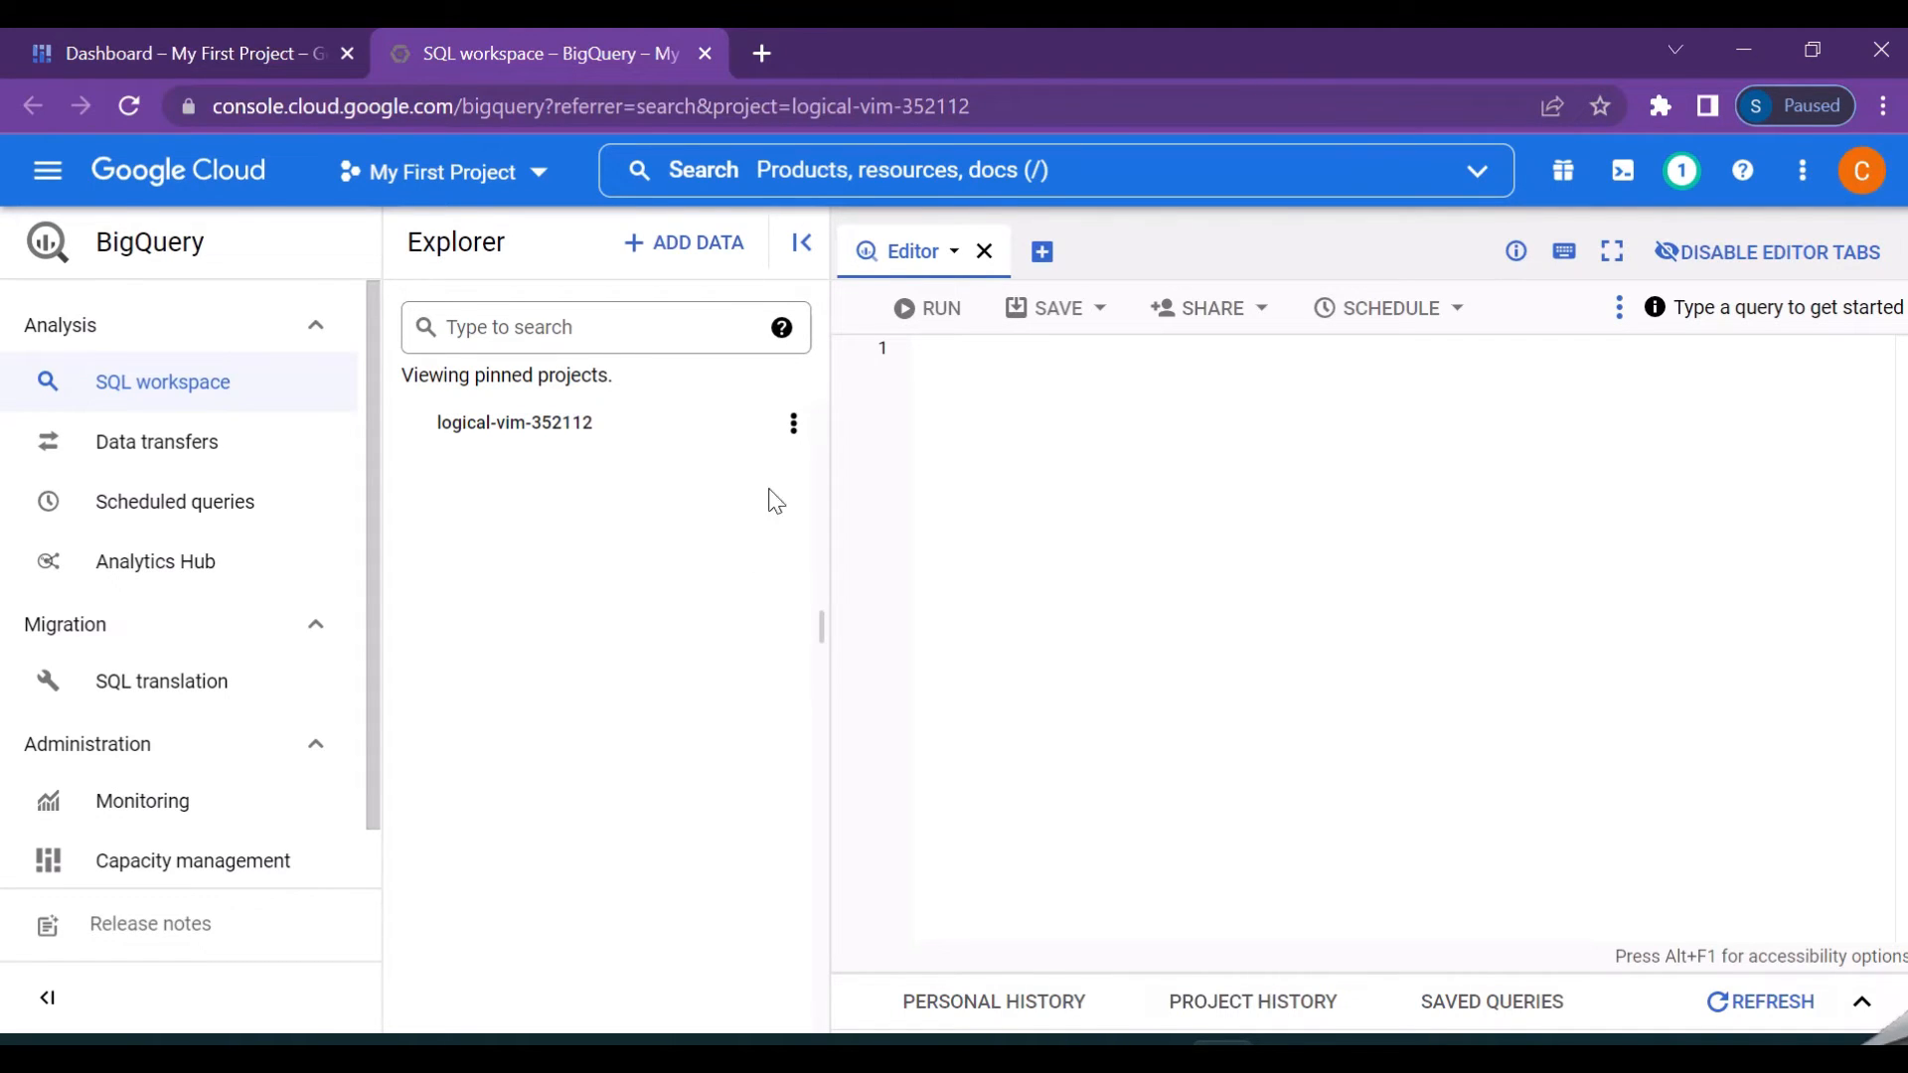
pyautogui.moveTo(608, 527)
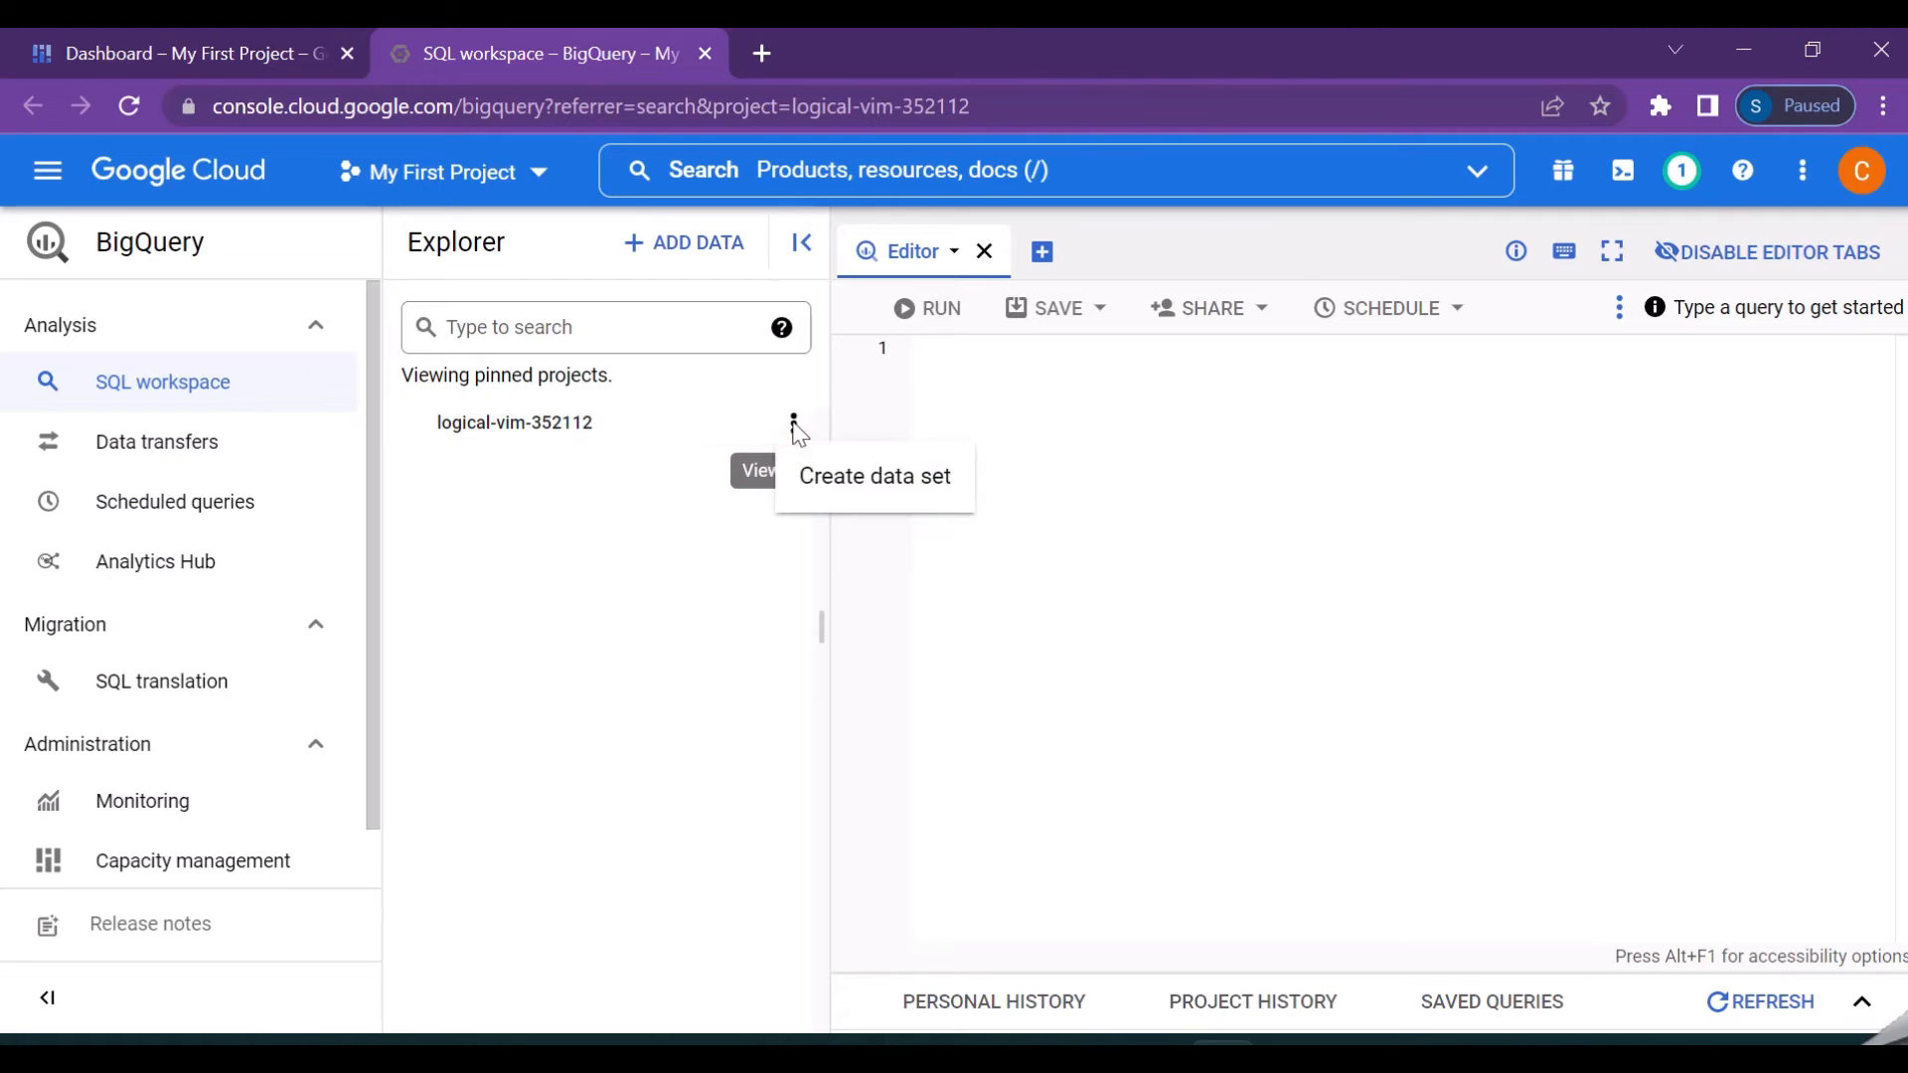
pyautogui.moveTo(906, 511)
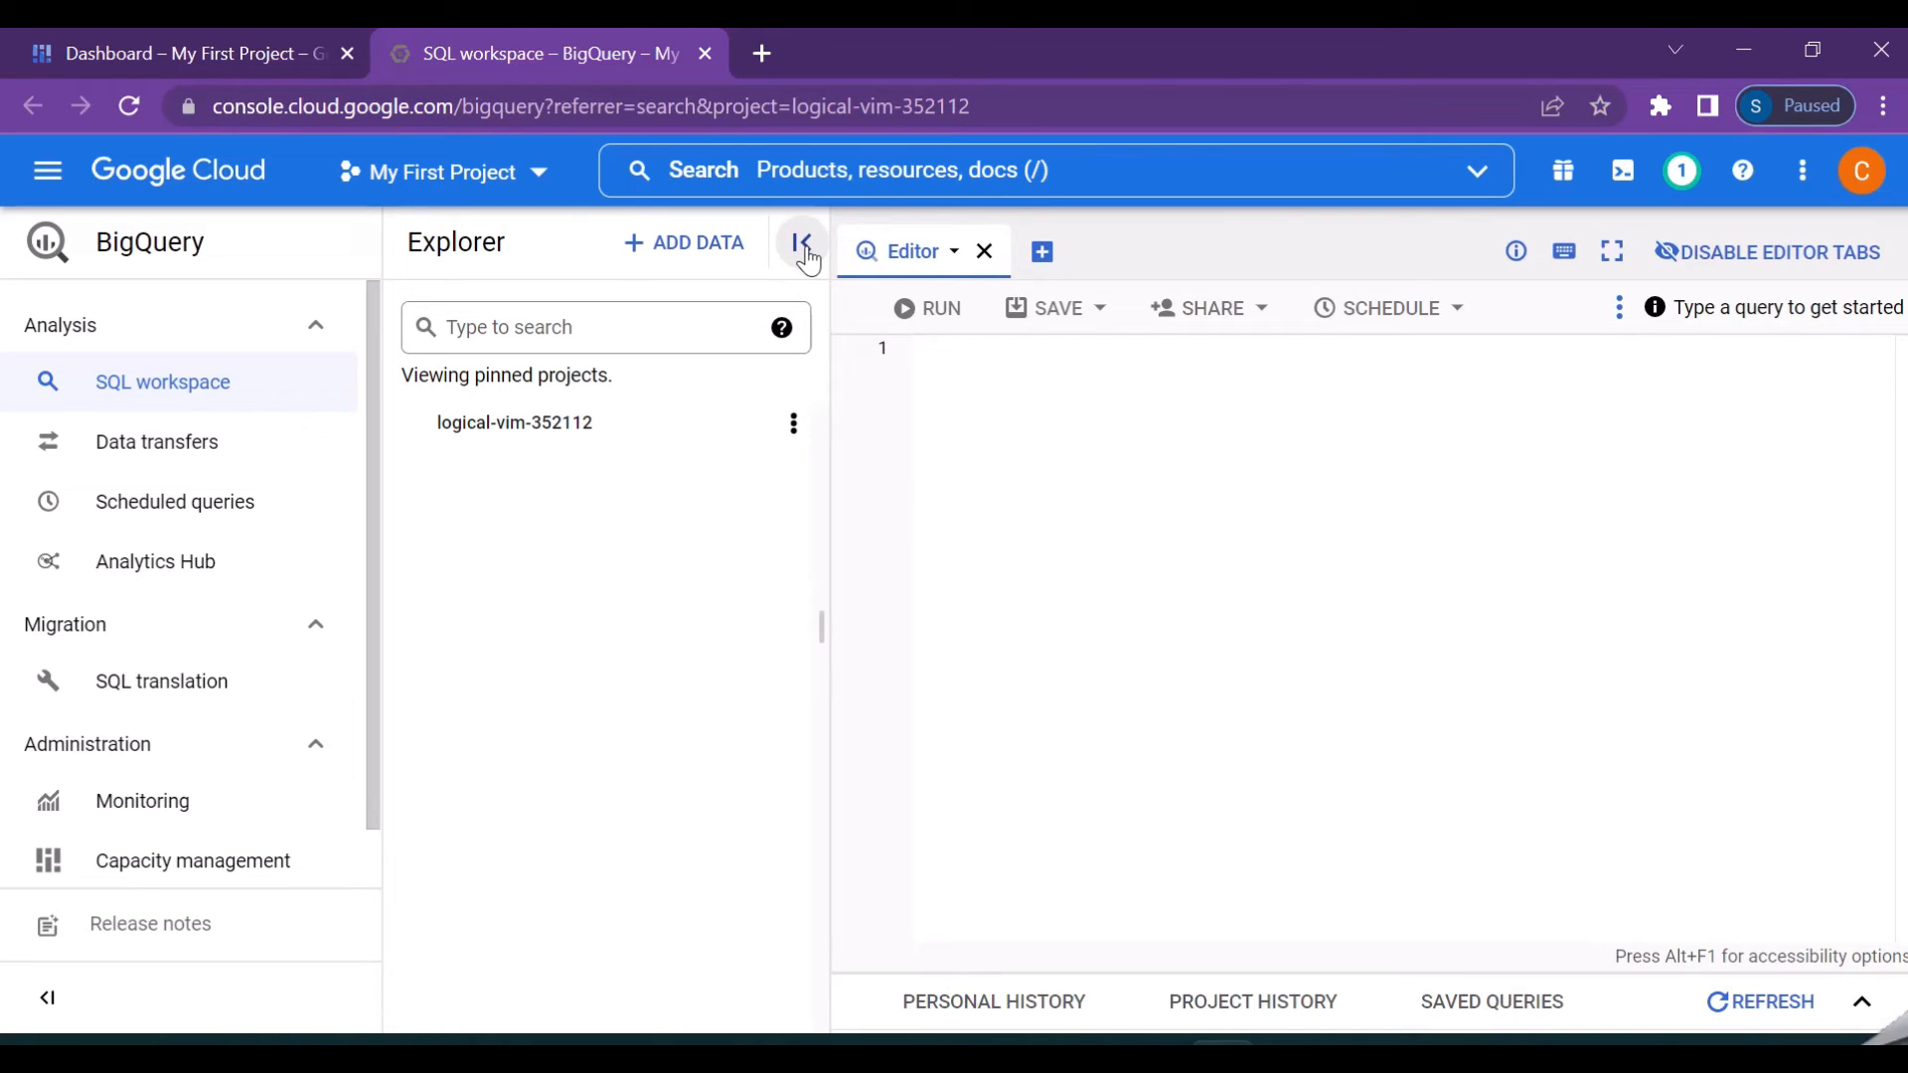
pyautogui.click(805, 252)
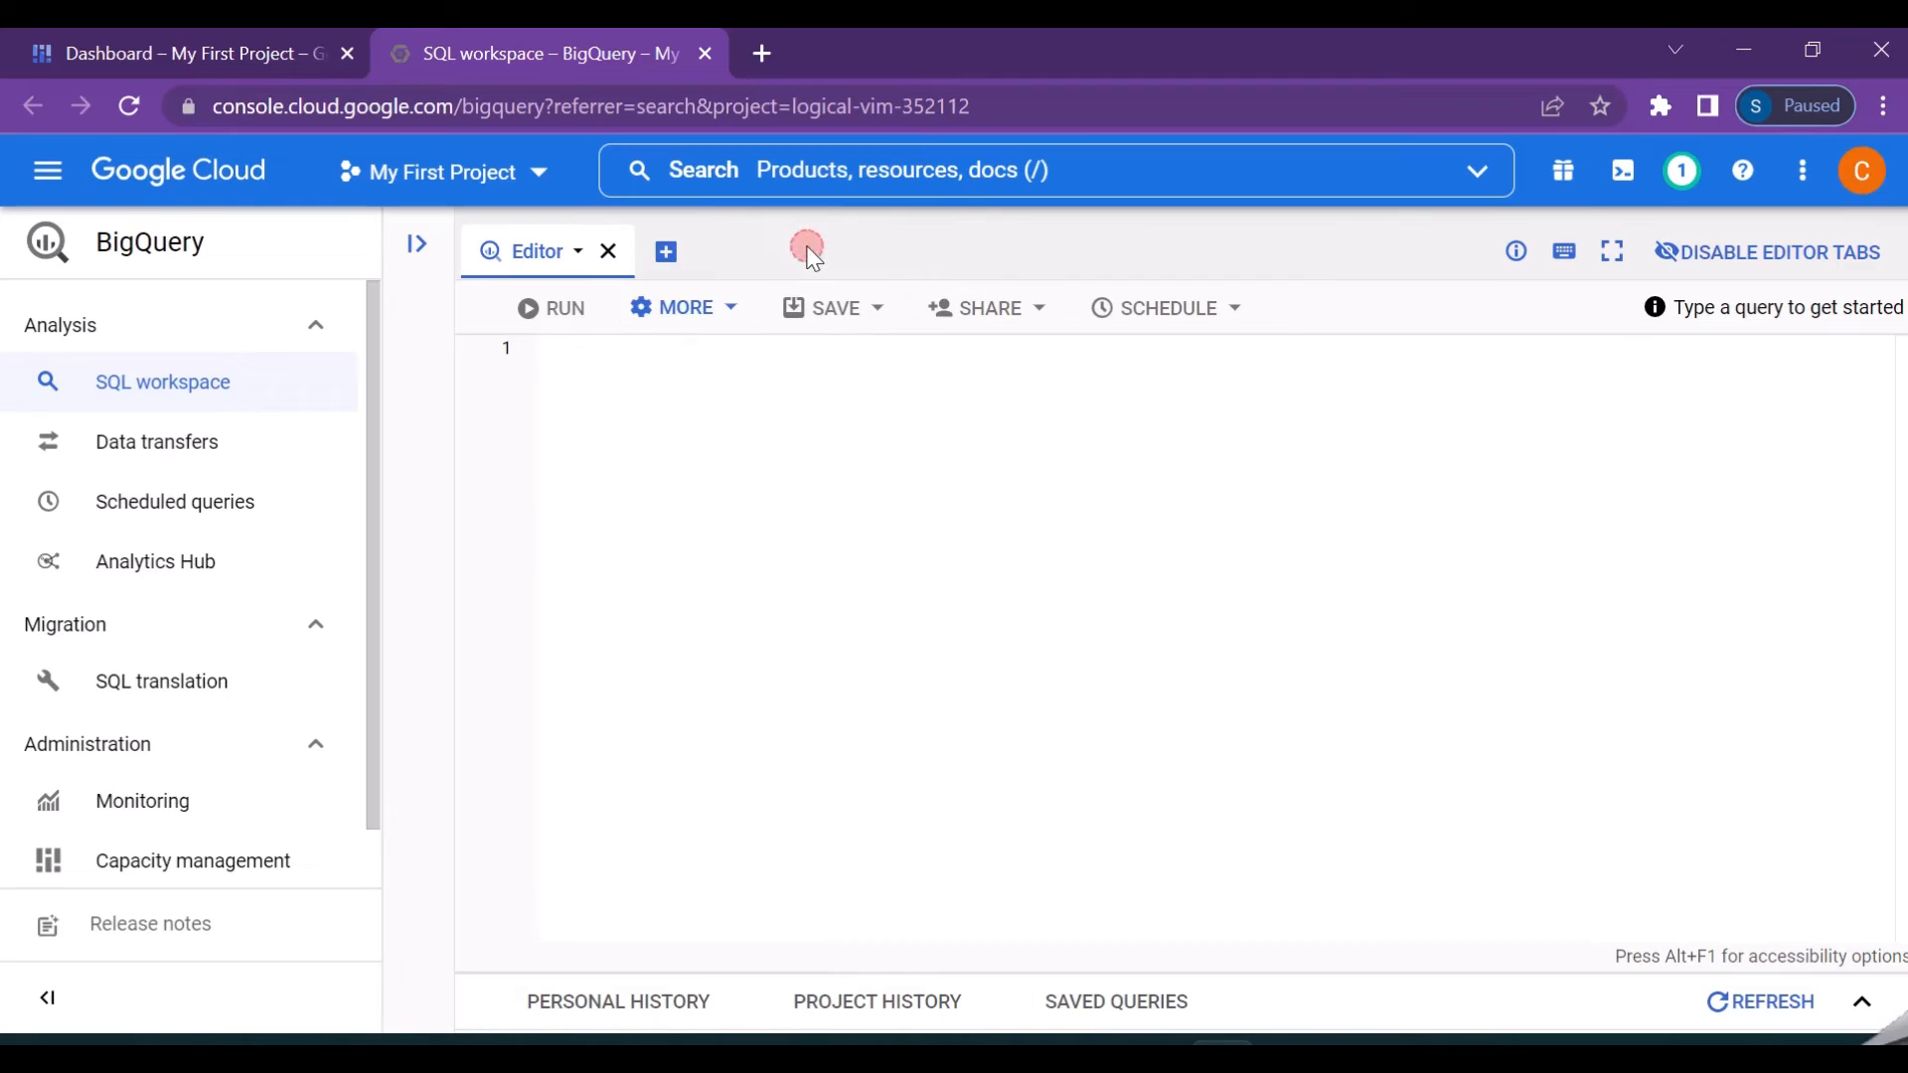
pyautogui.moveTo(453, 555)
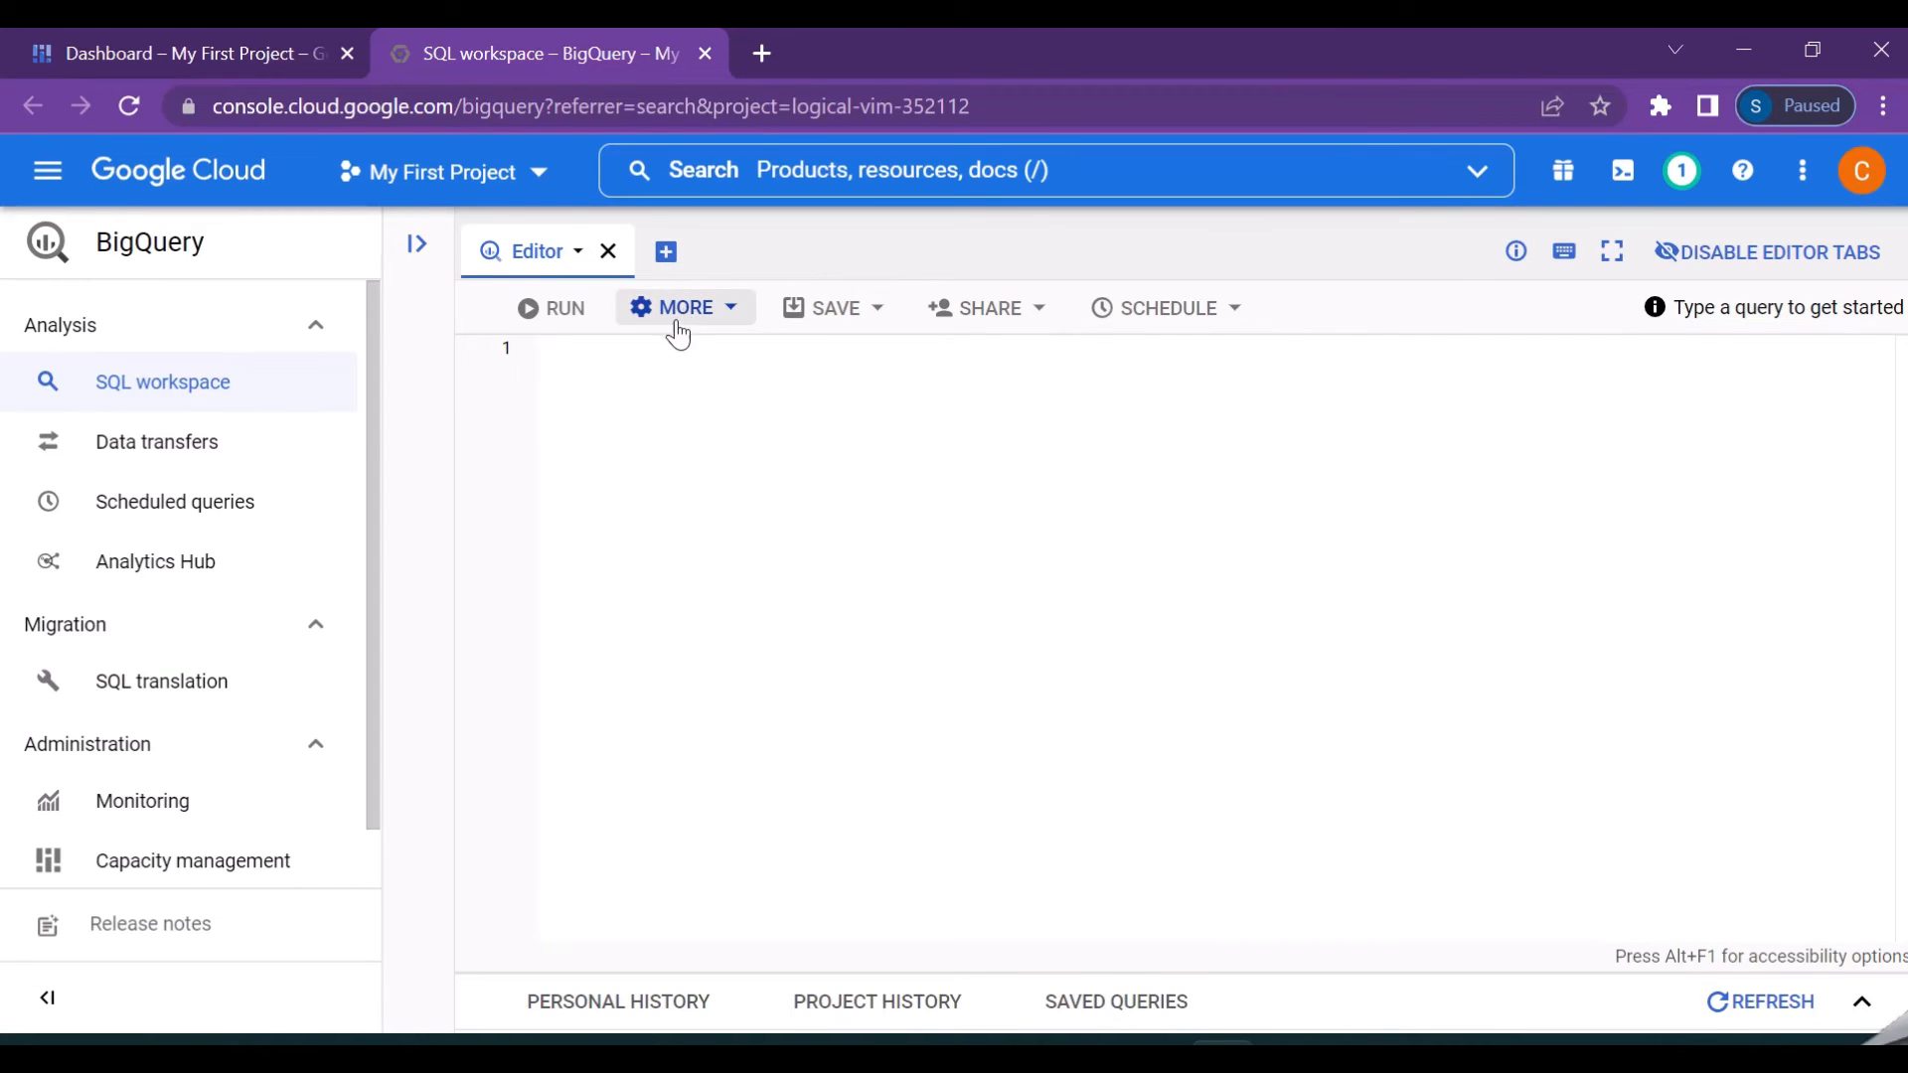
pyautogui.click(684, 306)
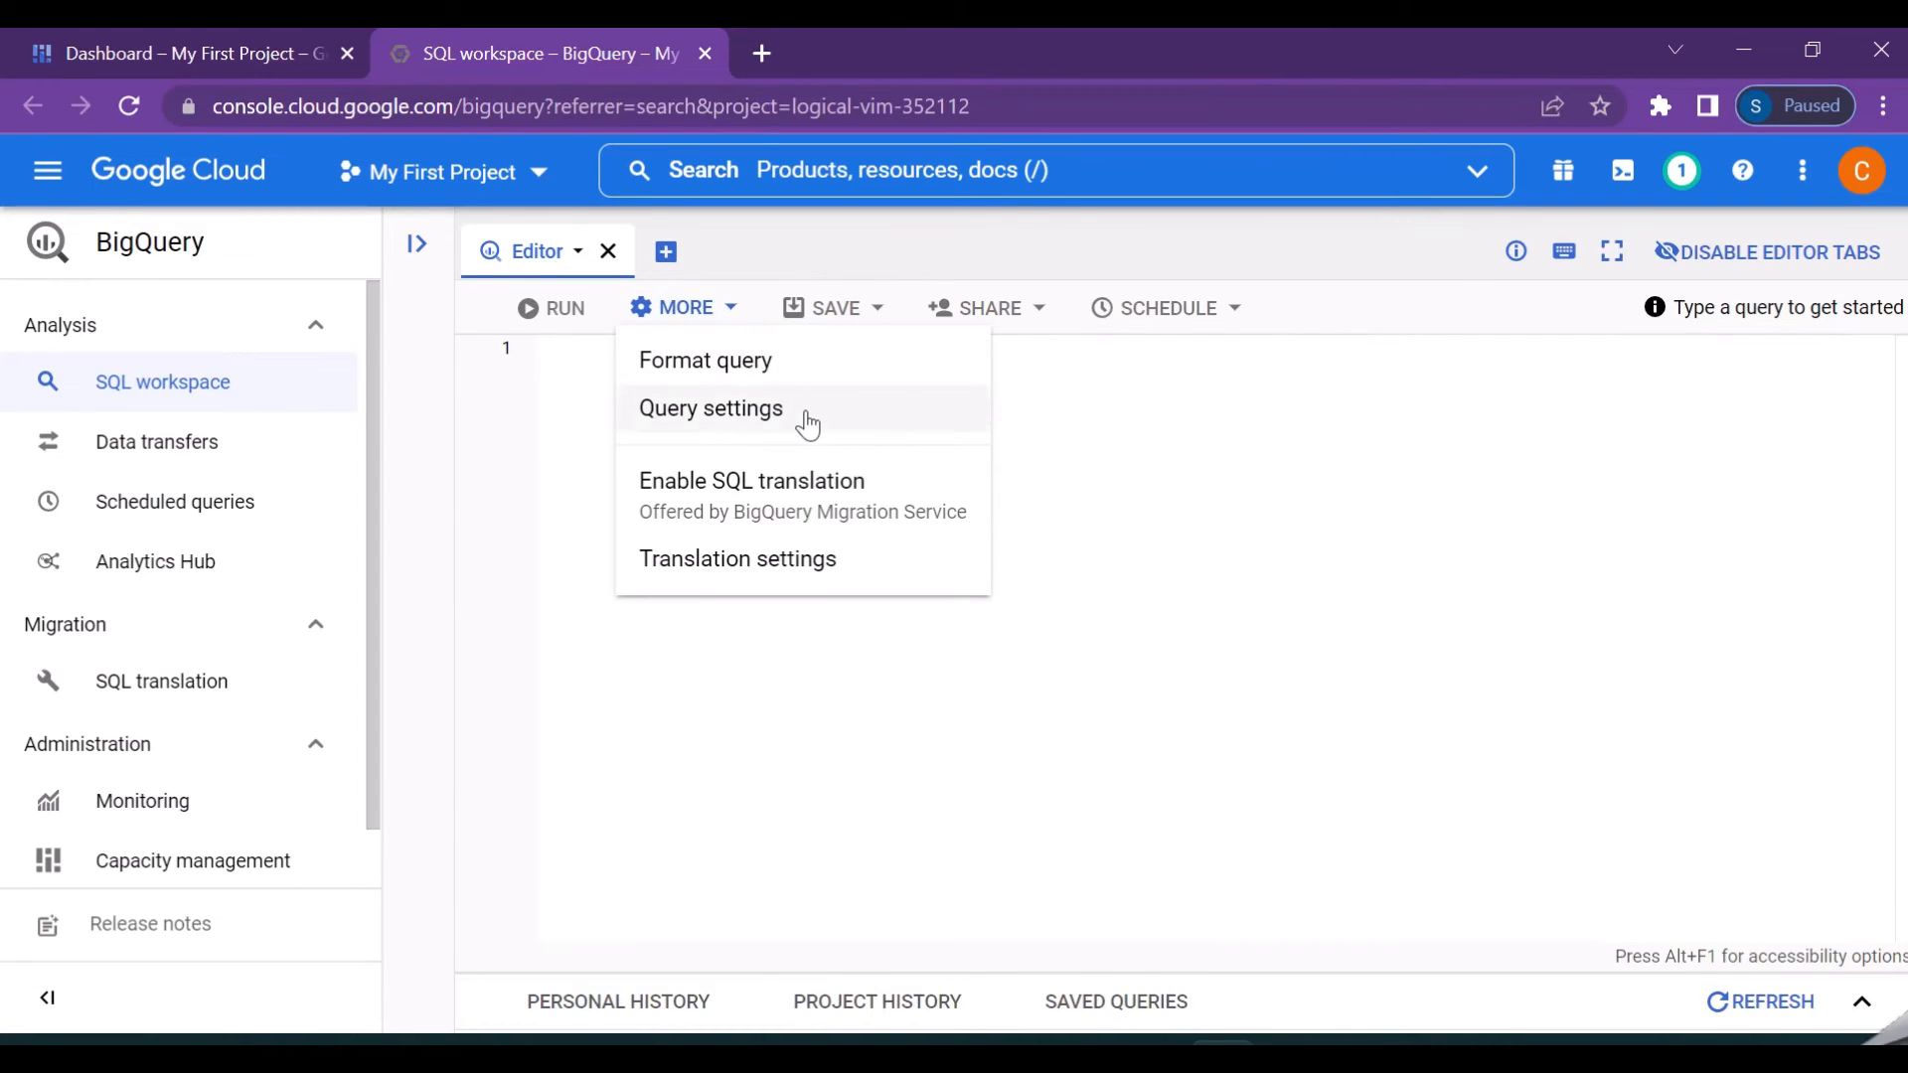
pyautogui.moveTo(859, 369)
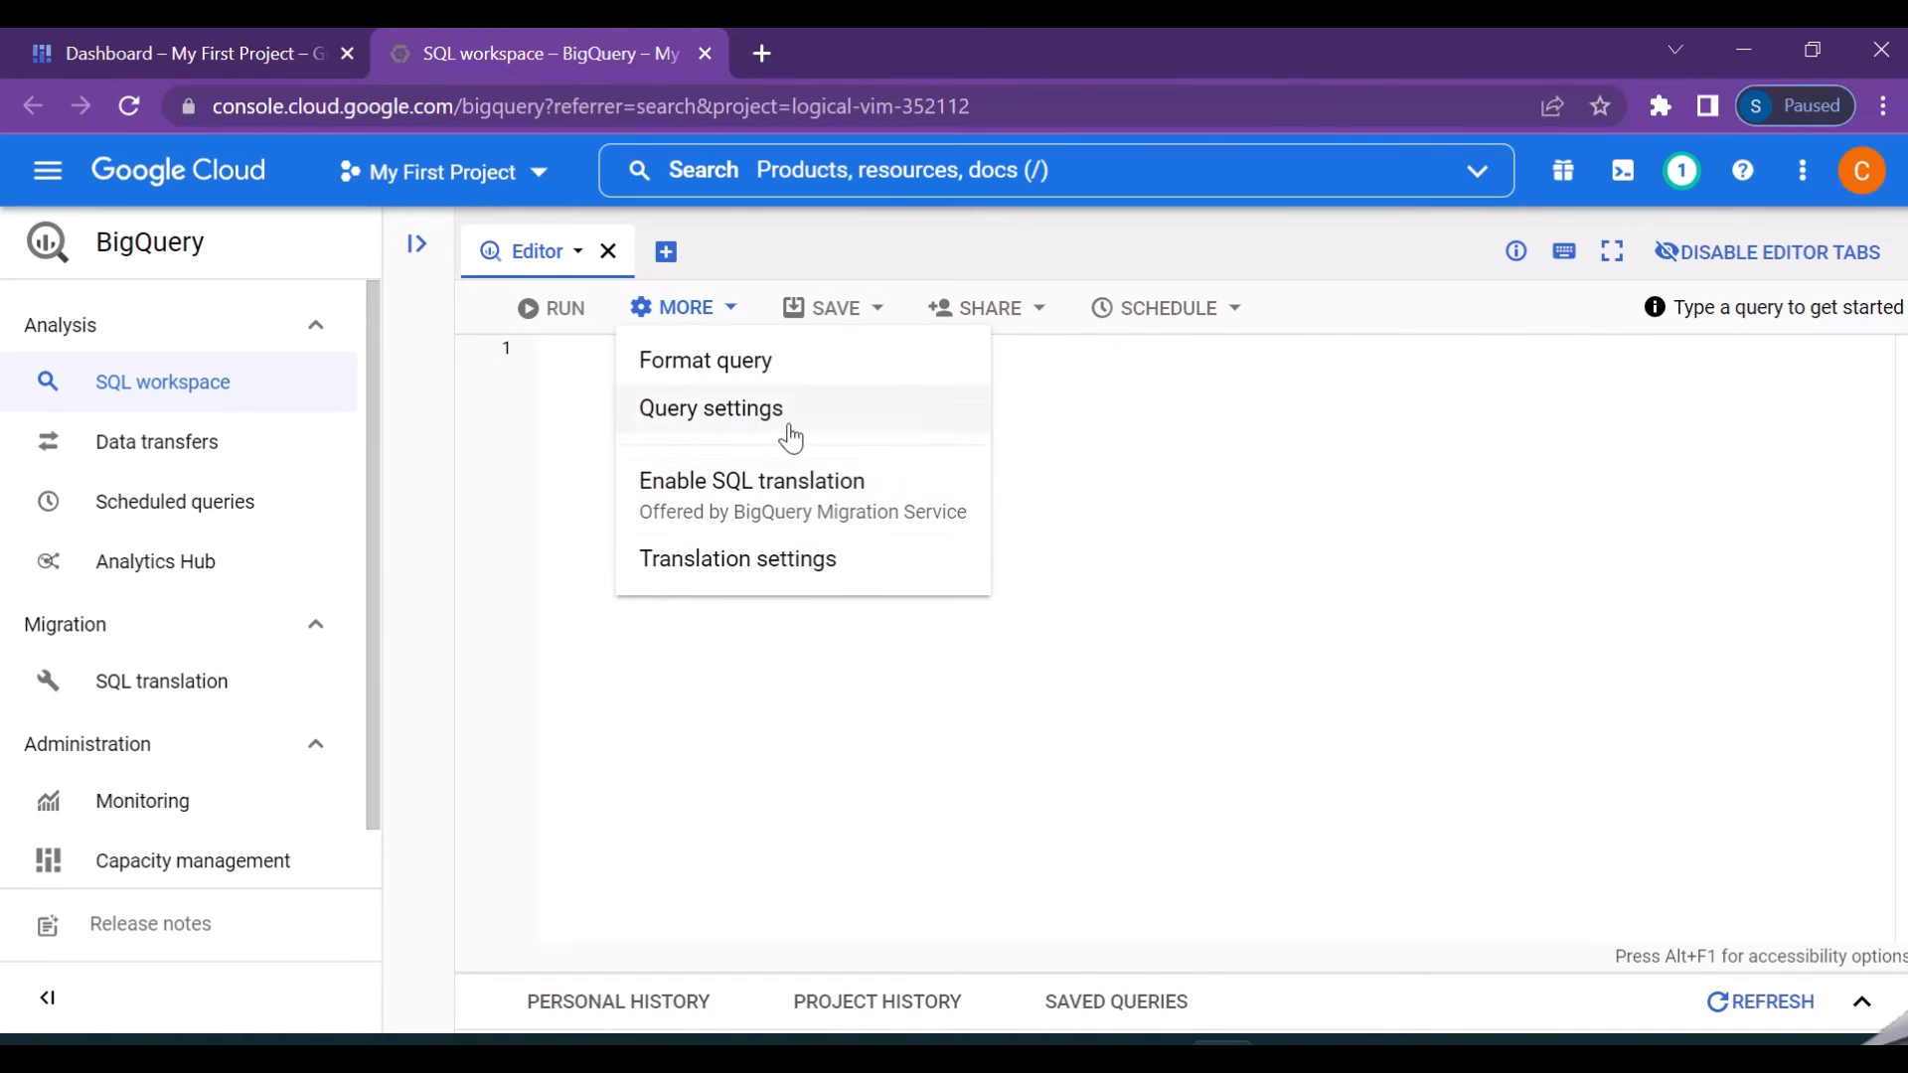
pyautogui.click(1069, 382)
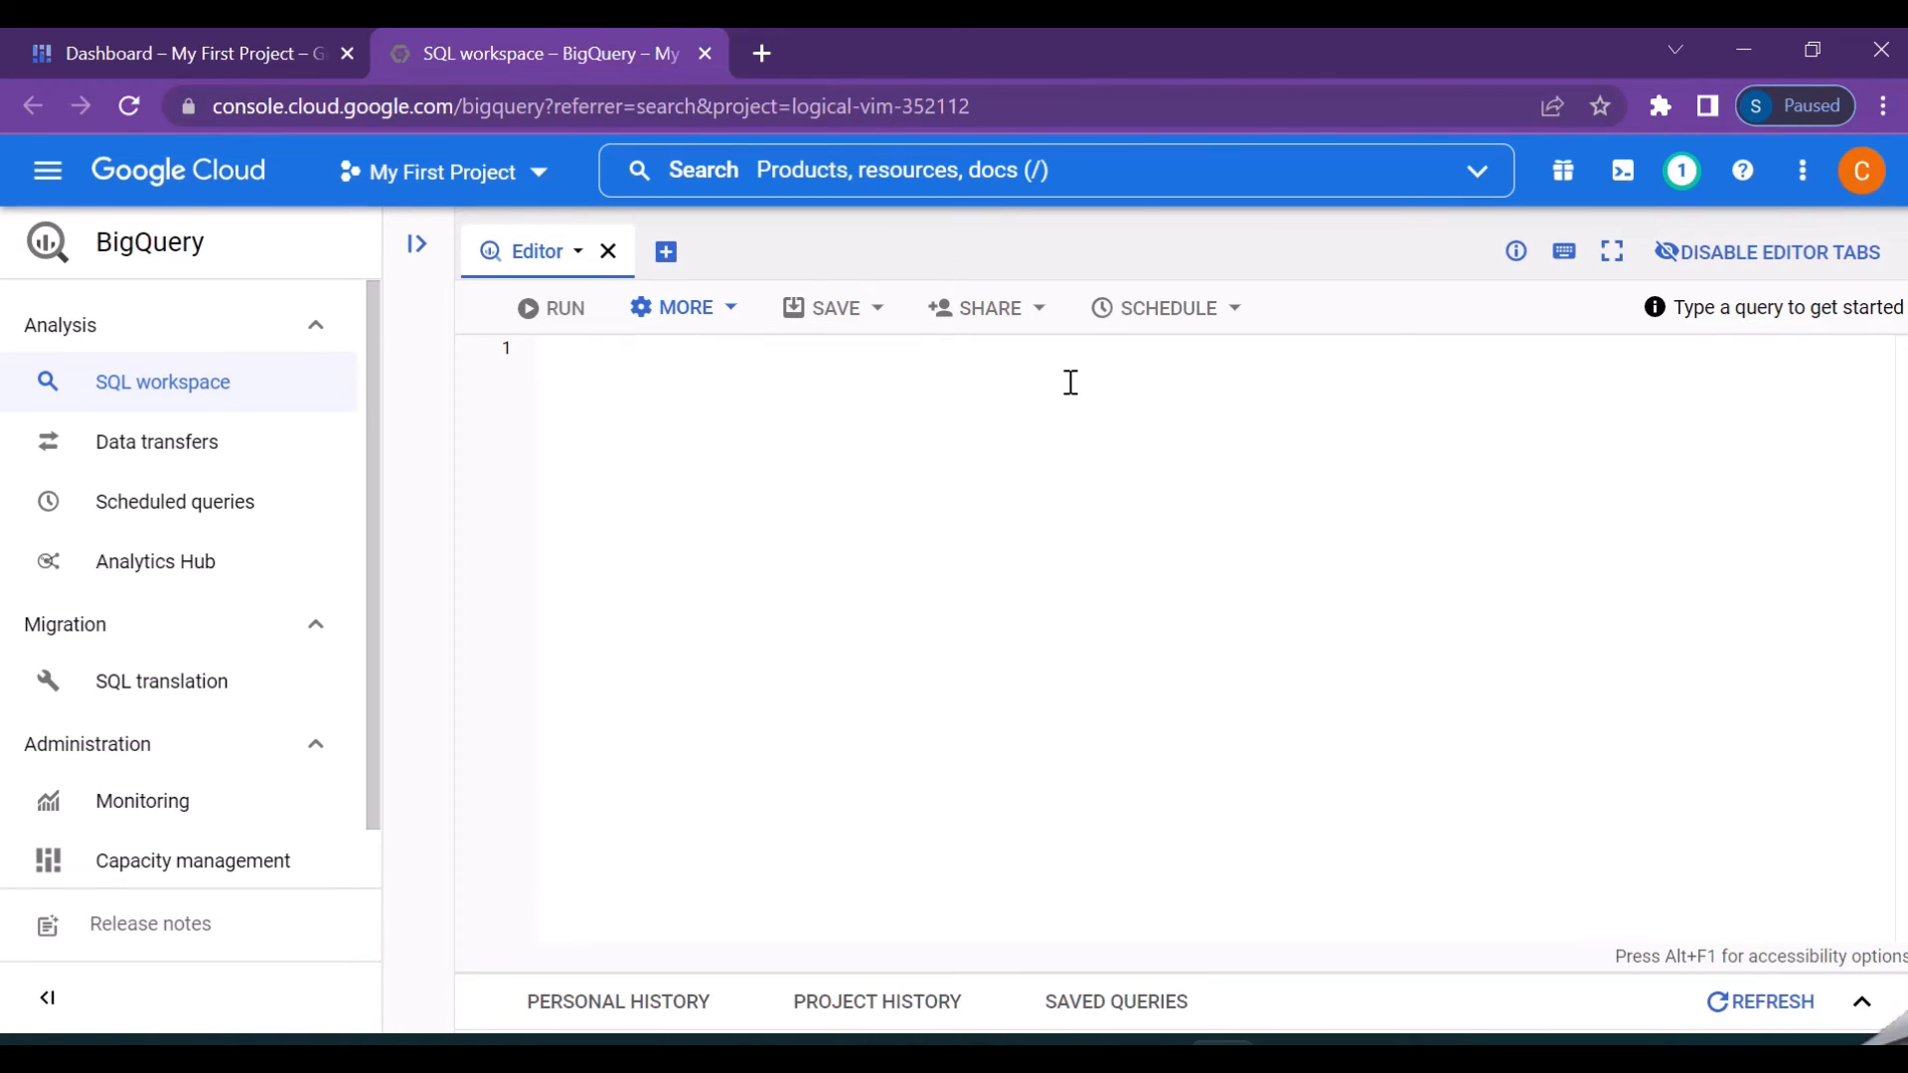
pyautogui.moveTo(783, 761)
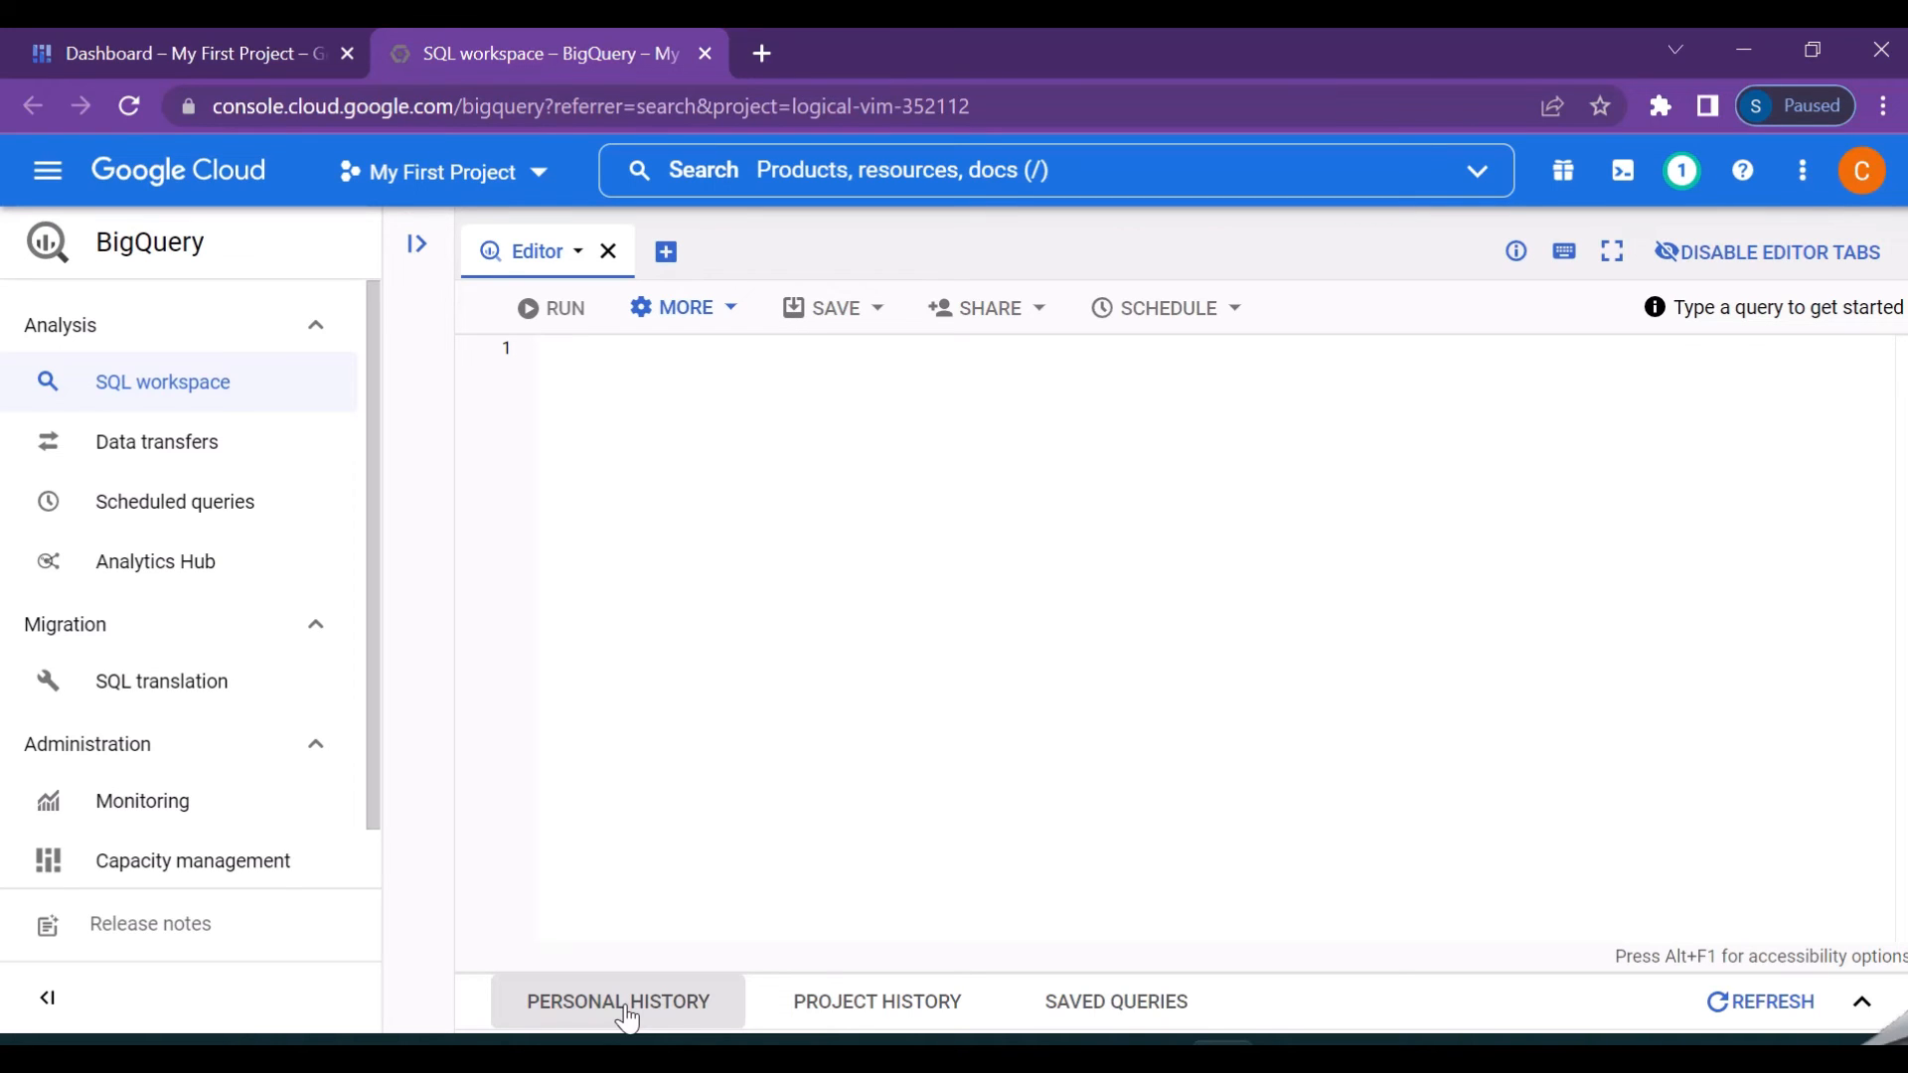
# - Expand the history panel, view project history and saved queries, then return to empty personal history
pyautogui.click(876, 1002)
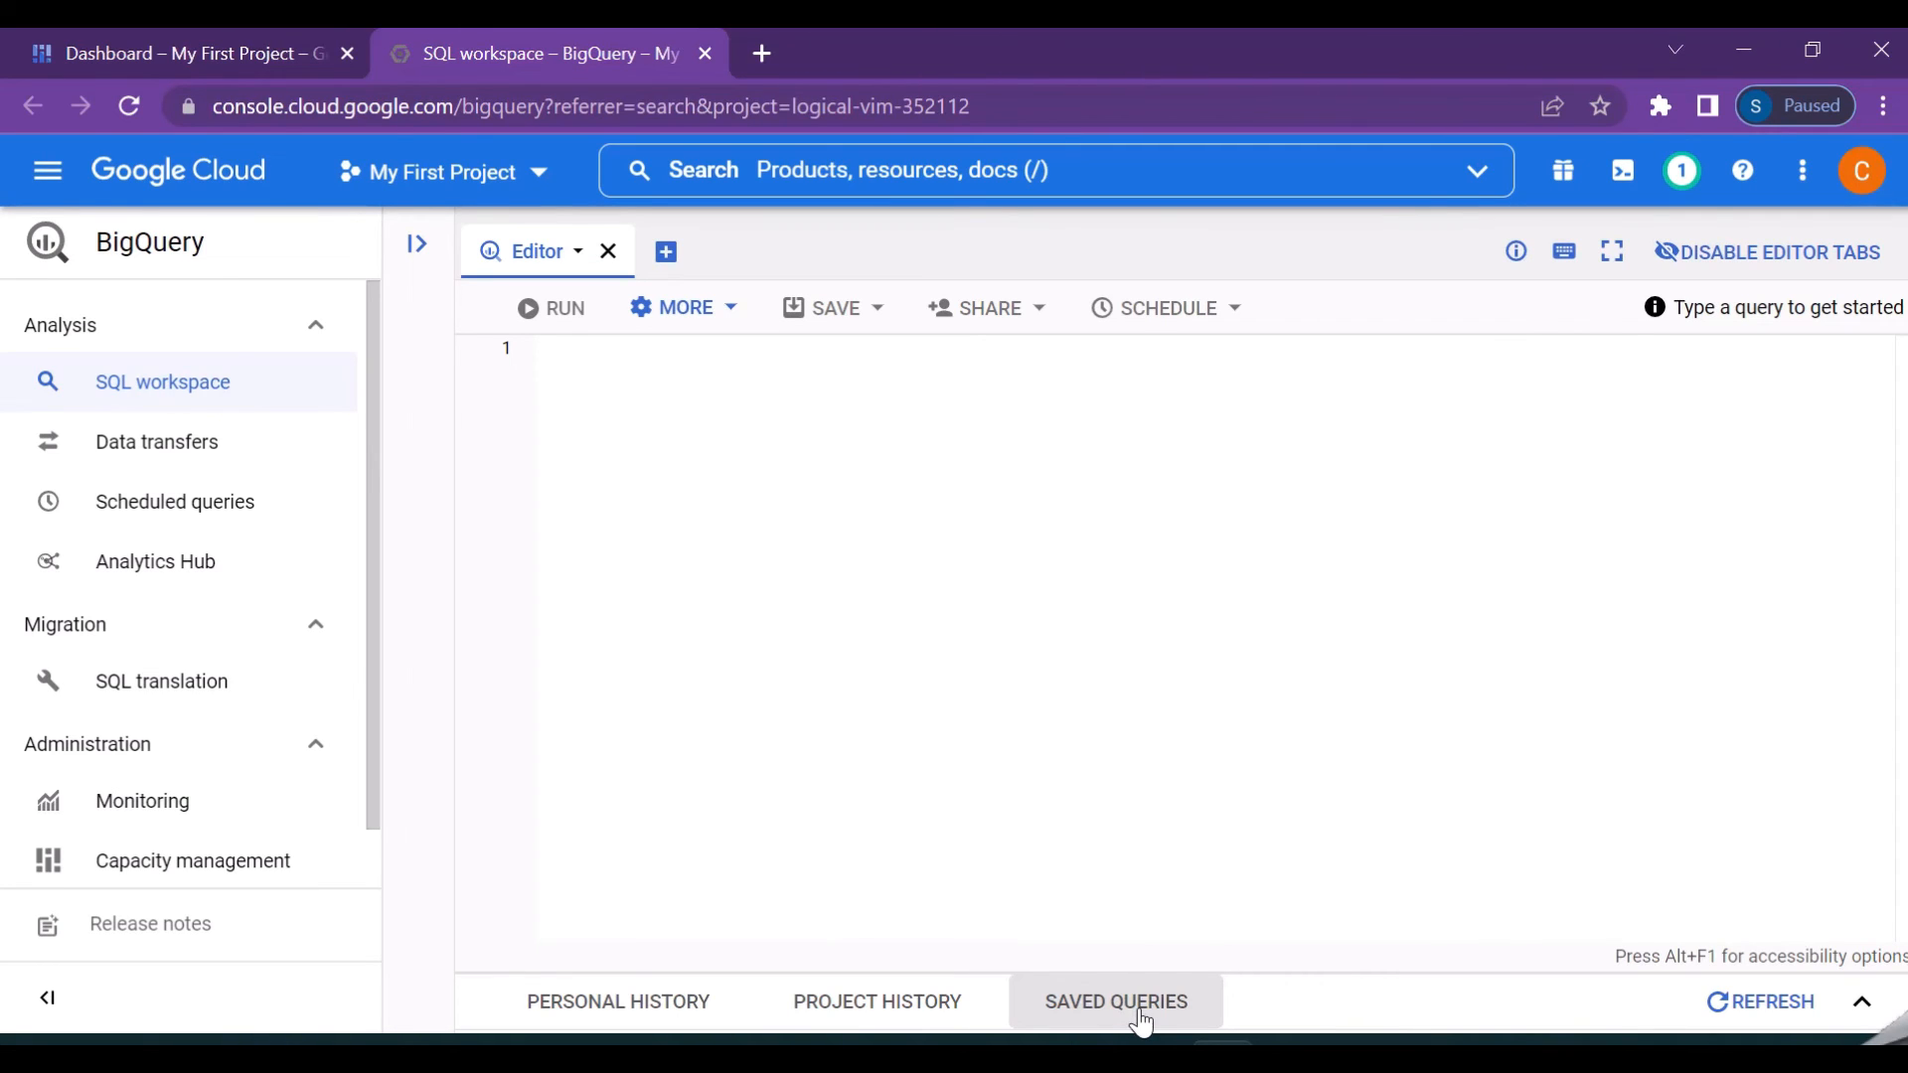
pyautogui.click(1116, 1002)
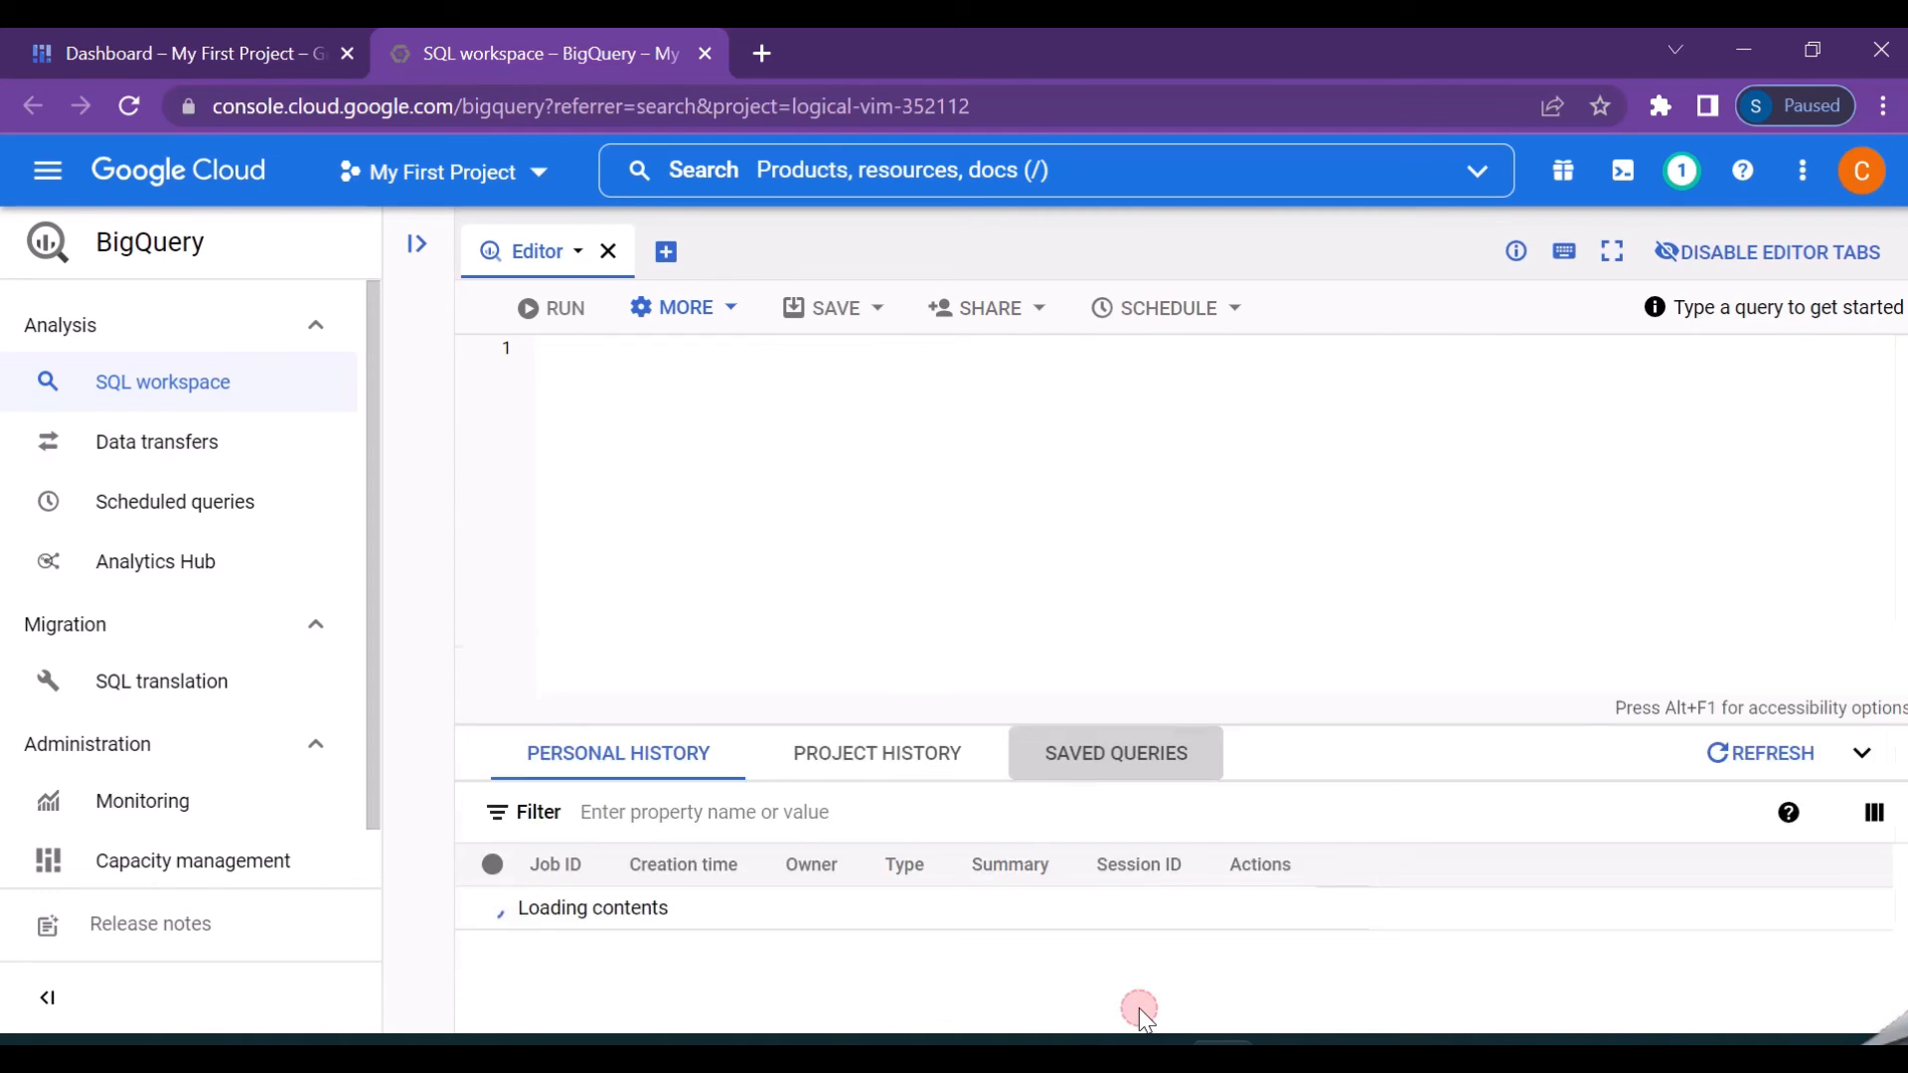
pyautogui.click(876, 648)
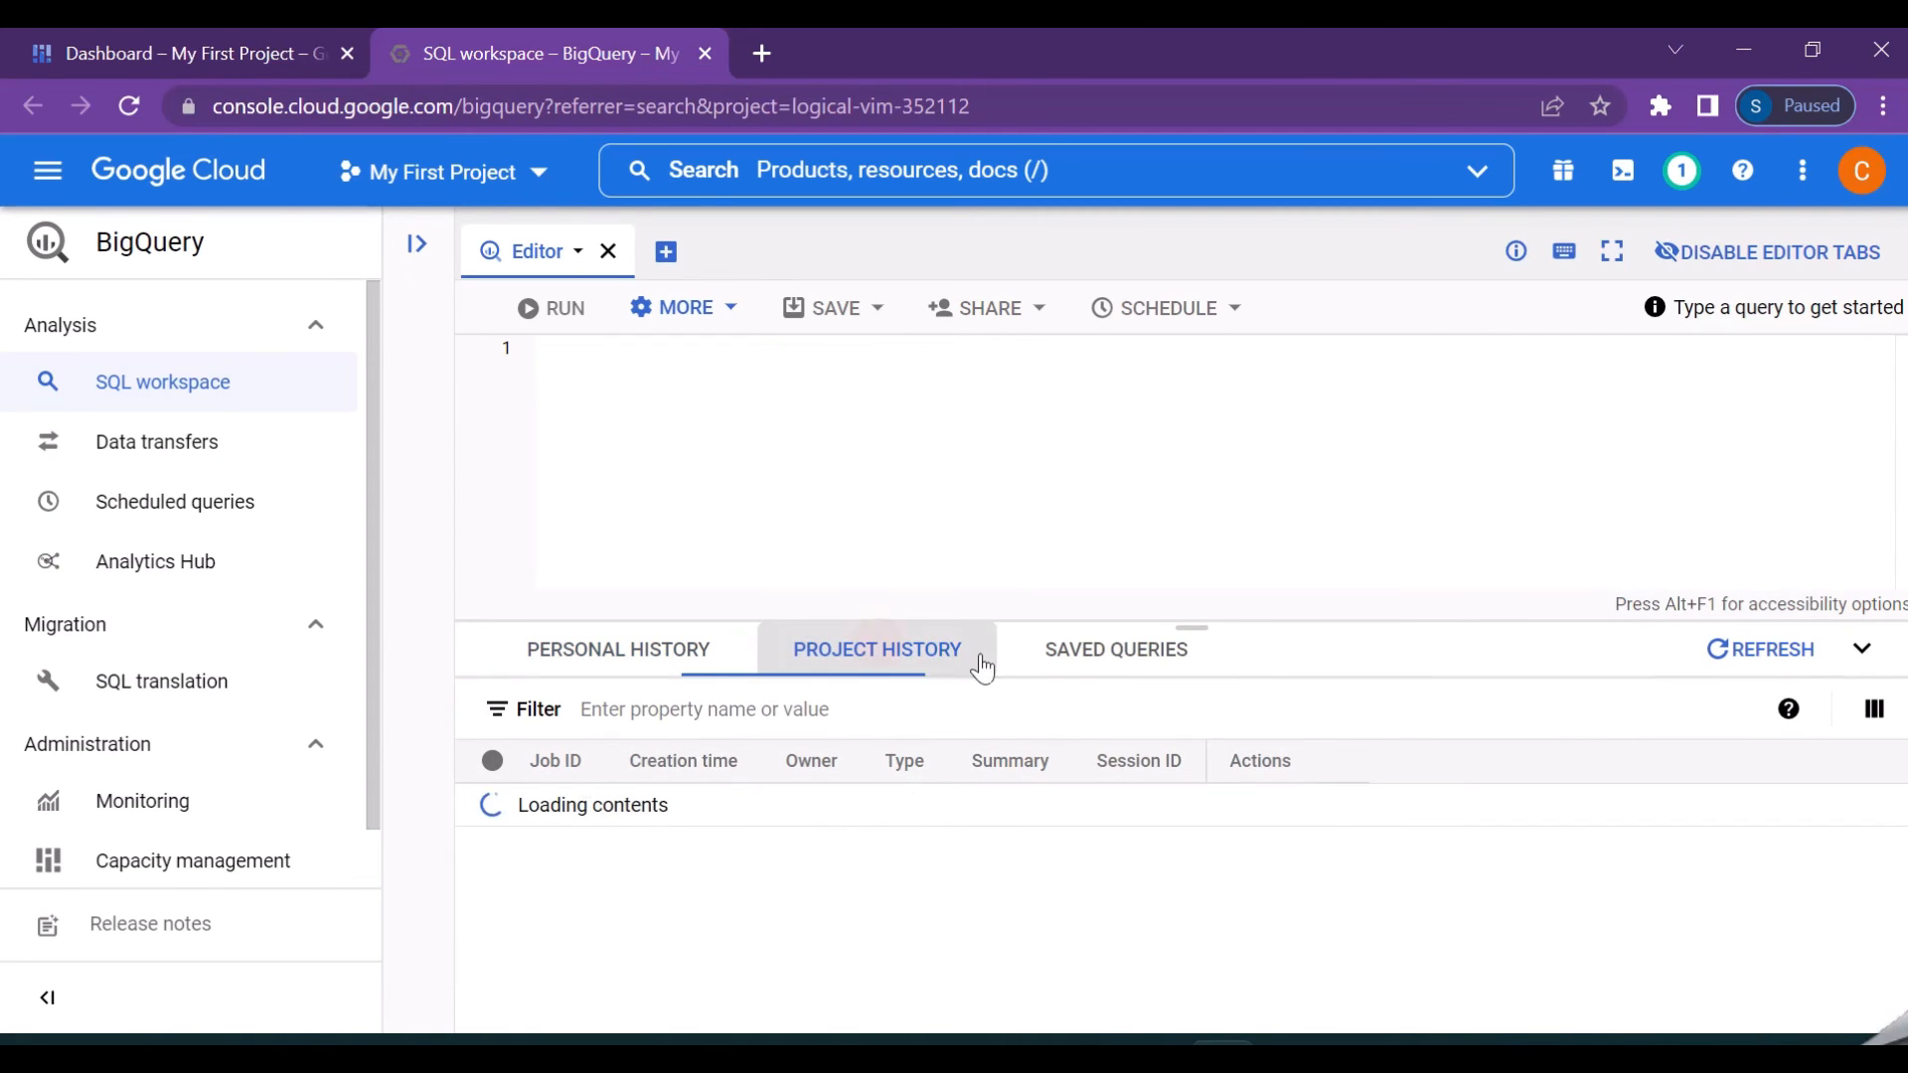
pyautogui.click(1111, 648)
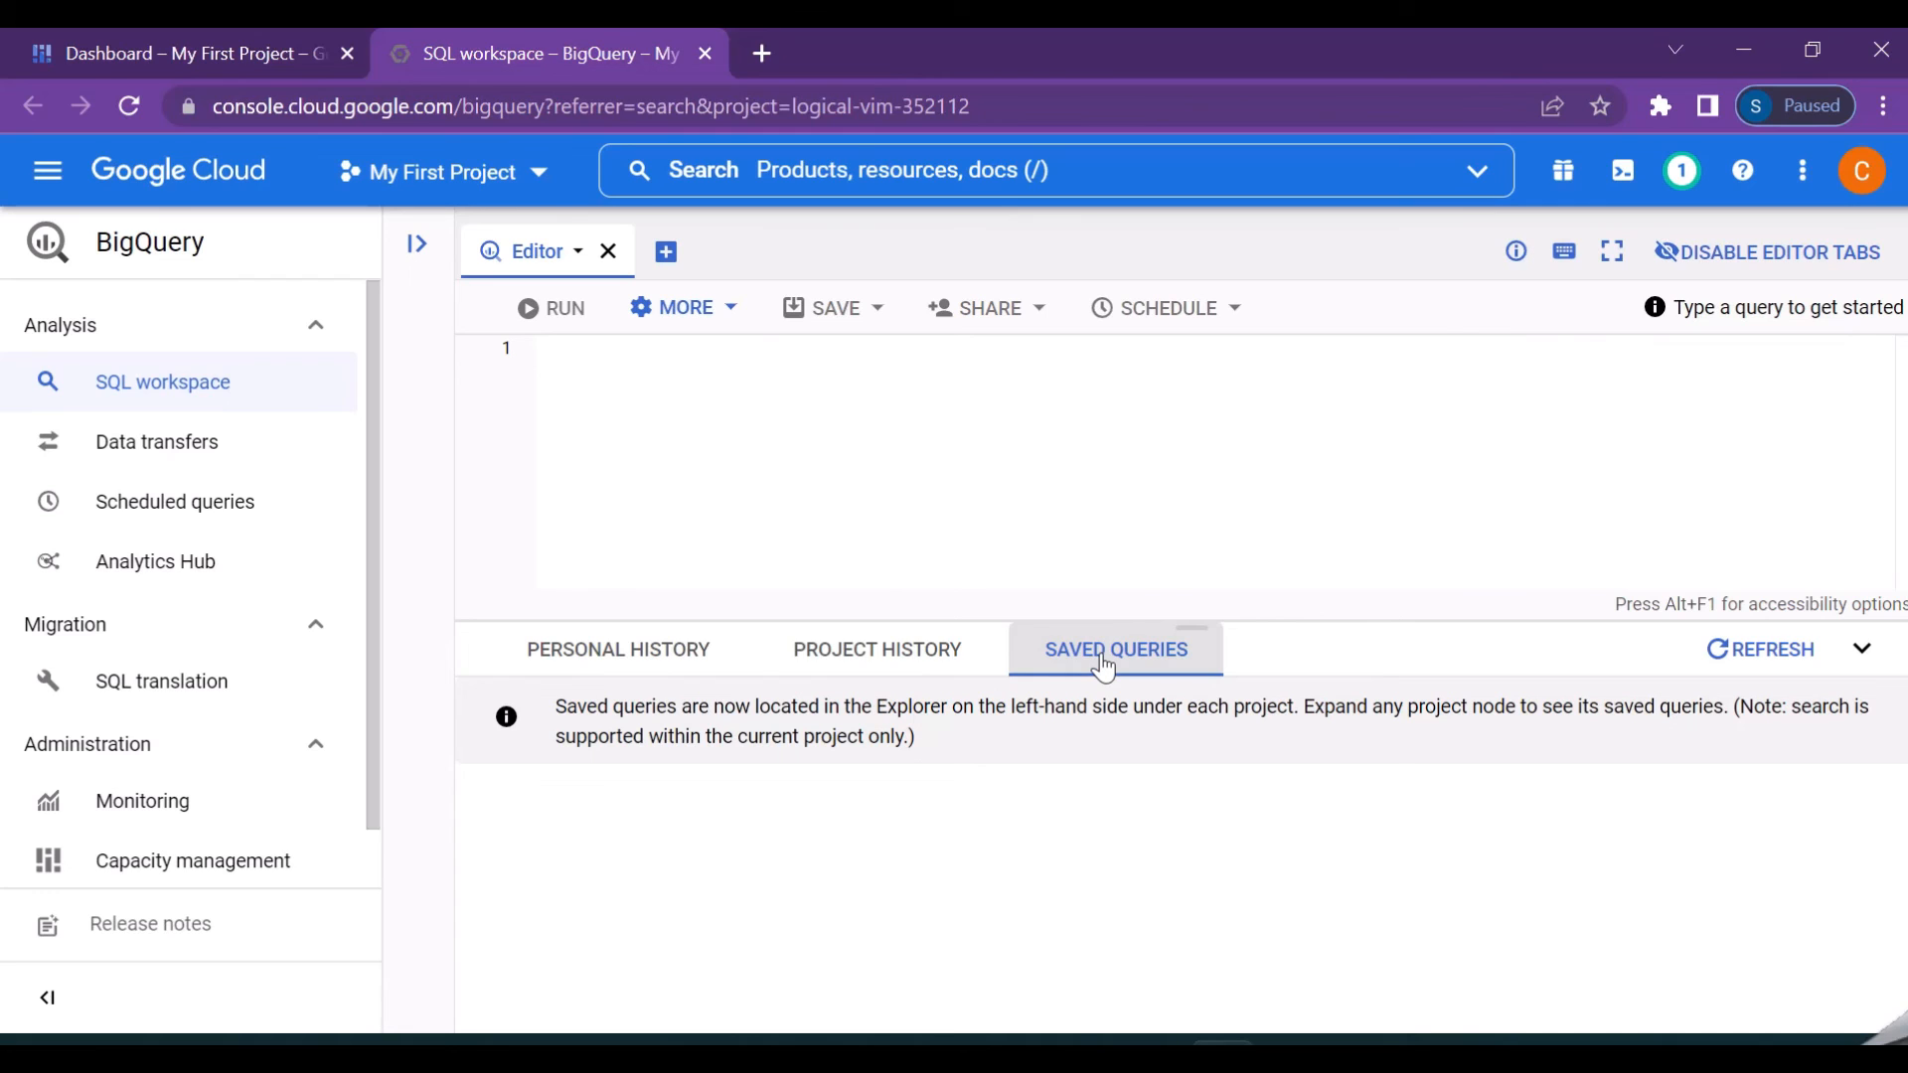
pyautogui.click(616, 648)
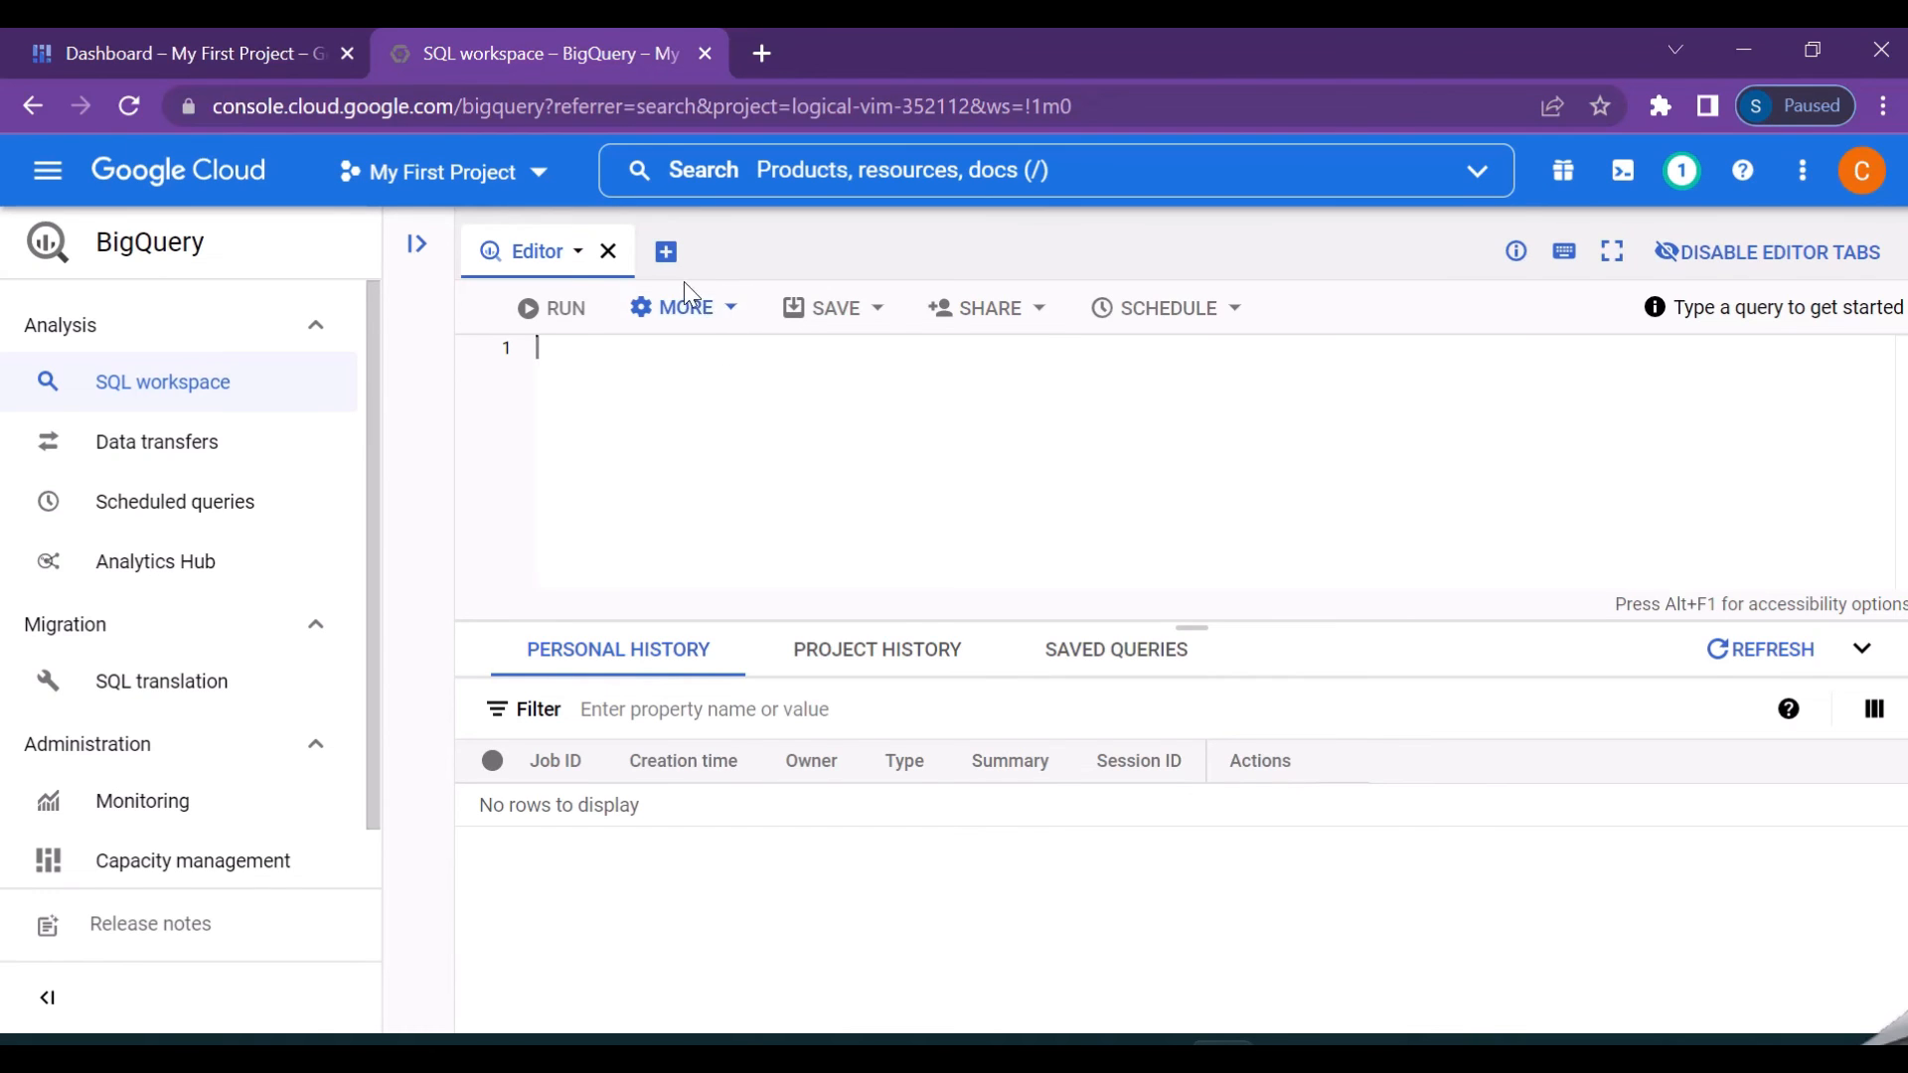
pyautogui.moveTo(664, 252)
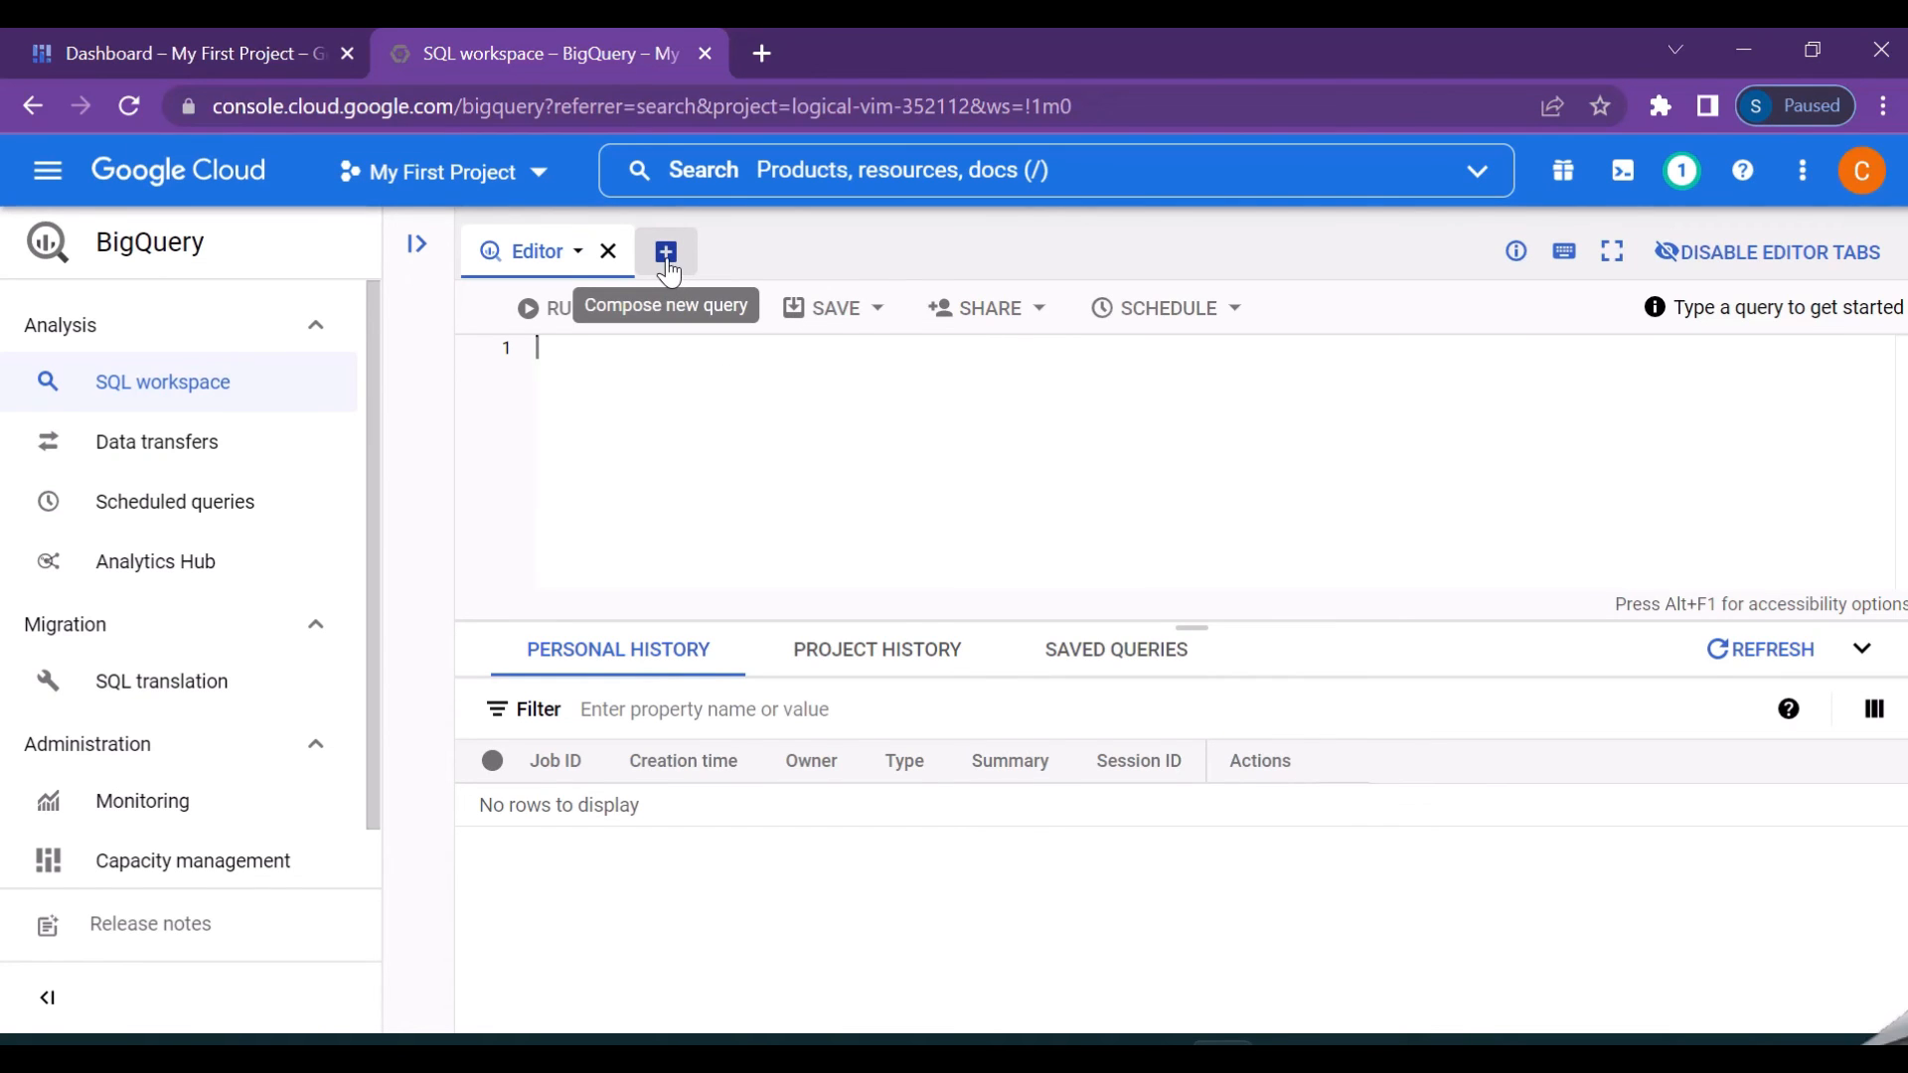
# - Compose a new query to add an empty Editor 2 tab beside the first editor
pyautogui.click(666, 253)
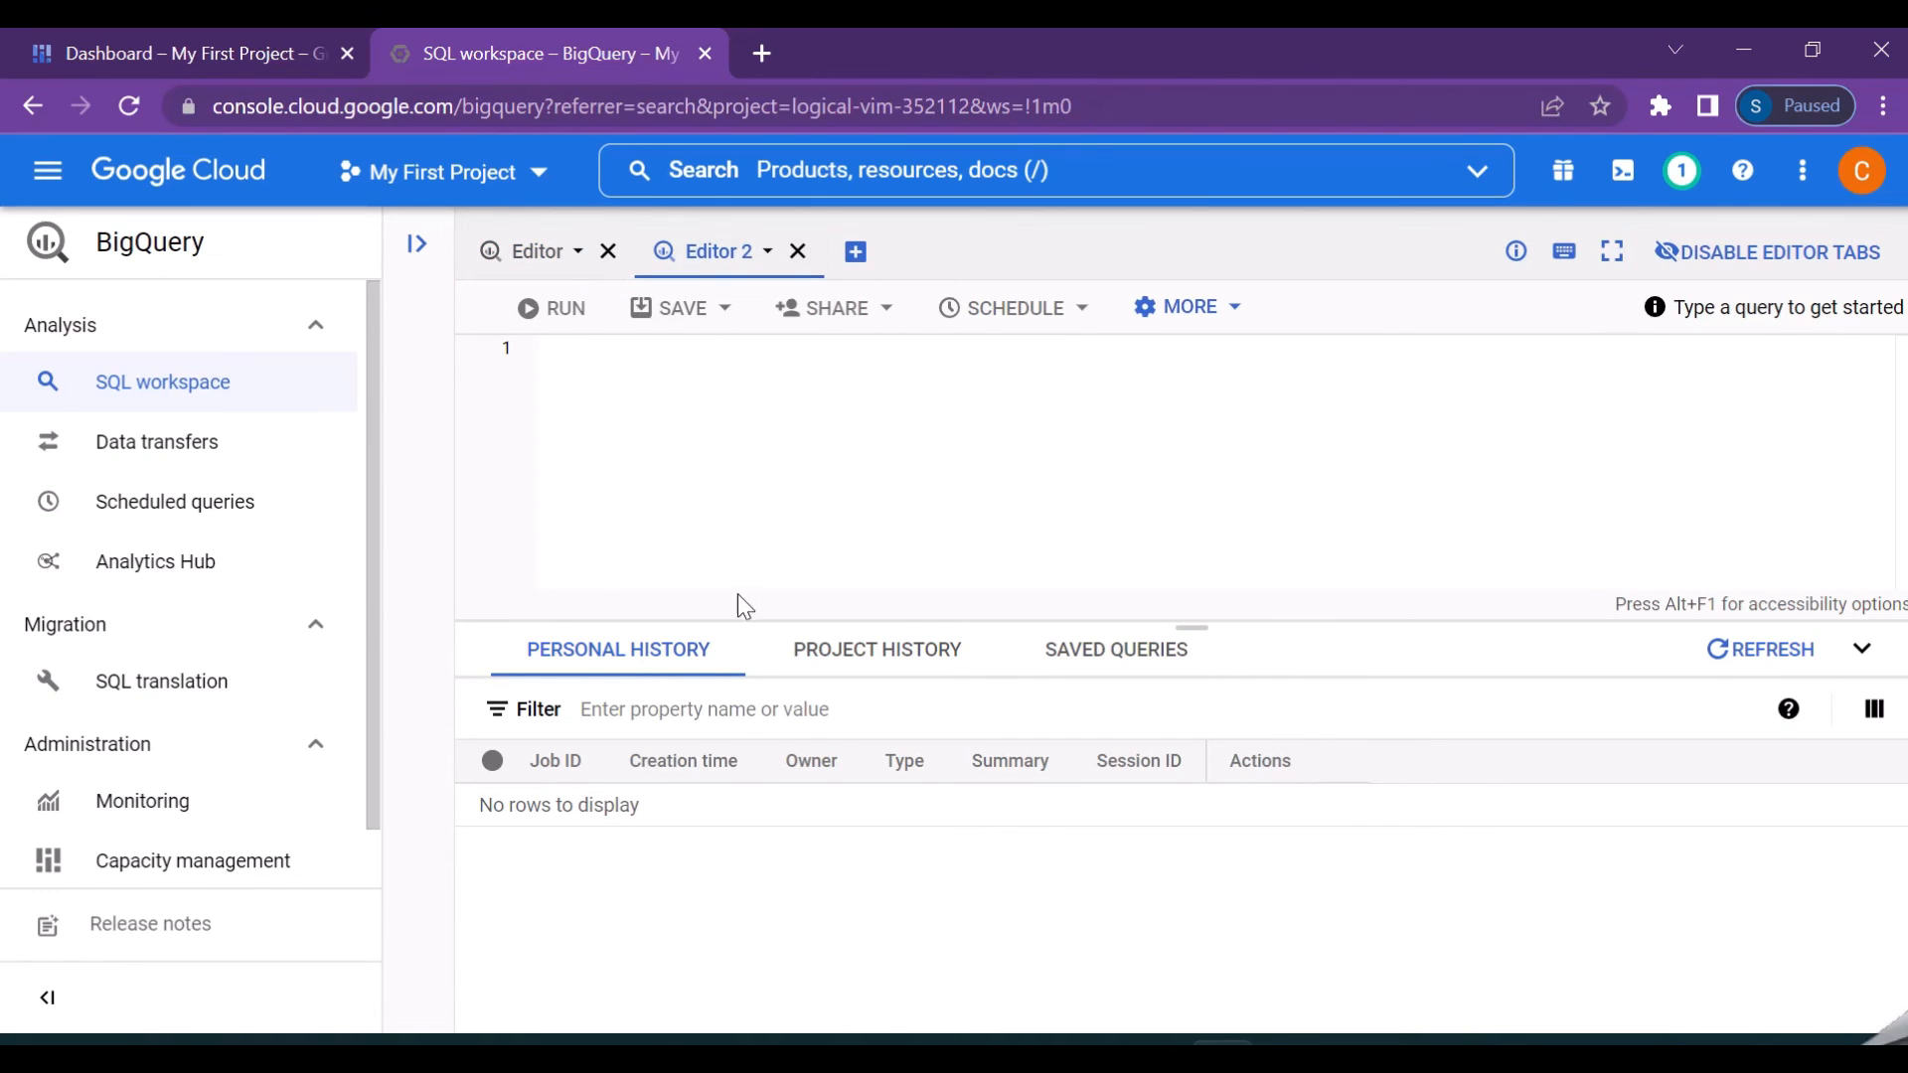
pyautogui.click(535, 253)
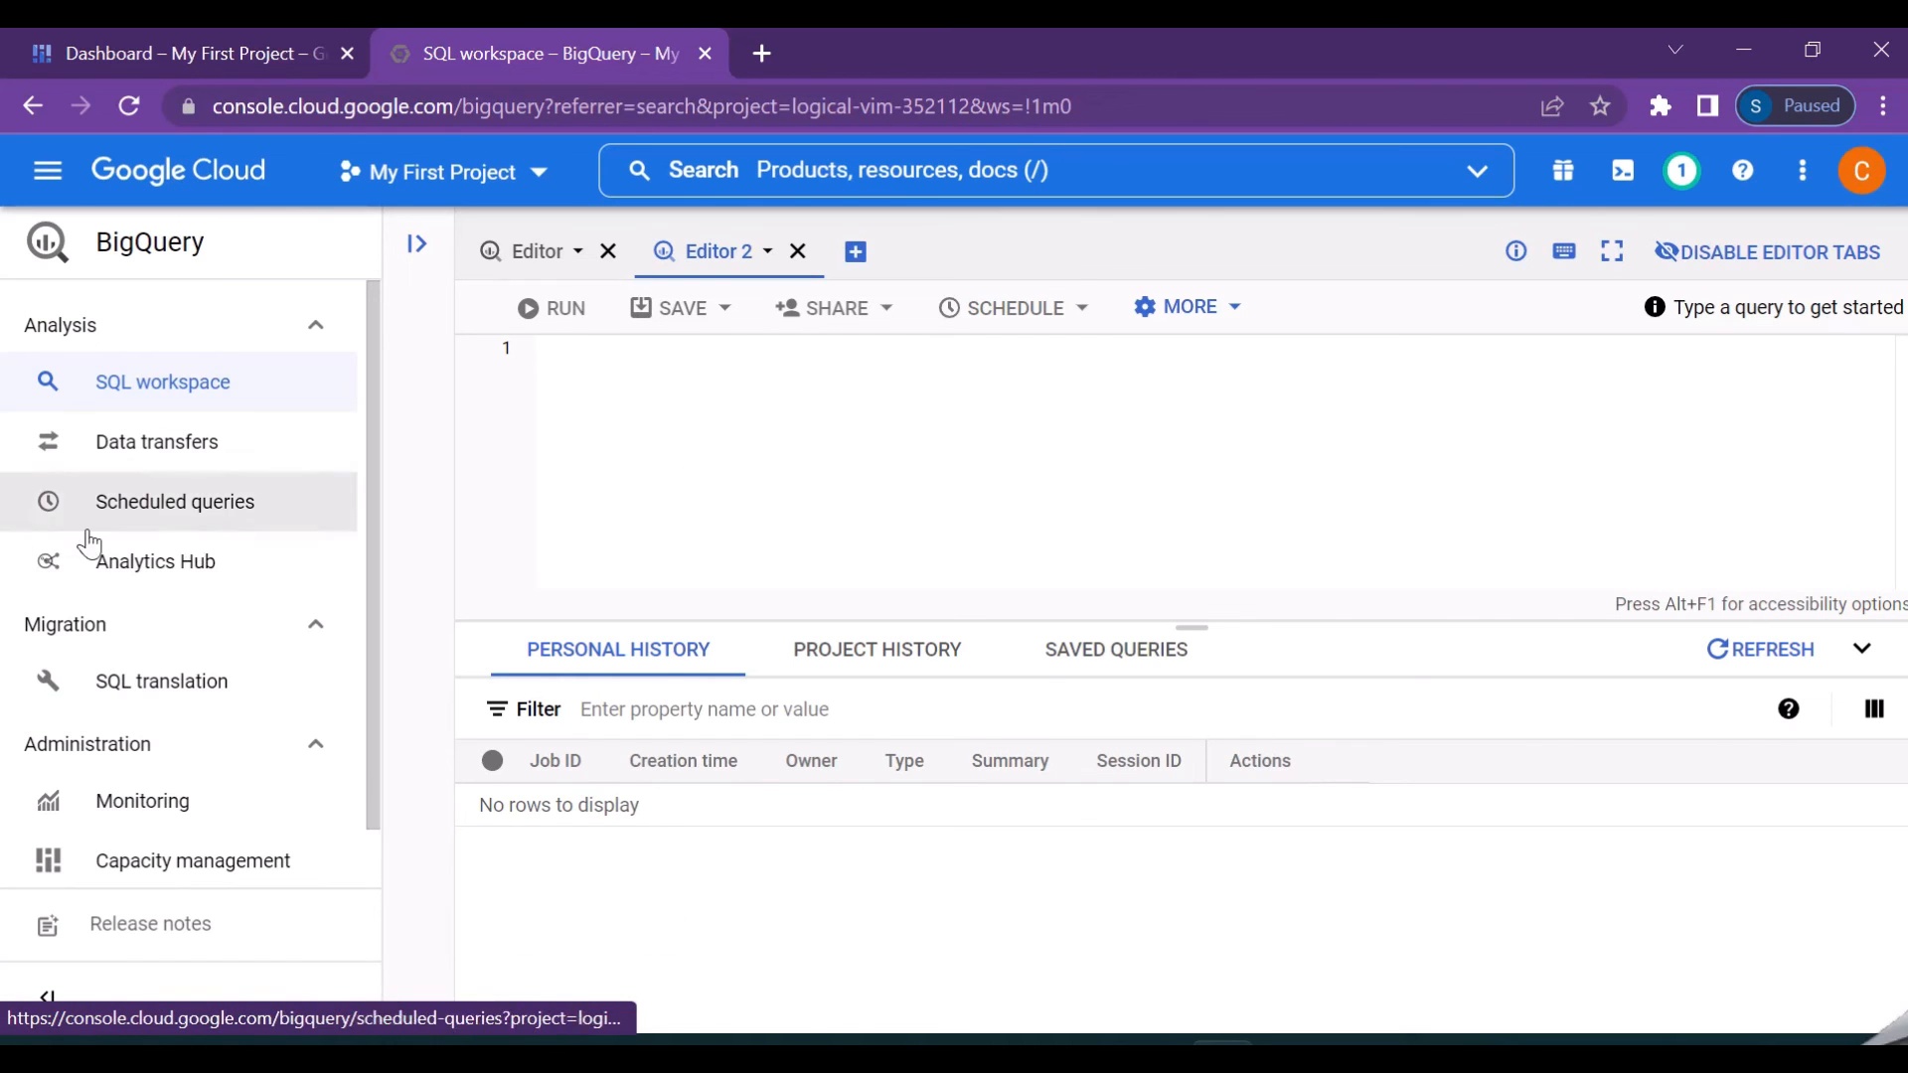
pyautogui.moveTo(258, 515)
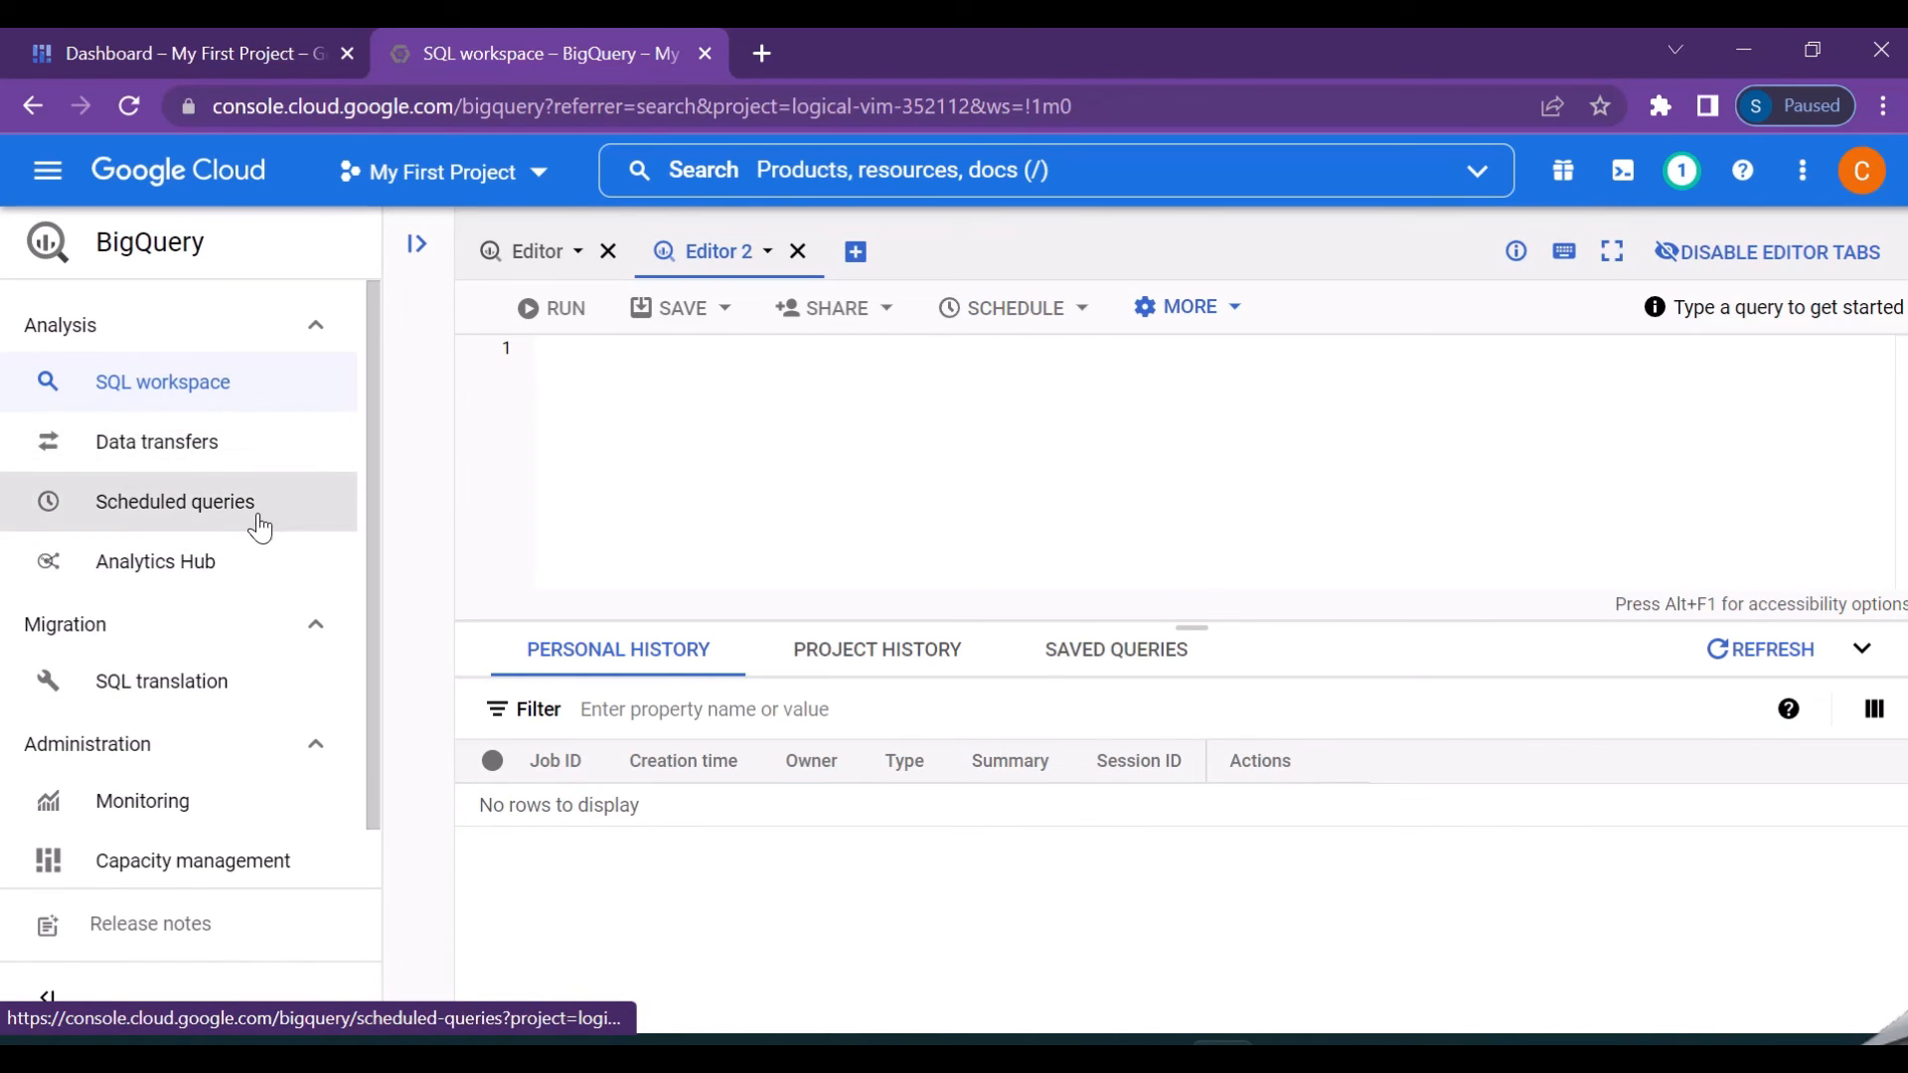
pyautogui.moveTo(144, 801)
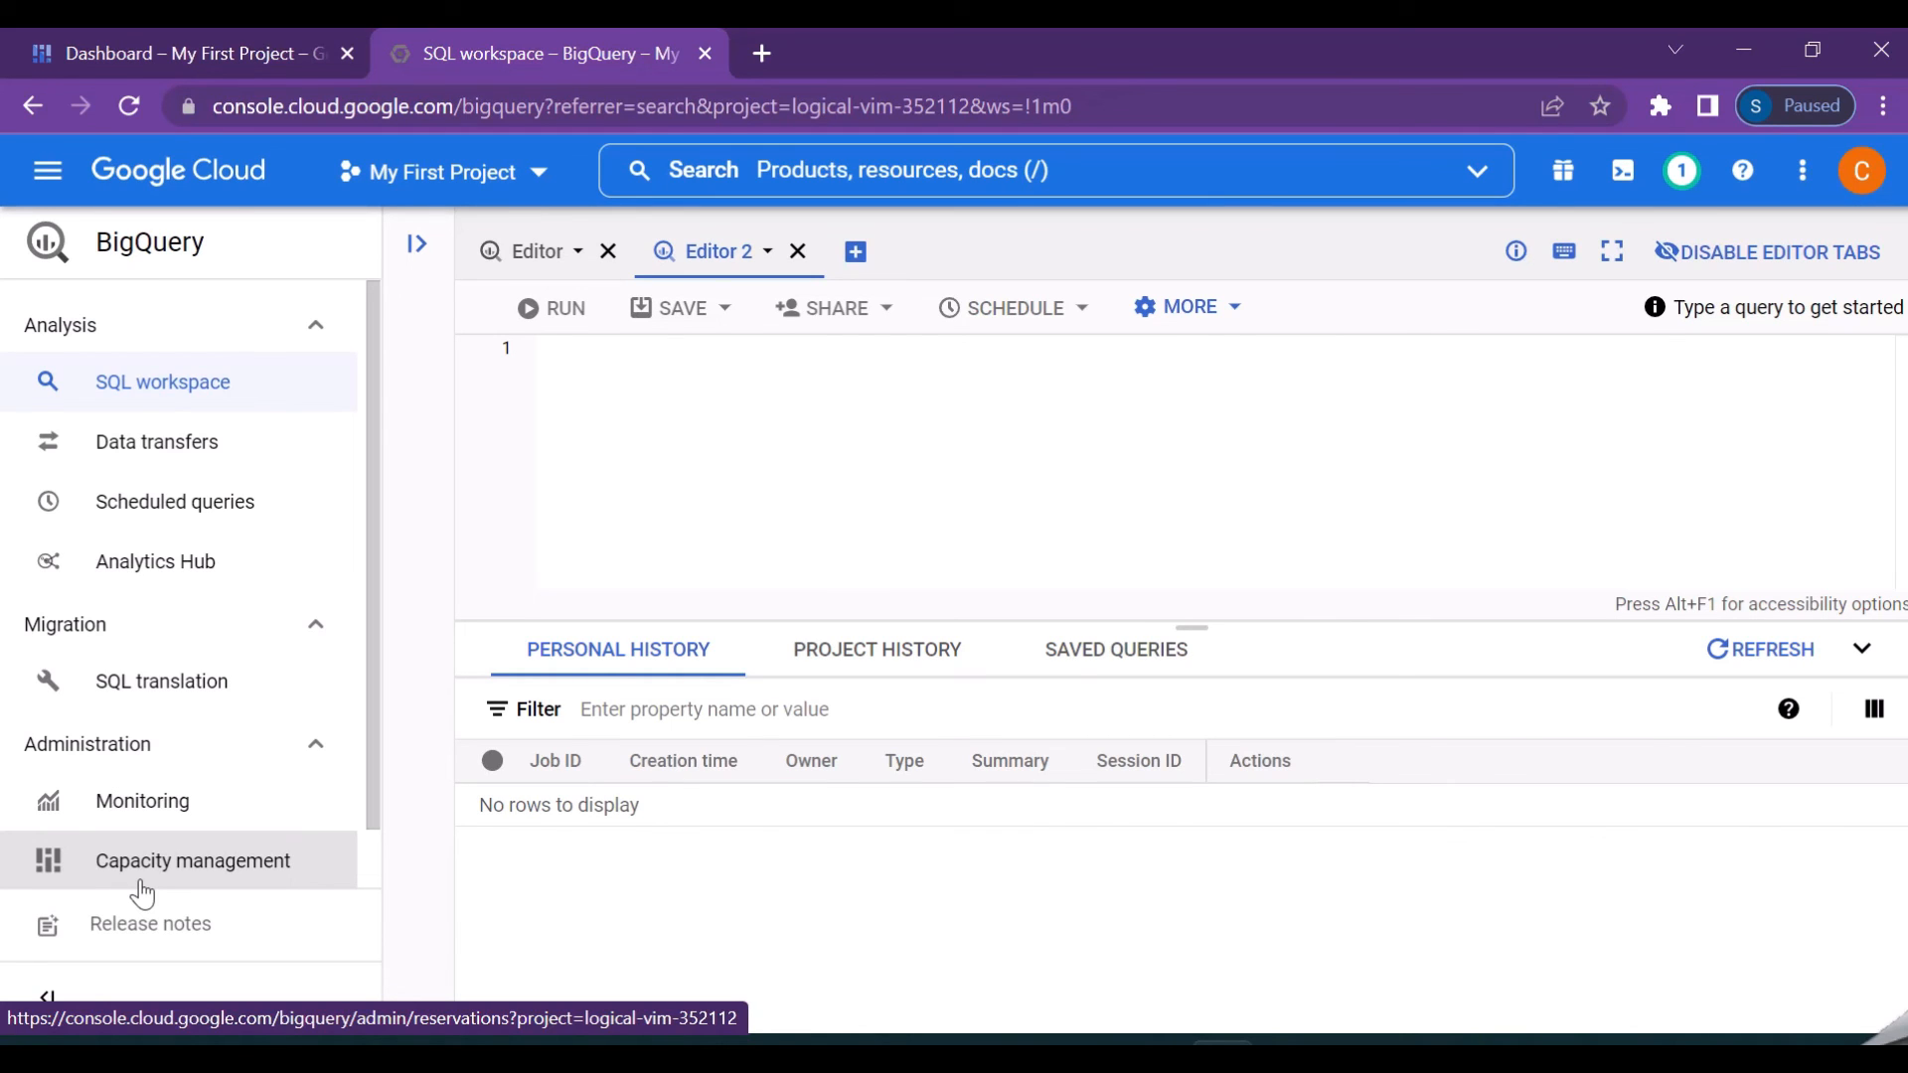
pyautogui.moveTo(242, 560)
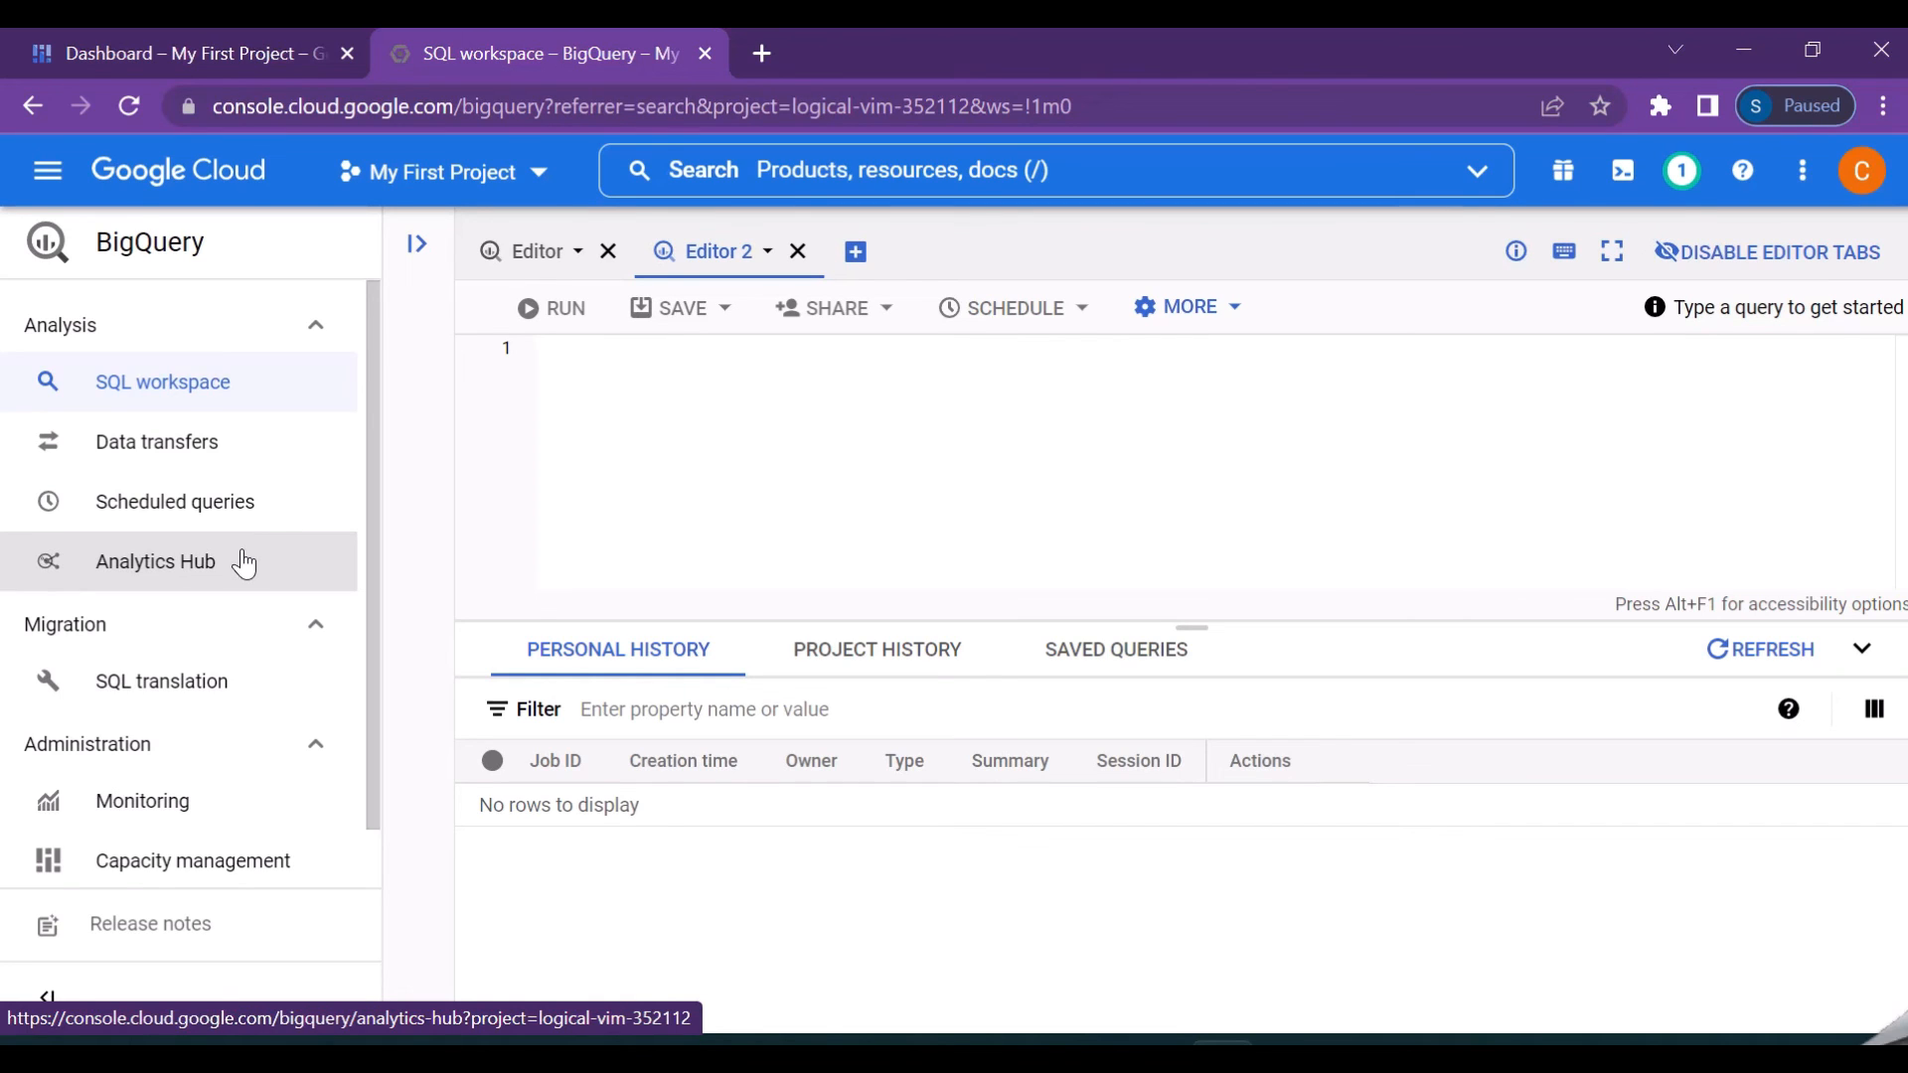
pyautogui.moveTo(288, 501)
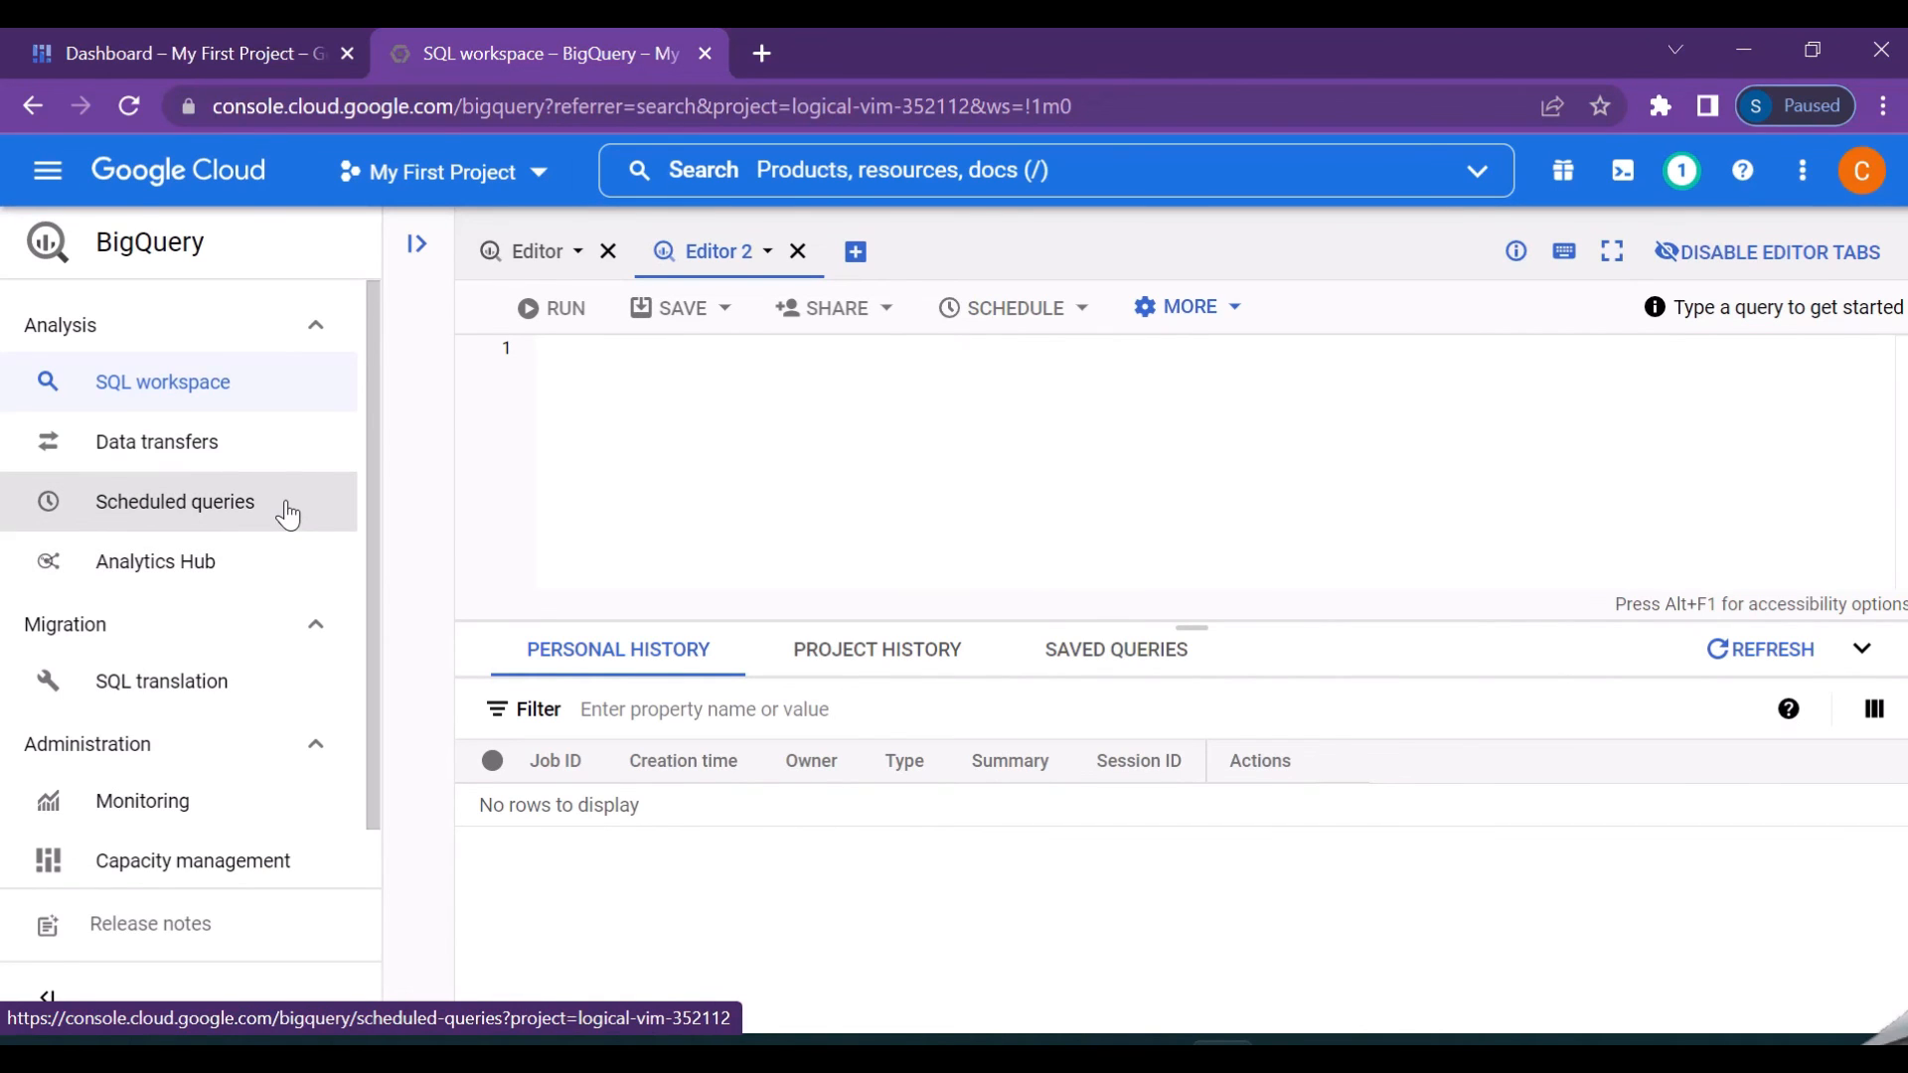
pyautogui.moveTo(288, 524)
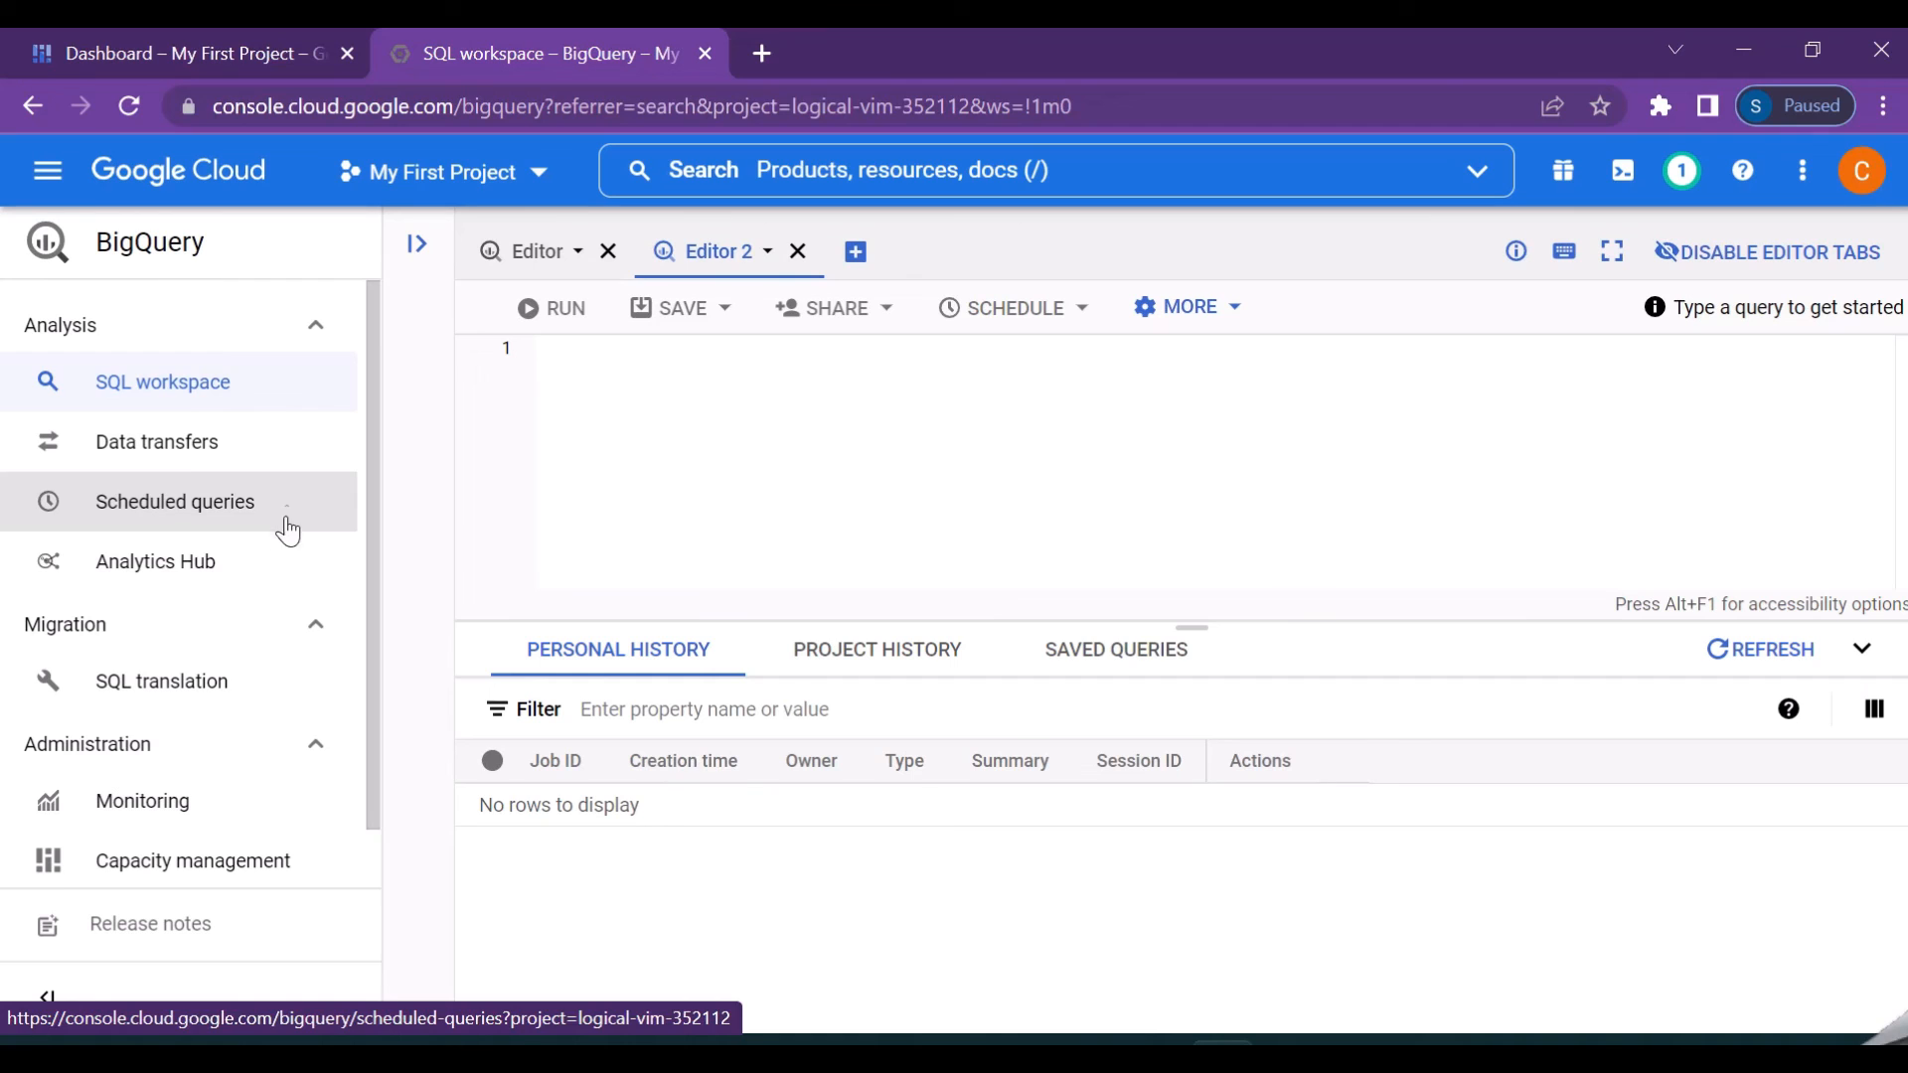
pyautogui.moveTo(151, 849)
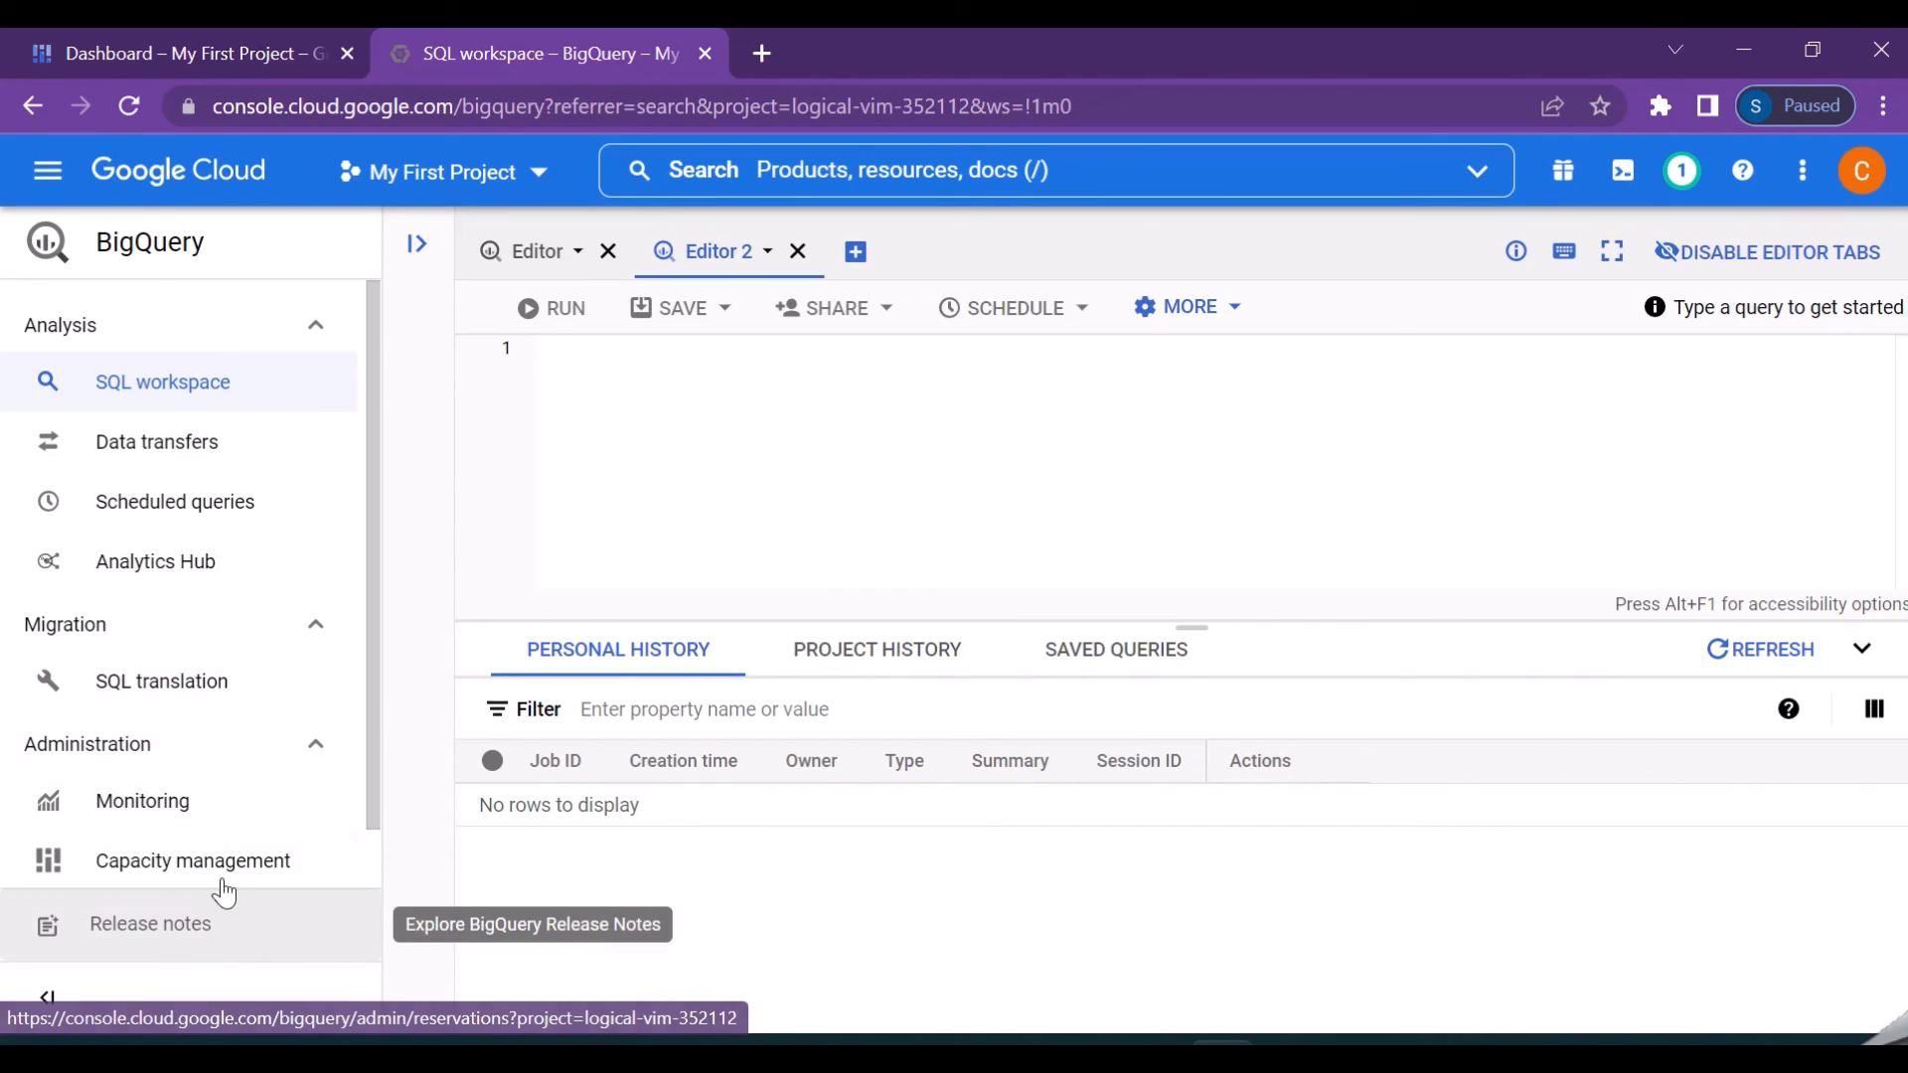
pyautogui.moveTo(143, 801)
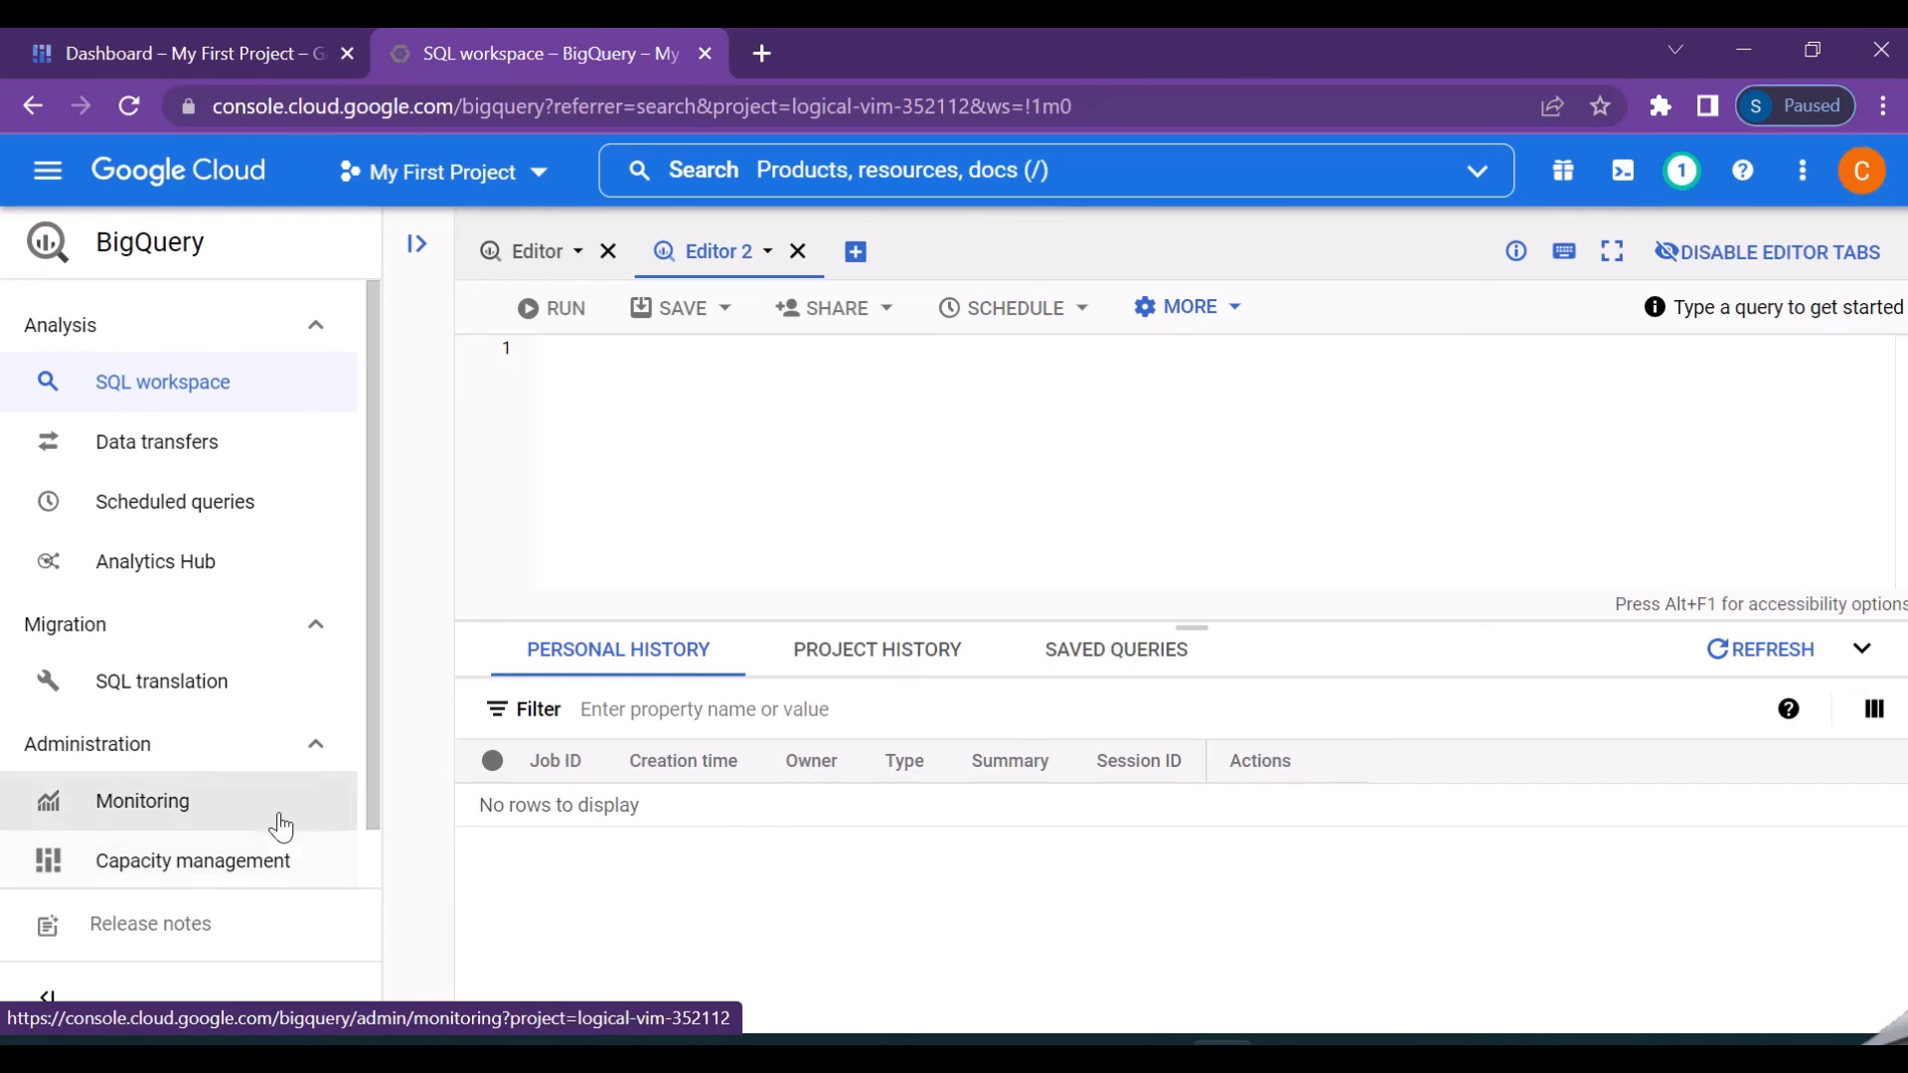
pyautogui.moveTo(1044, 851)
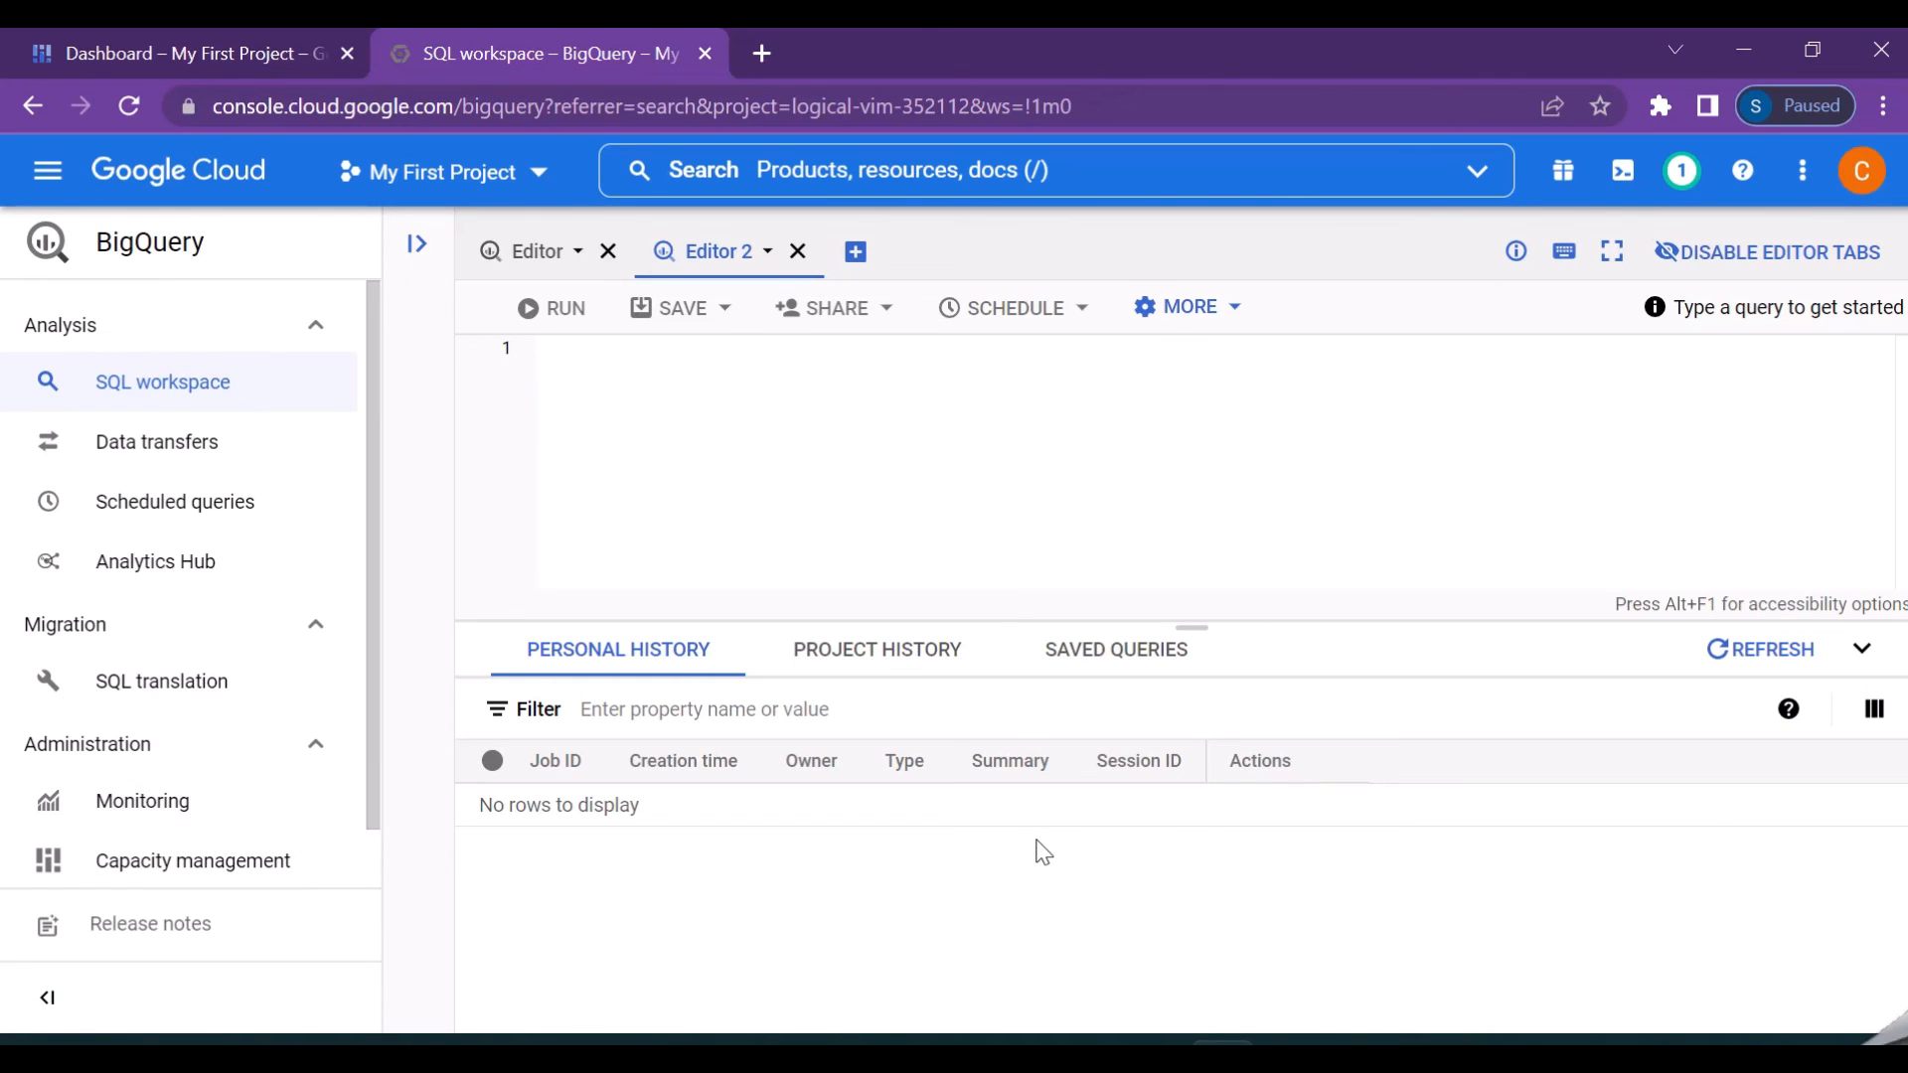